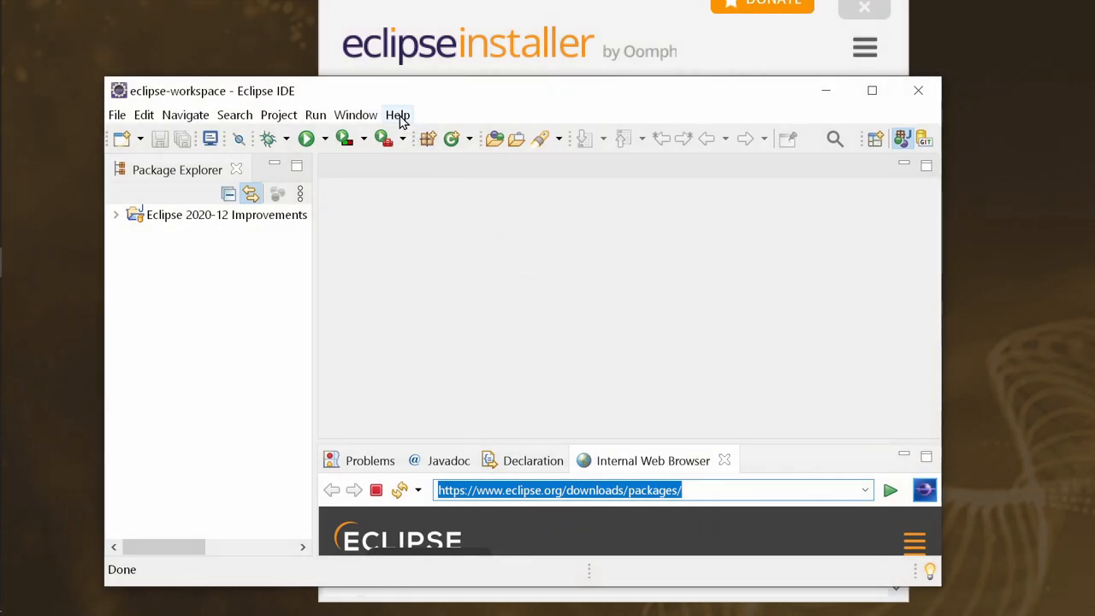
# - Review About Eclipse IDE showing Enterprise Java Developers 2020-12 and inspect the JustJ OpenJDK feature details
pyautogui.click(396, 113)
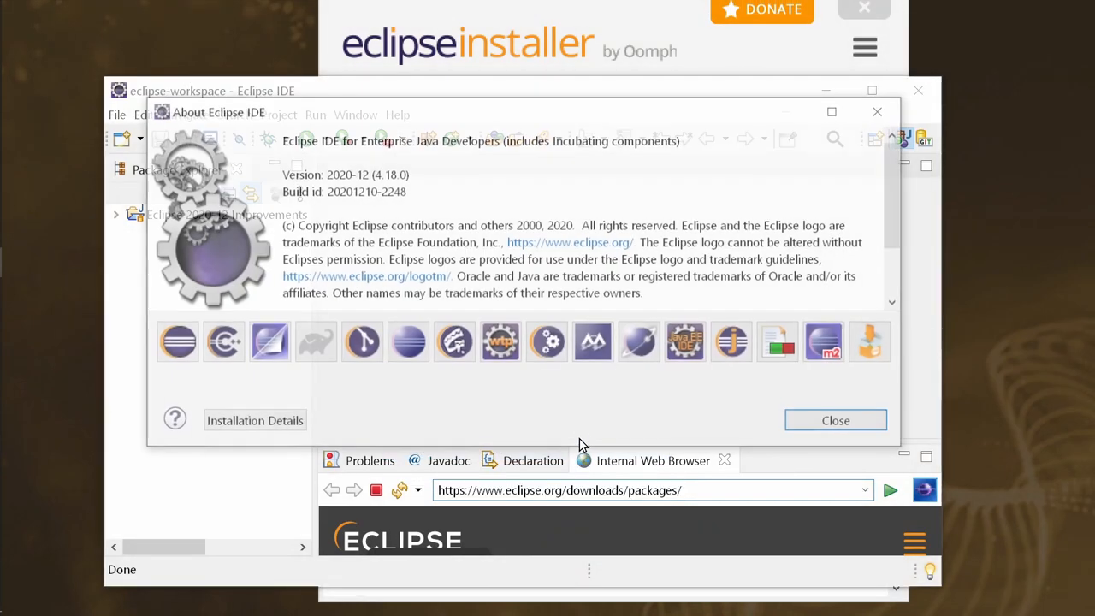
pyautogui.doubleClick(467, 139)
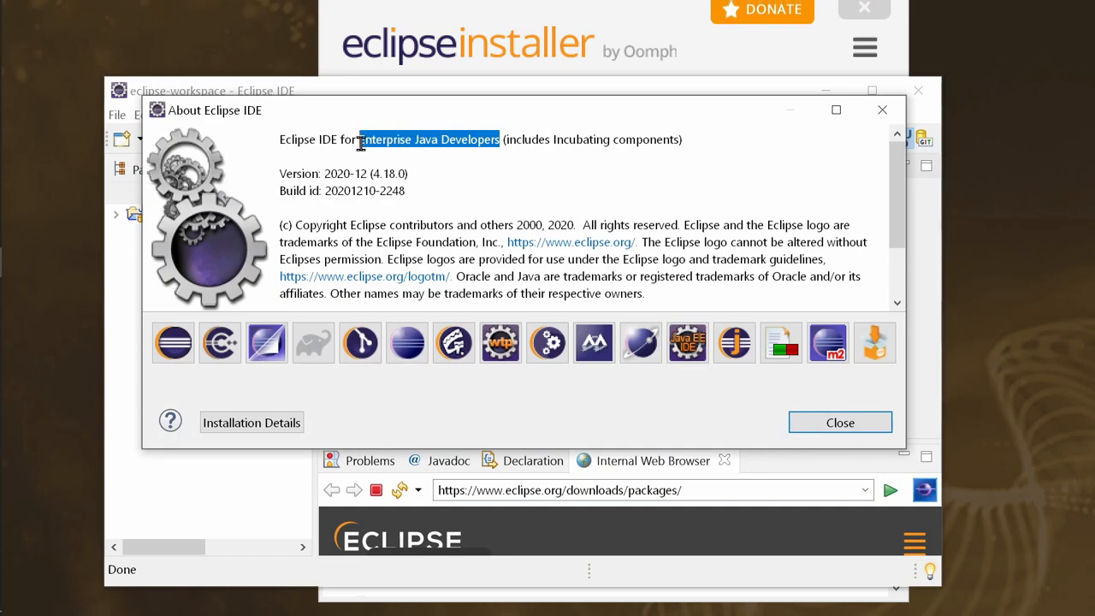
pyautogui.moveTo(734, 351)
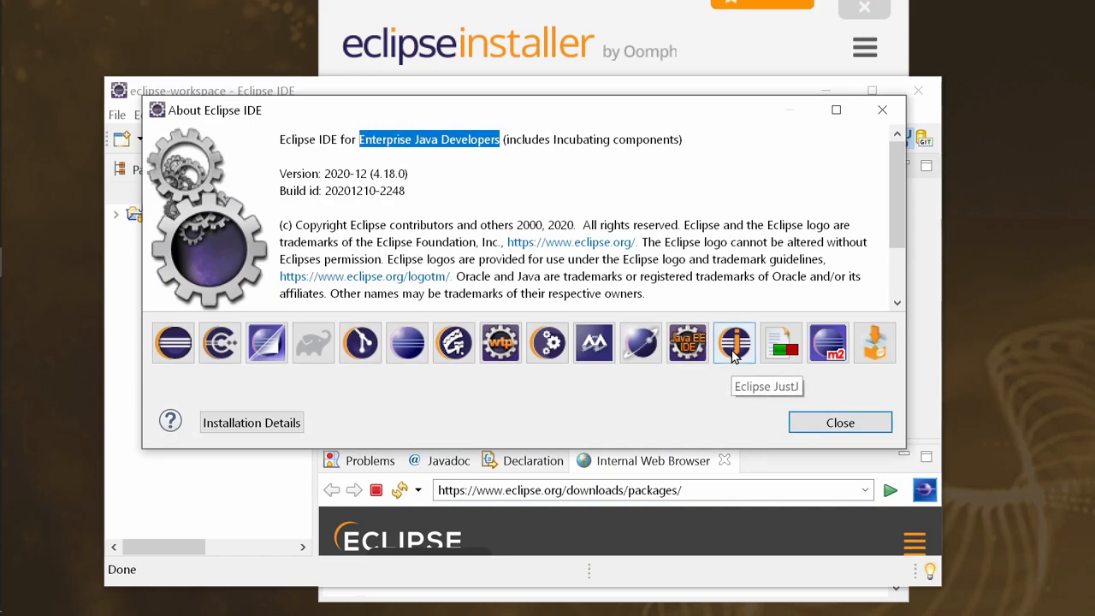
pyautogui.click(734, 342)
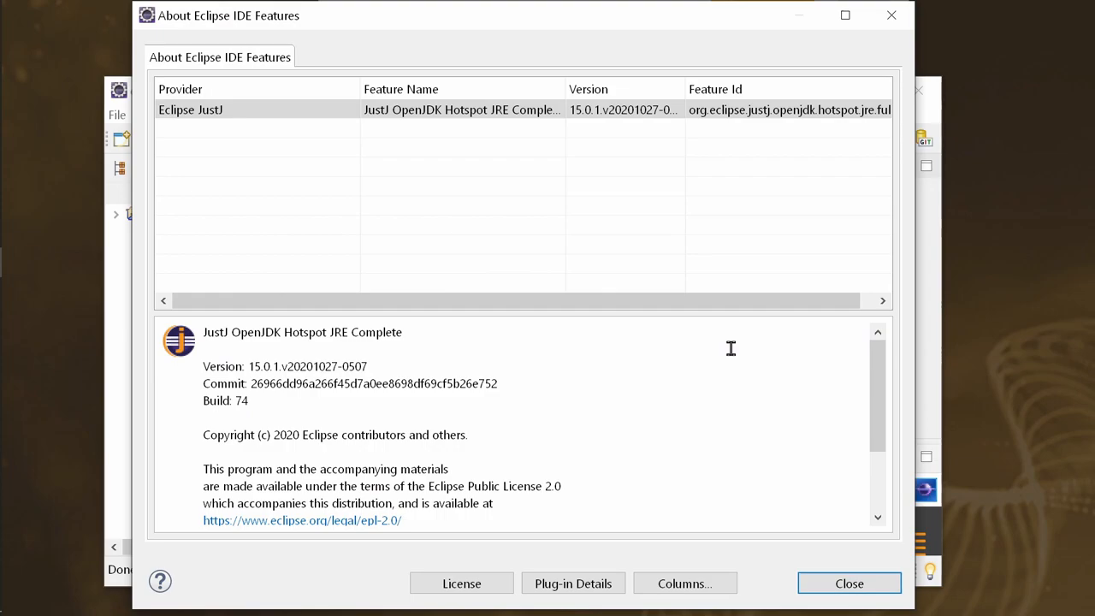
pyautogui.moveTo(848, 596)
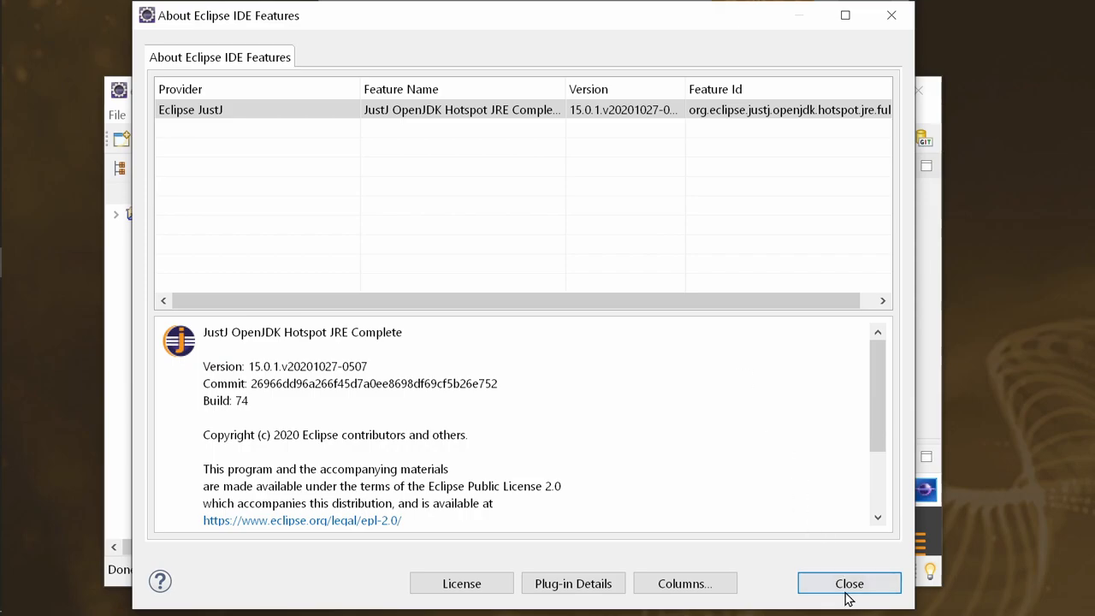
pyautogui.click(849, 581)
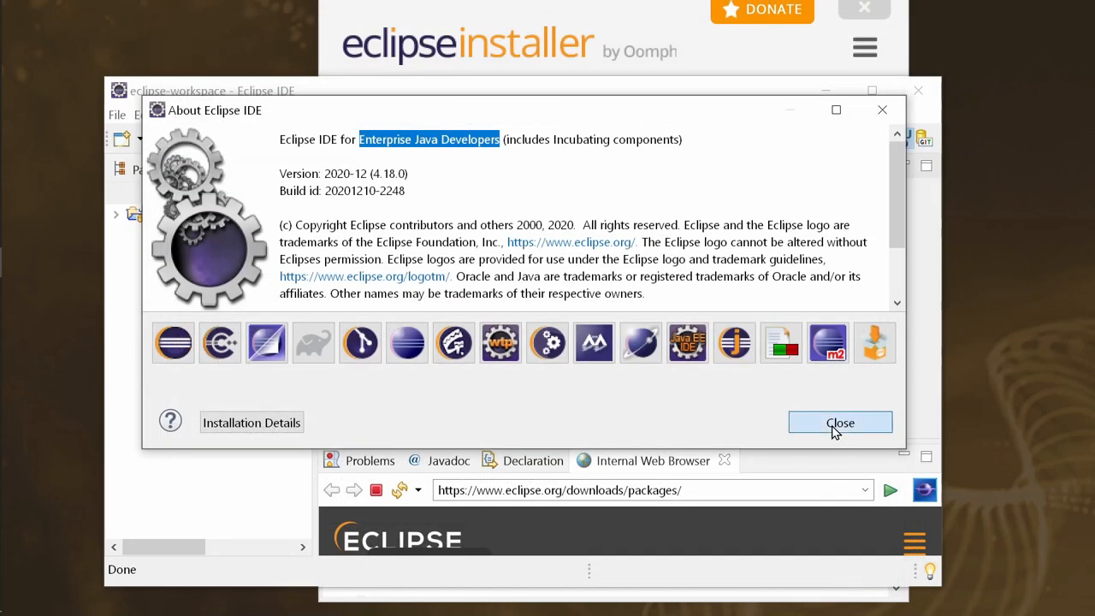
# - In the Eclipse Installer, select Eclipse IDE for Java Developers and review its JustJ JRE 15, 14 and 11 runtimes
pyautogui.click(840, 421)
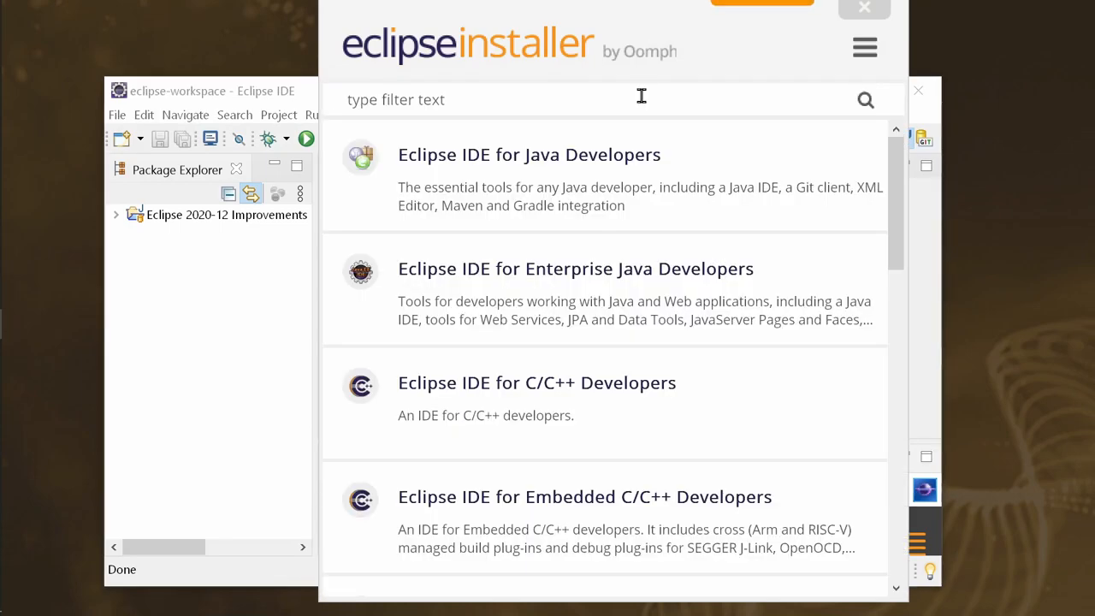
pyautogui.click(528, 154)
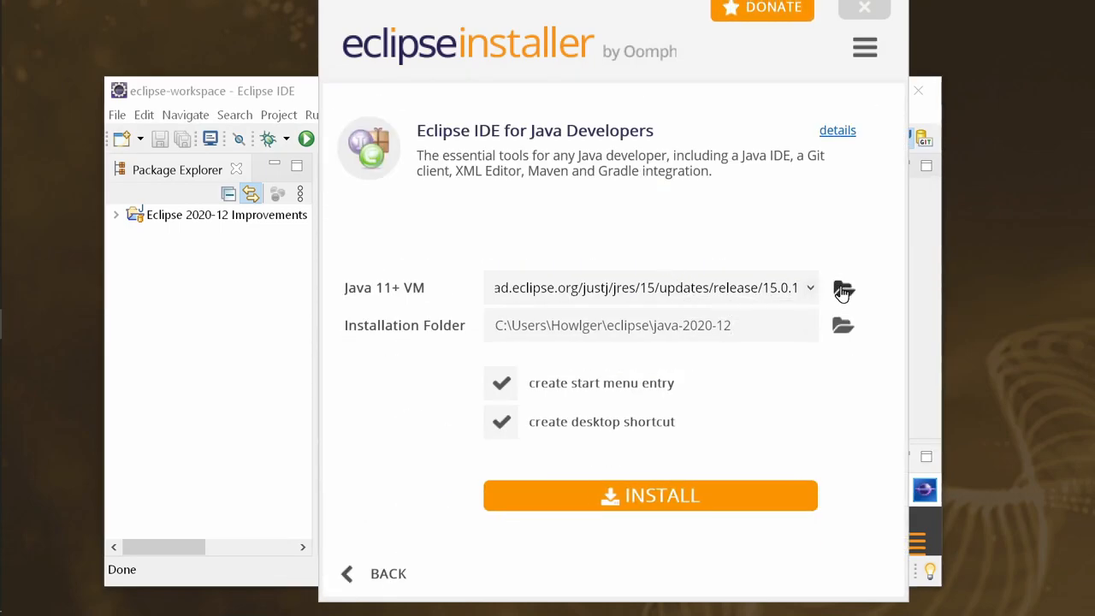
pyautogui.click(841, 291)
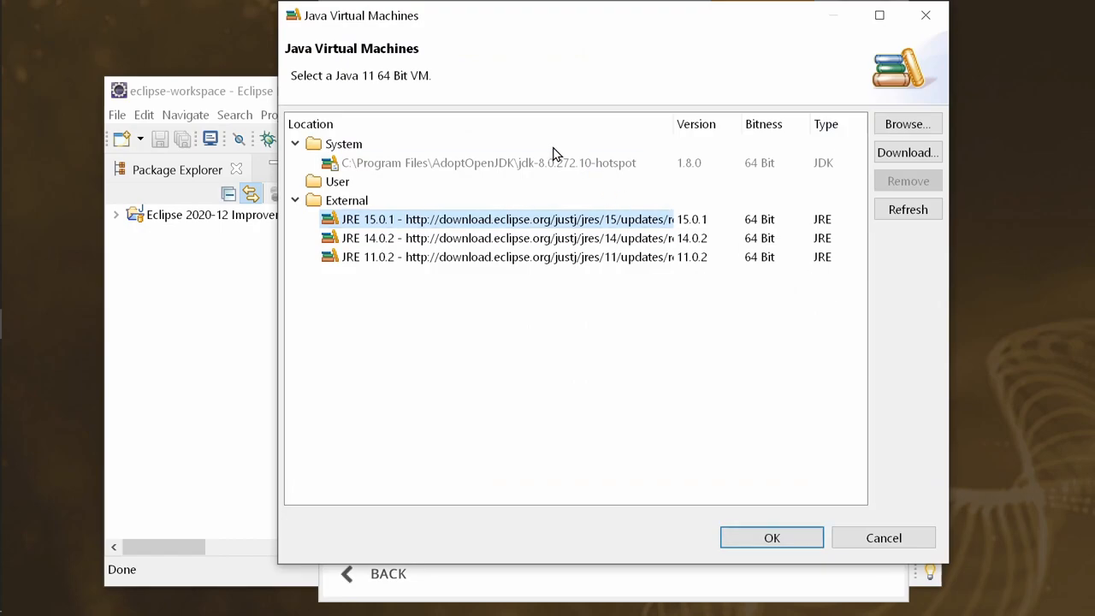
pyautogui.moveTo(893, 530)
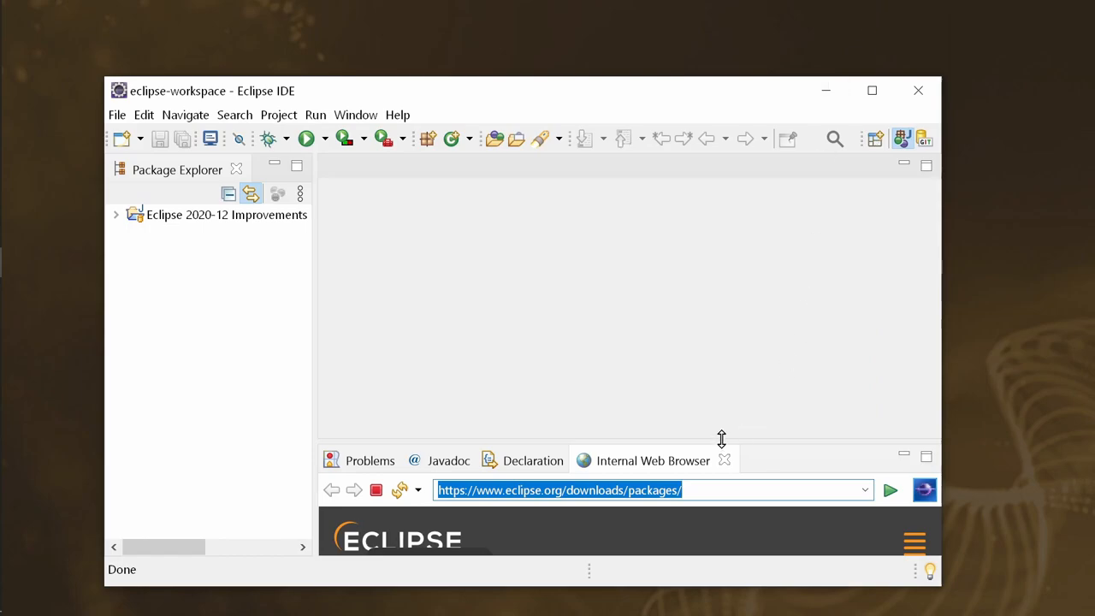
# - Maximize the internal browser and scroll the 2020-12 RC1 packages page to the Windows, macOS and Linux downloads
pyautogui.click(873, 89)
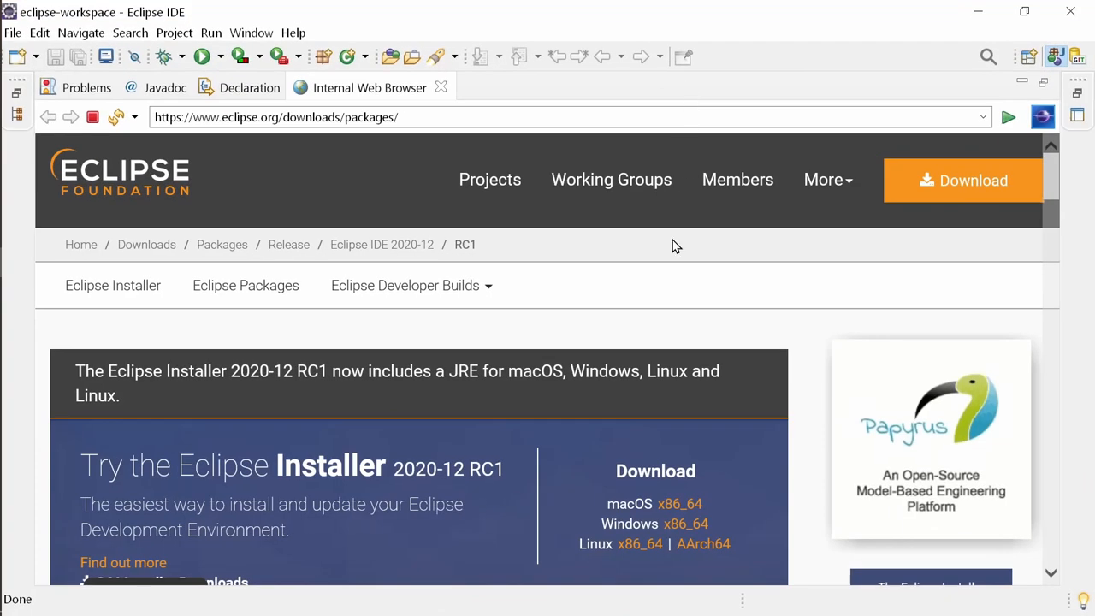
pyautogui.moveTo(703, 544)
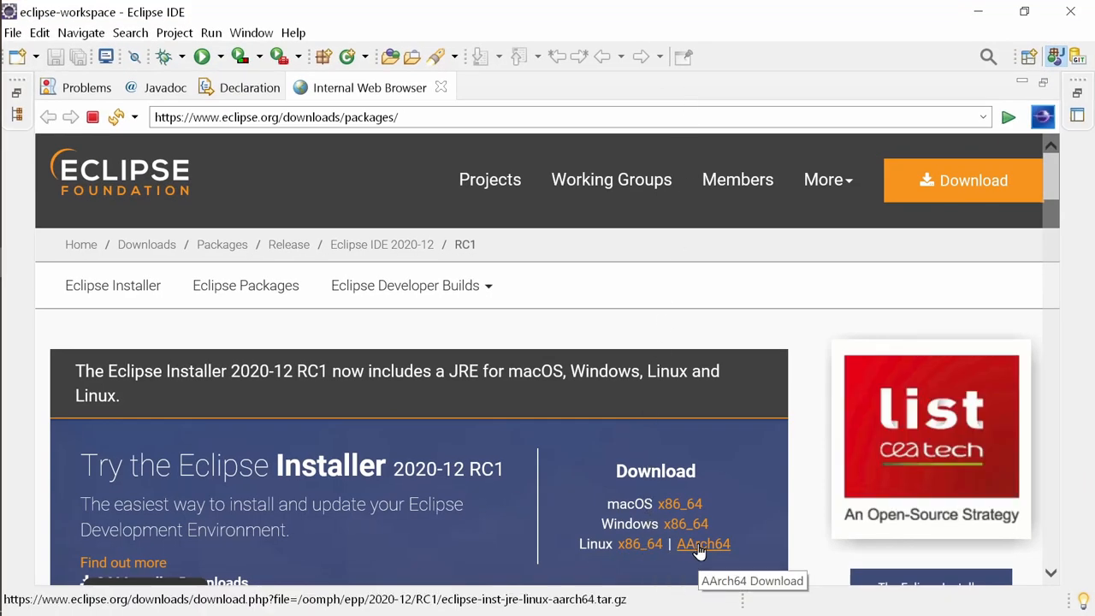
pyautogui.scroll(-3)
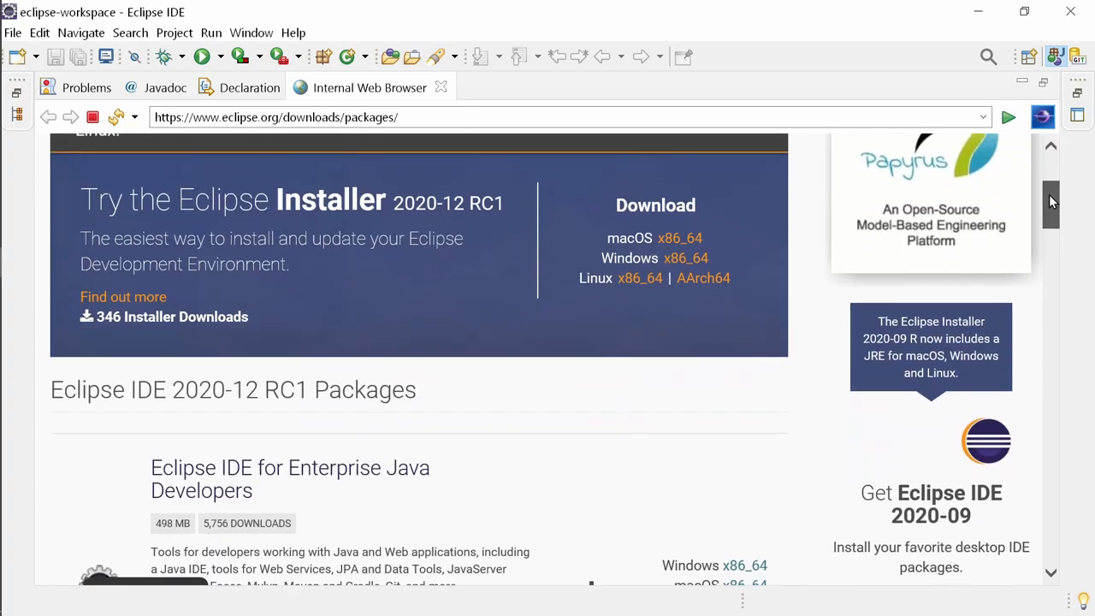
pyautogui.scroll(-3)
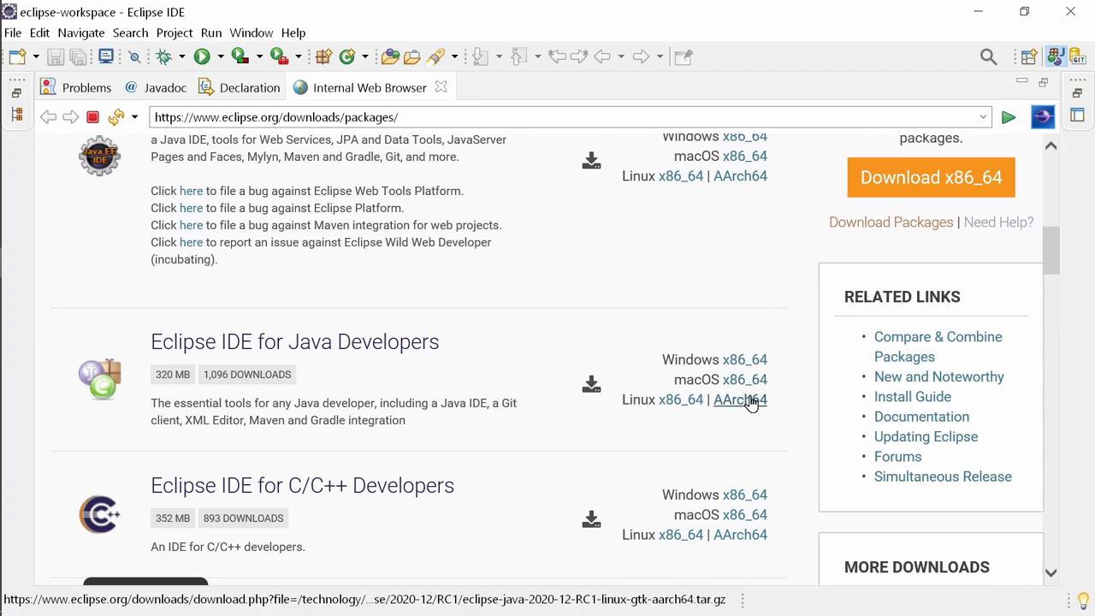
pyautogui.moveTo(749, 405)
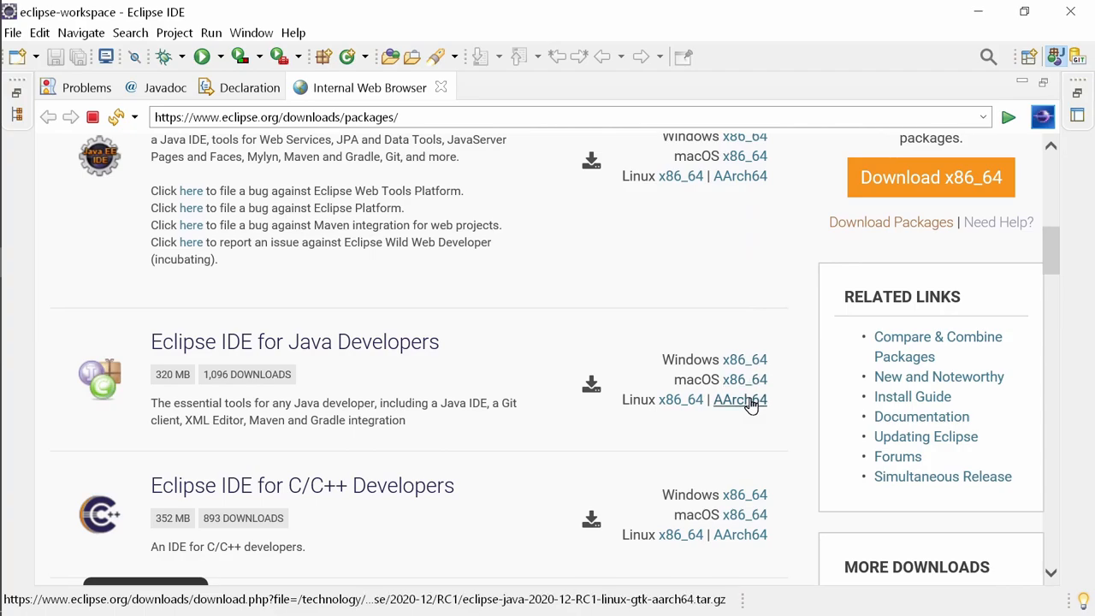
pyautogui.moveTo(698, 379)
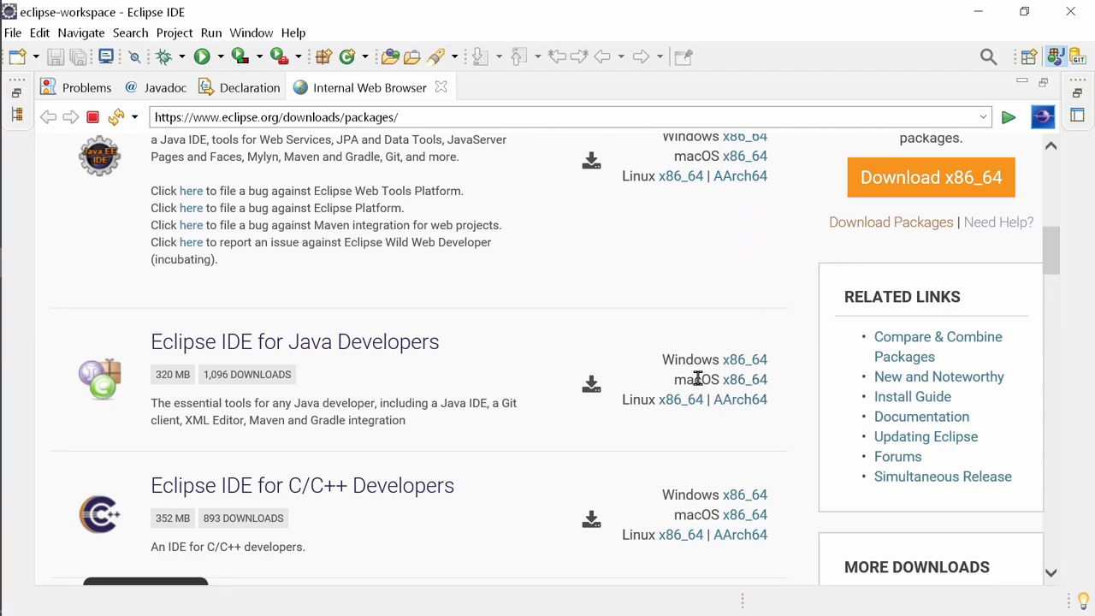
pyautogui.doubleClick(698, 380)
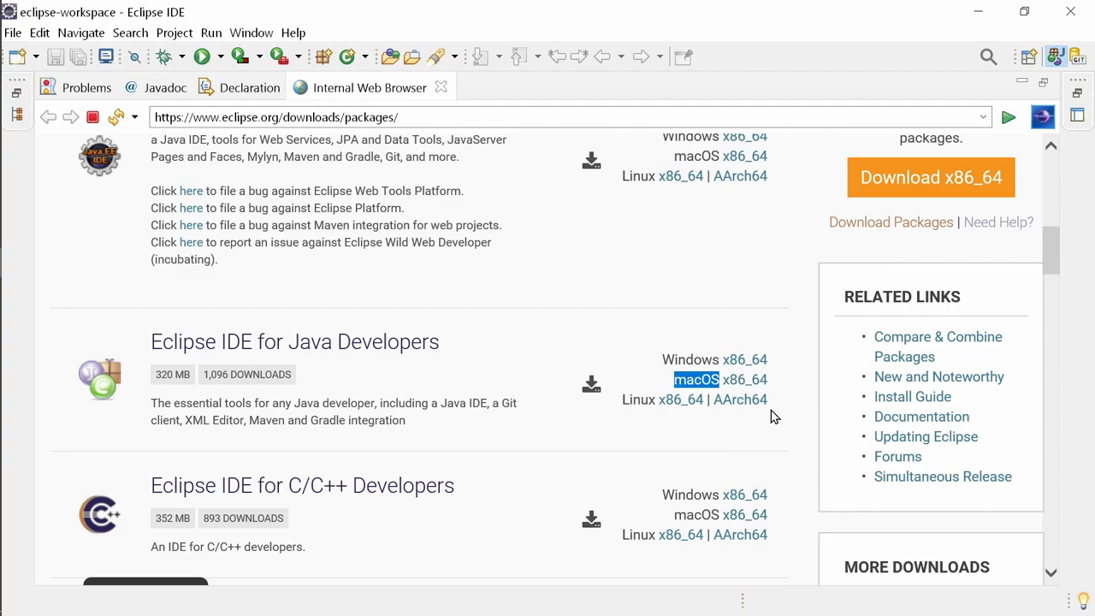
pyautogui.moveTo(674, 417)
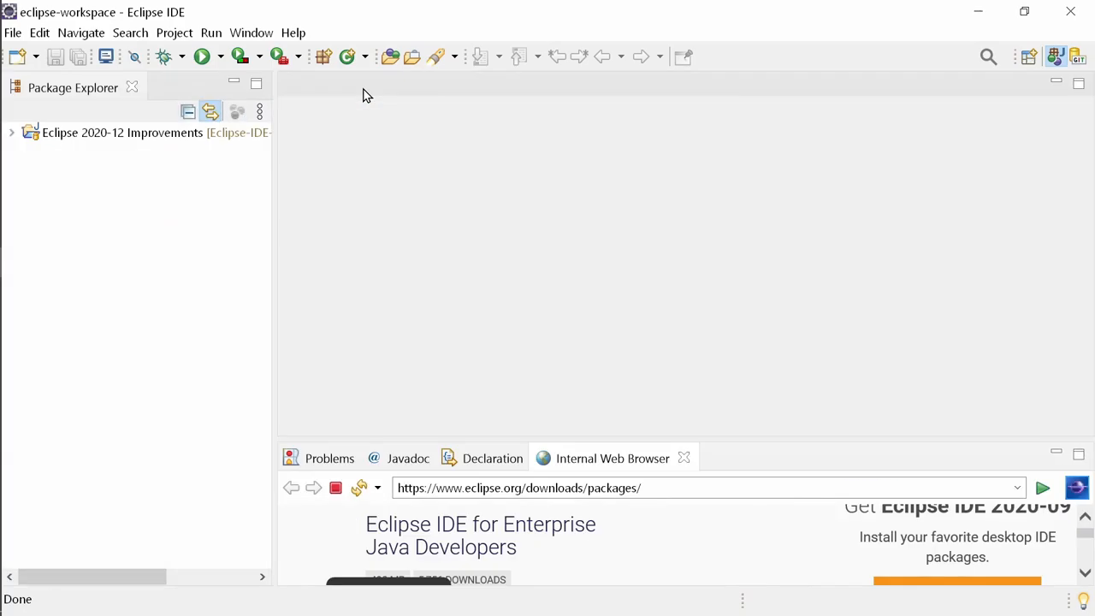
# - Create a new Java project named Java 15 without a module-info file
pyautogui.click(10, 32)
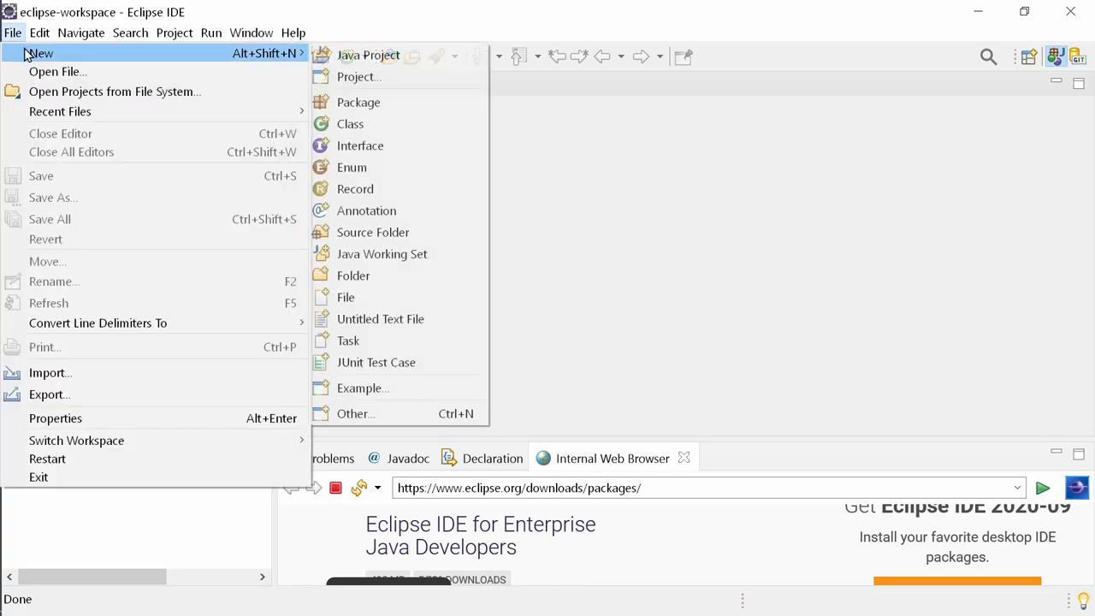
pyautogui.click(368, 55)
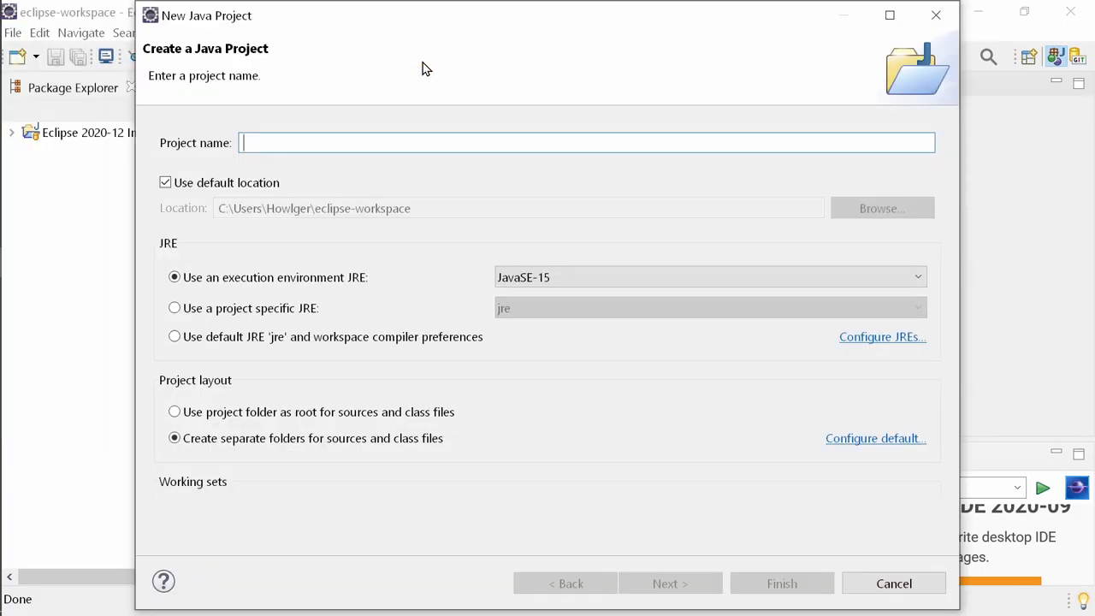
pyautogui.write('Java 15')
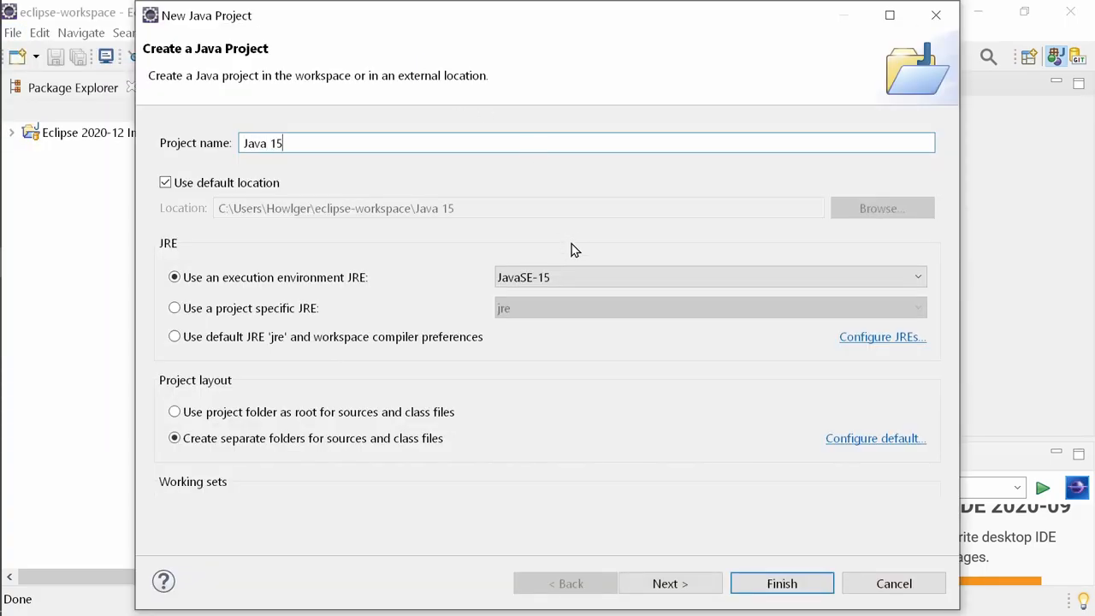
pyautogui.click(914, 276)
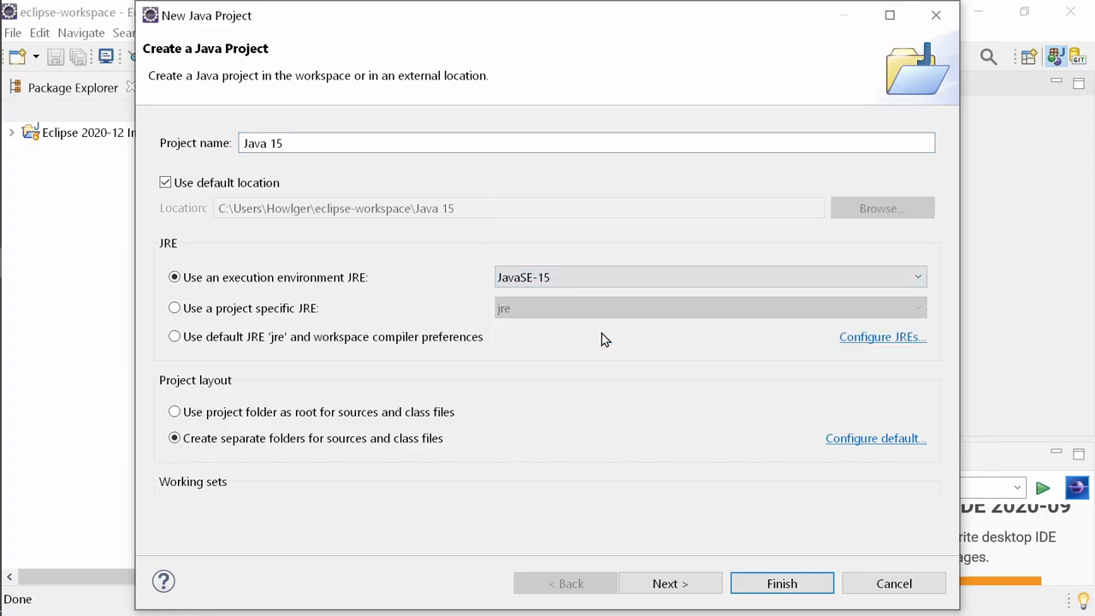
pyautogui.click(782, 582)
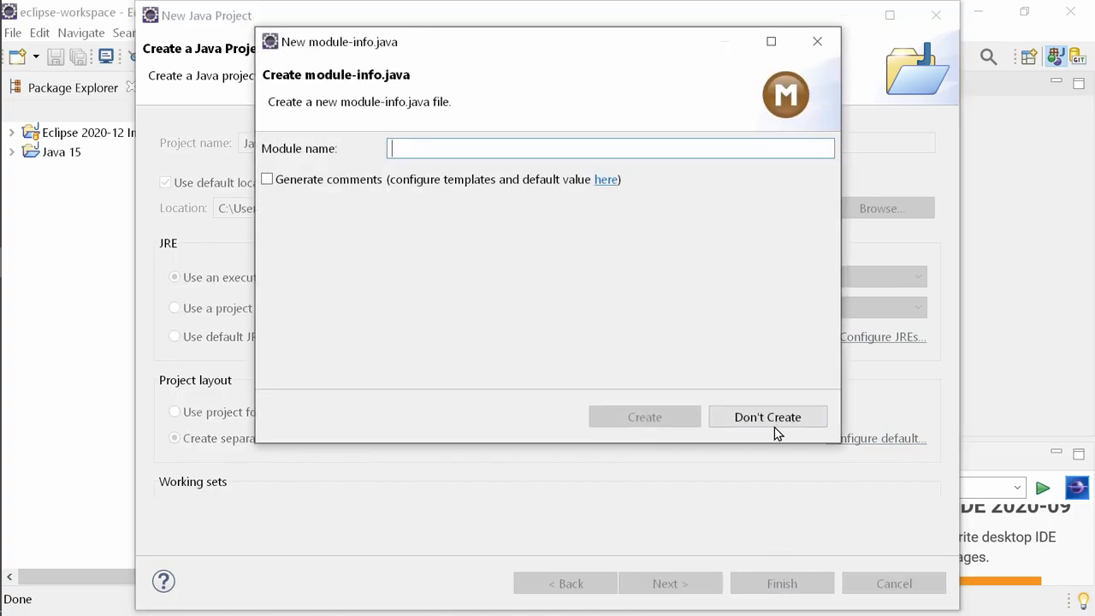
pyautogui.click(766, 416)
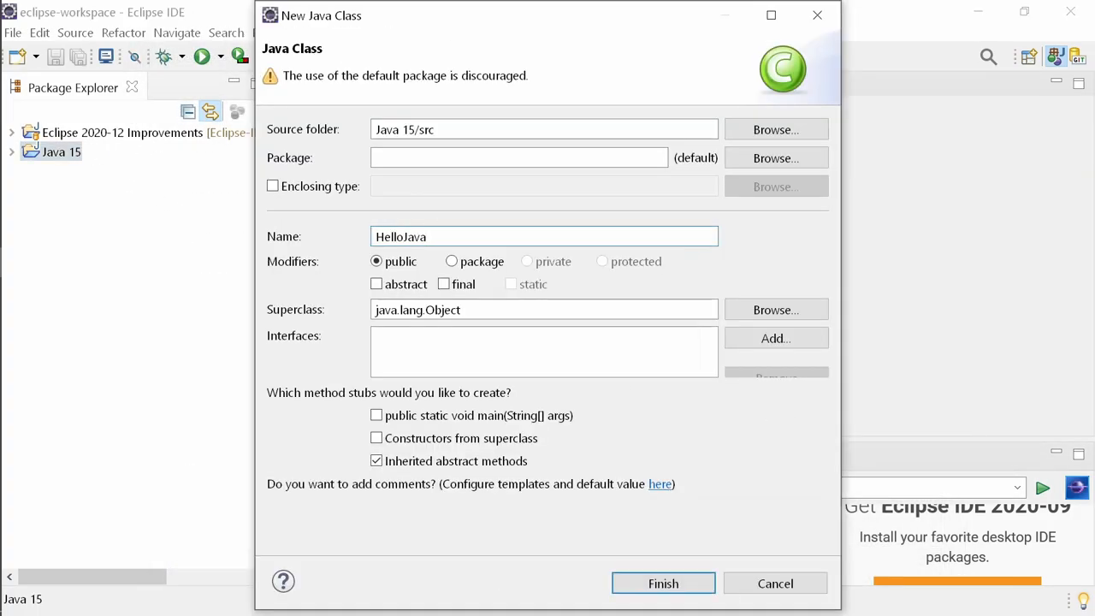
# - Add the class HelloJava15 with a main method and a println statement
pyautogui.click(664, 581)
pyautogui.write('System.out.println();')
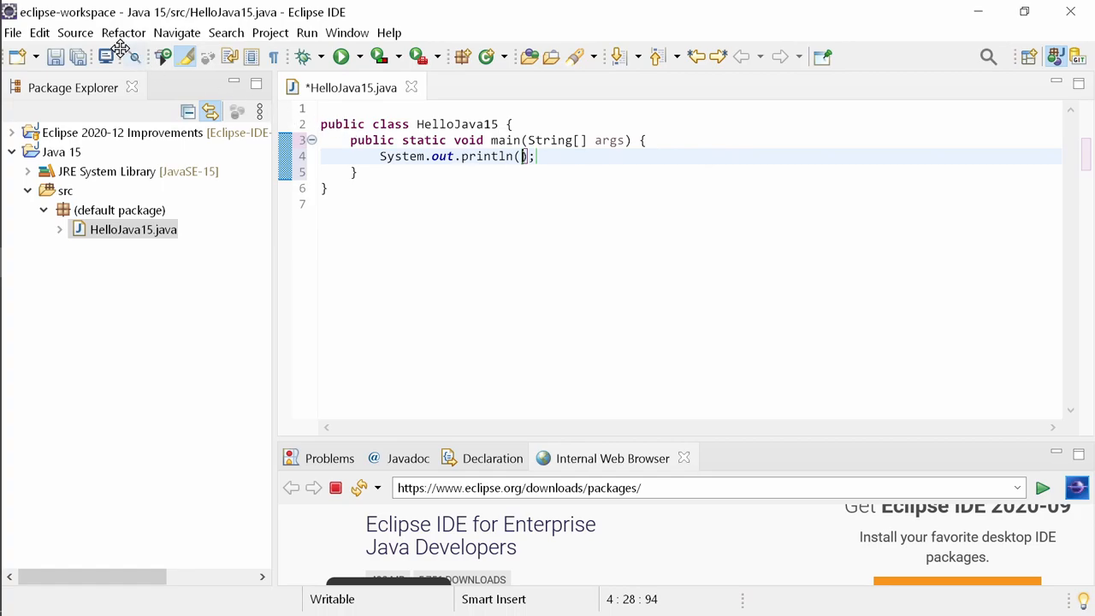
# - Insert a text block reading Hello, Java, 15 in the println call and run HelloJava15 to print it
pyautogui.click(72, 33)
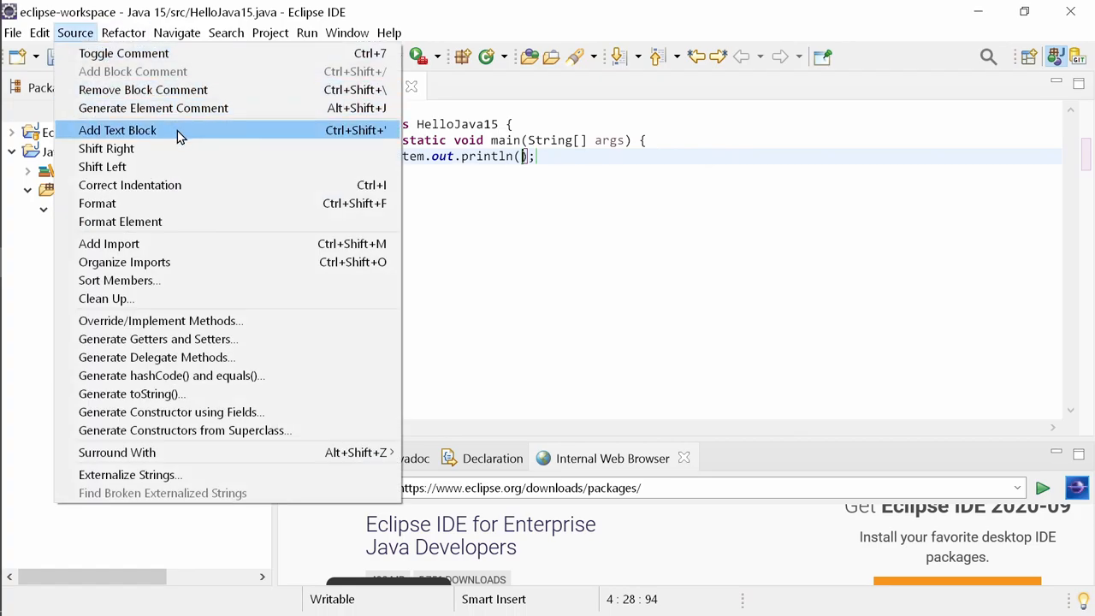
pyautogui.click(116, 130)
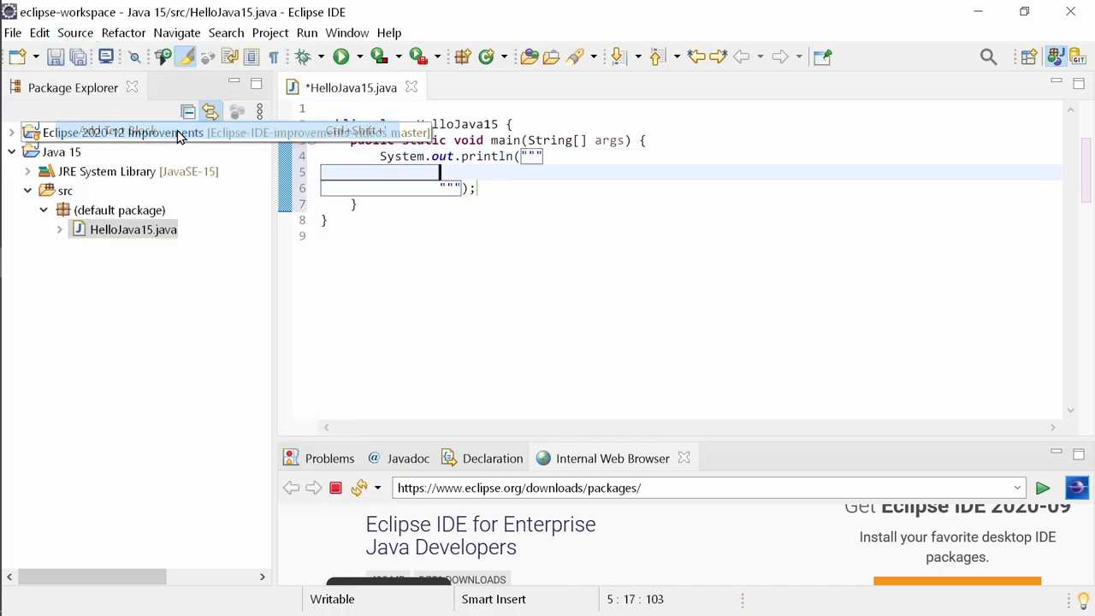
pyautogui.write('Hello')
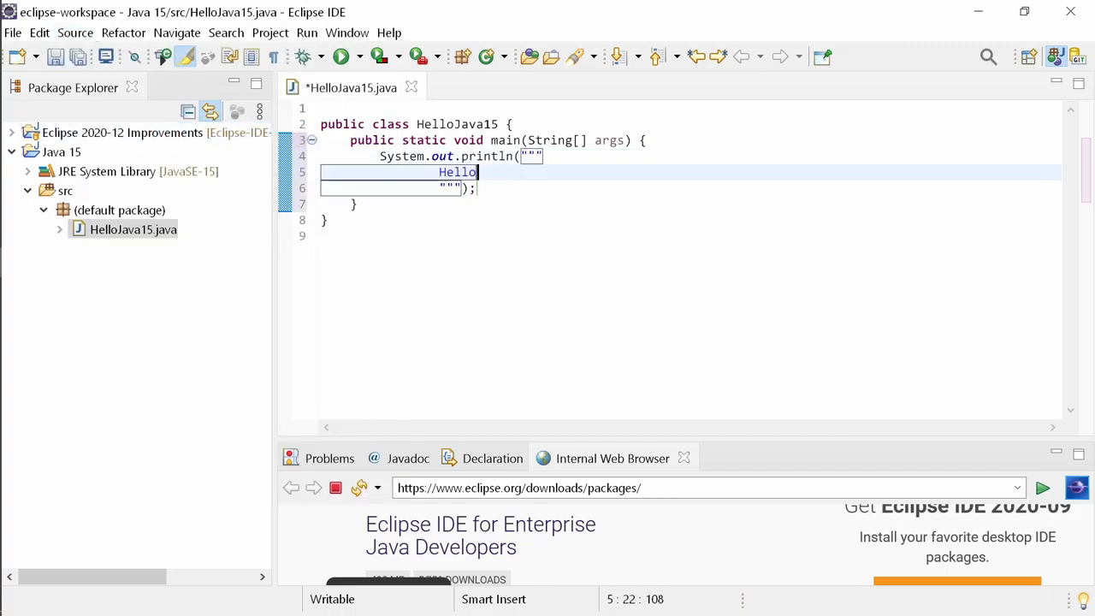
pyautogui.write('Java \\')
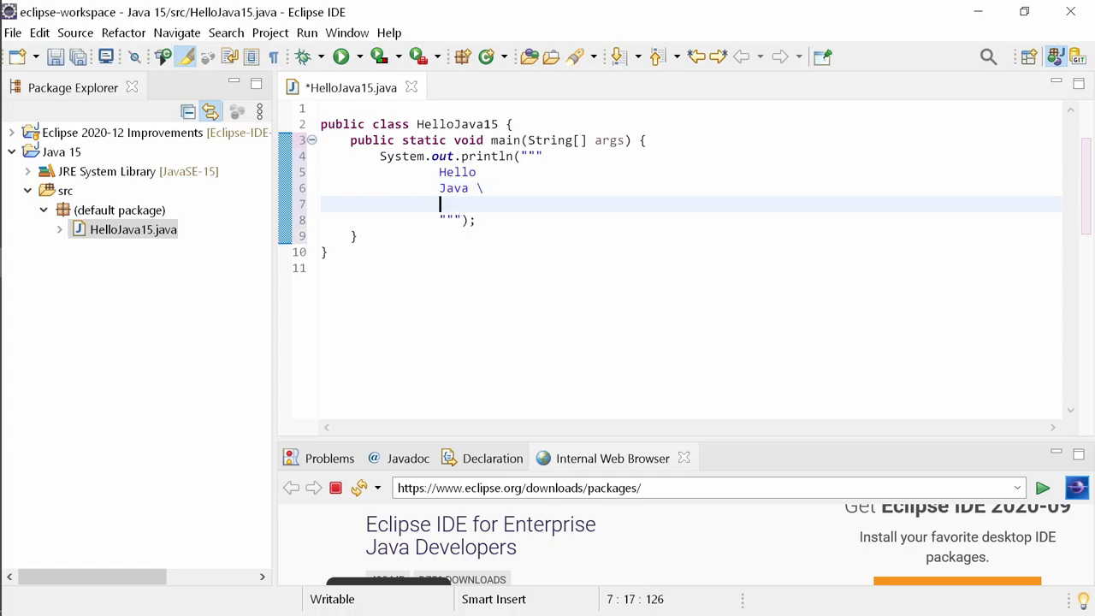
pyautogui.write('15')
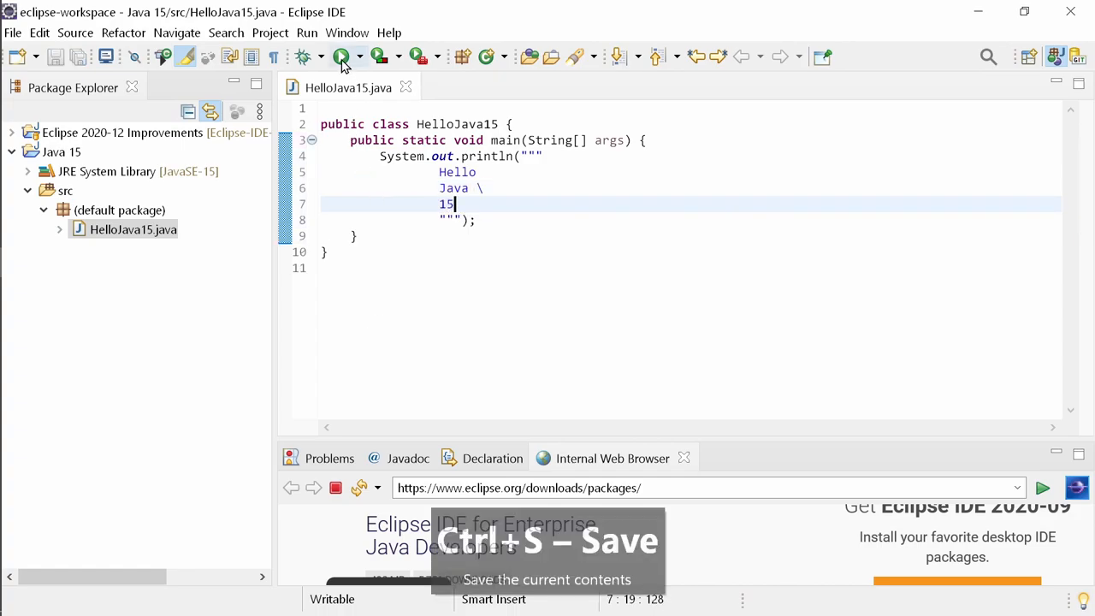
pyautogui.click(337, 57)
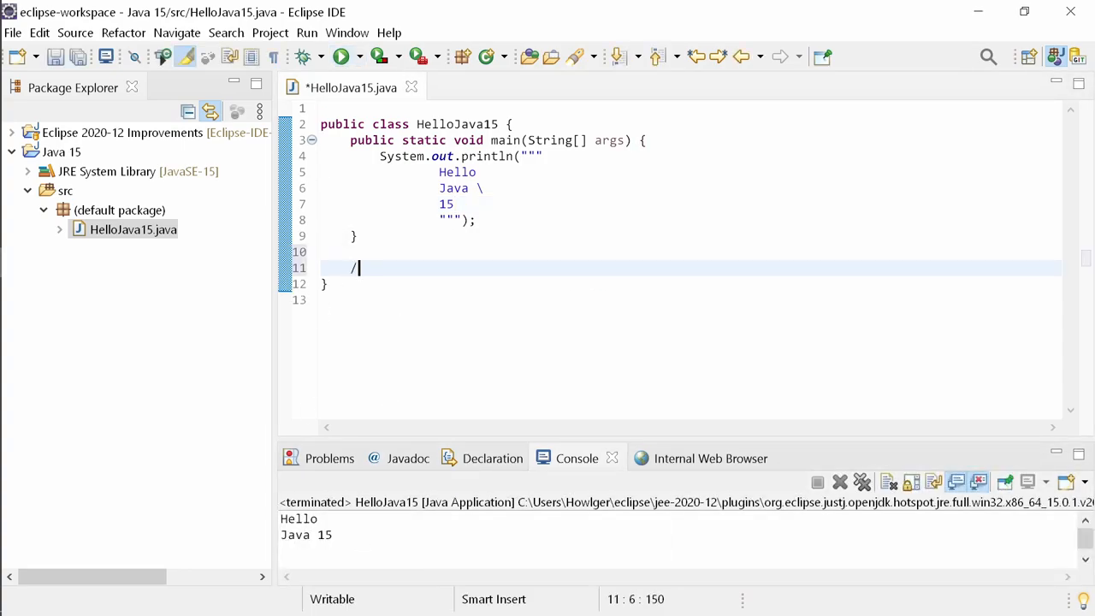
# - Write Preview Features comments and a foo(Object o) method using if(o instanceof String s) pattern matching
pyautogui.write('/ Preview Features:')
pyautogui.write('// 1')
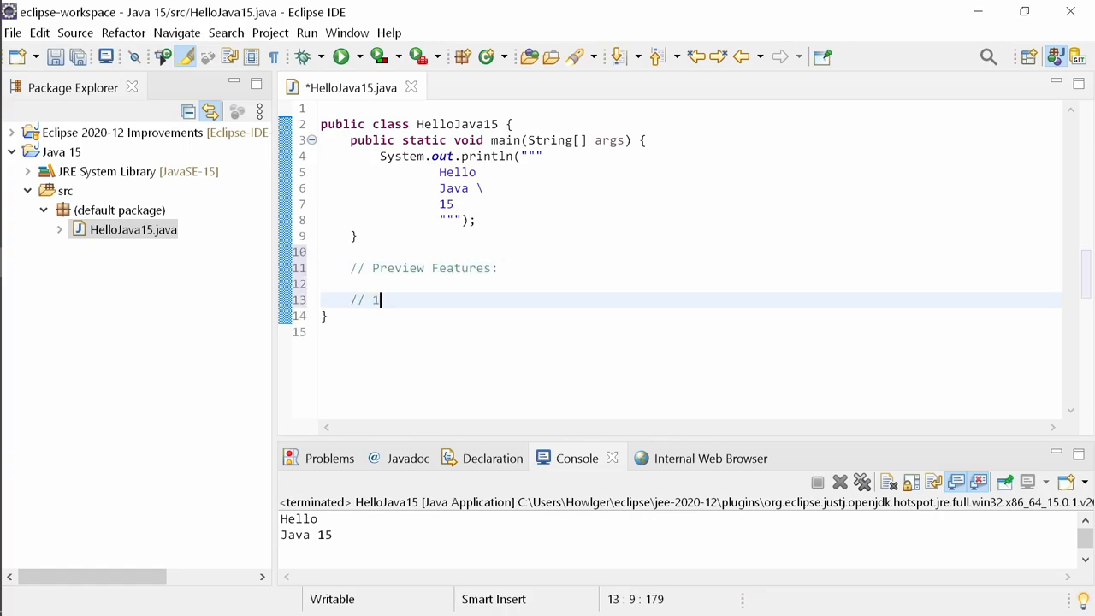
pyautogui.write('. Pattern Matchi')
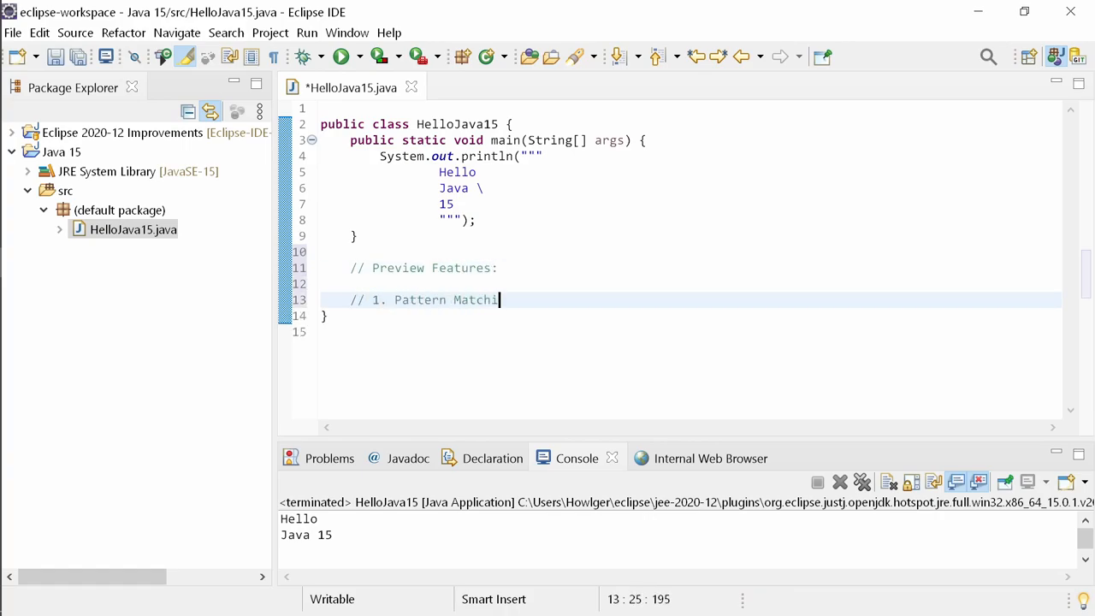
pyautogui.write('ng for "instanceof')
pyautogui.write('void f')
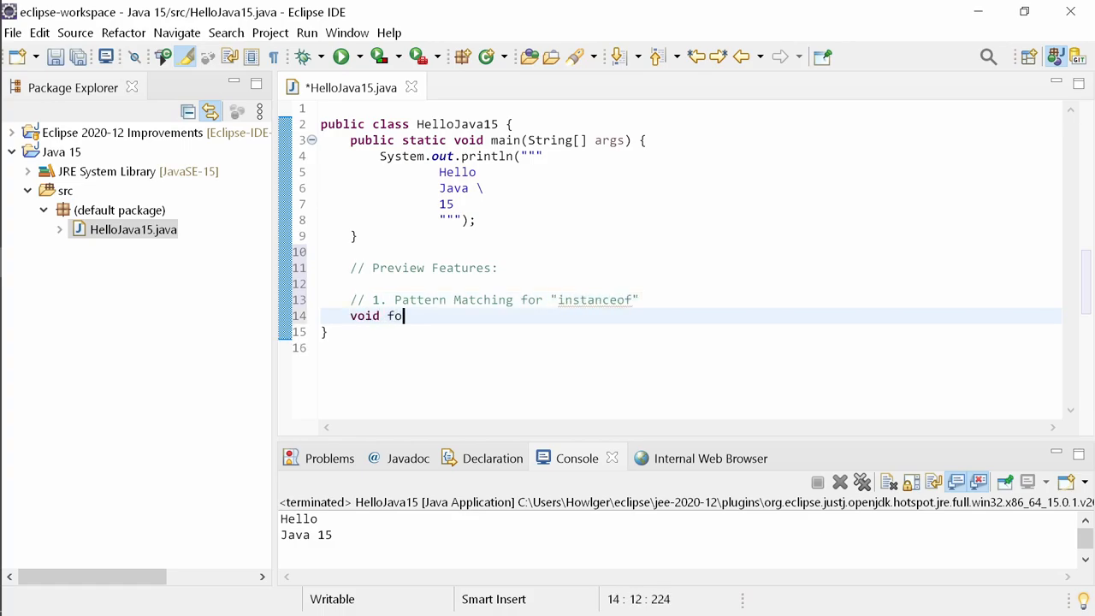
pyautogui.write('o(Object o) {')
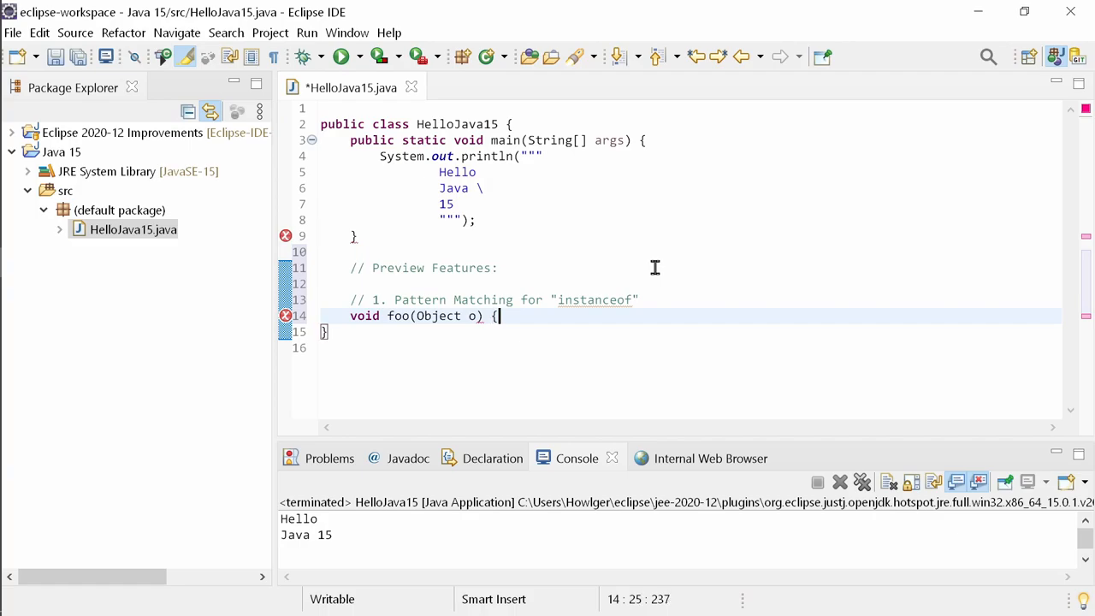
pyautogui.write('if(o i)')
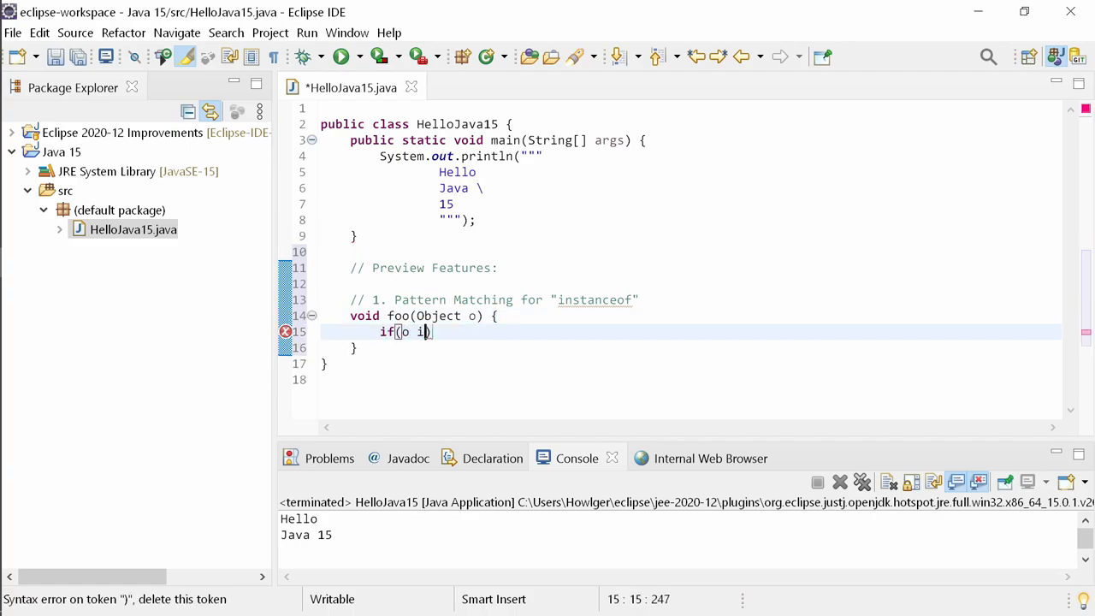
pyautogui.write('nstanceof String s')
pyautogui.write('record Point(int x')
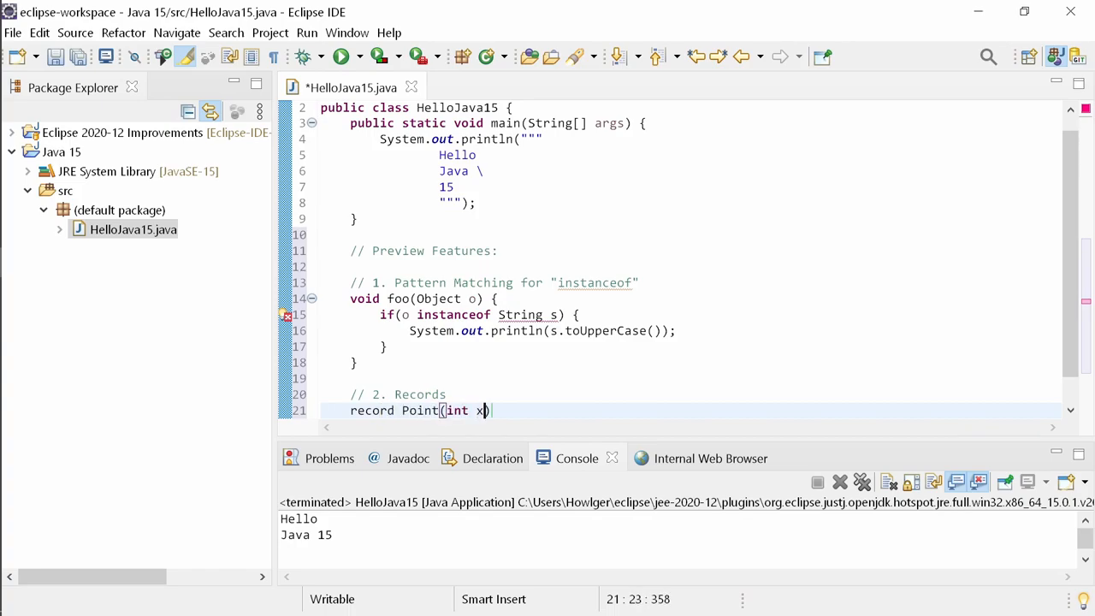
# - Complete record Point(int x, int y) and declare sealed class Node permits RootNode under a Sealed Classes comment
pyautogui.write(', int y) {')
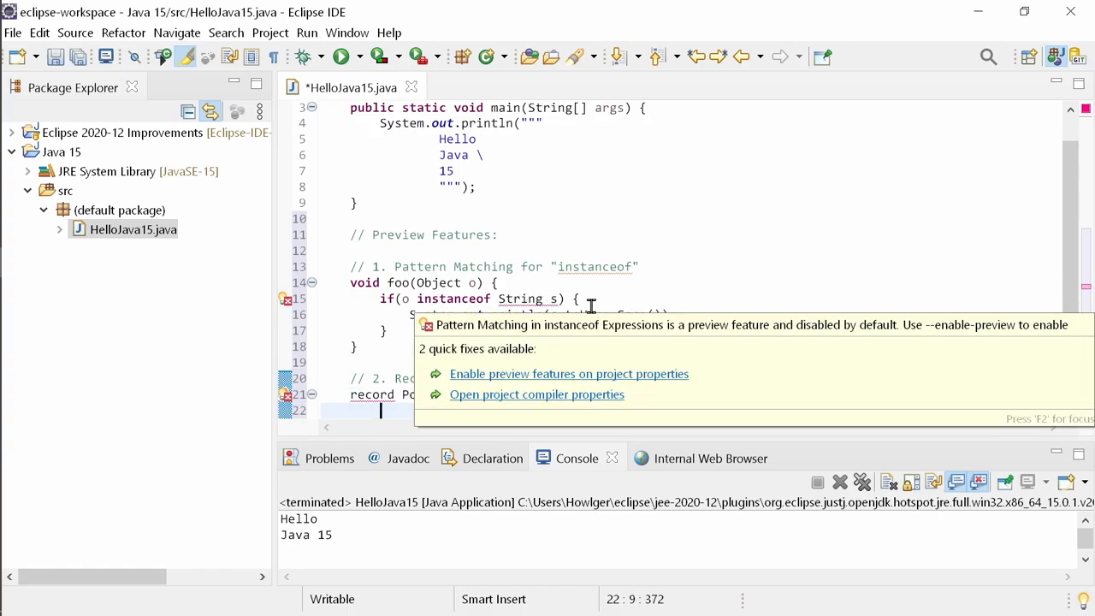
pyautogui.press('Ctrl+1')
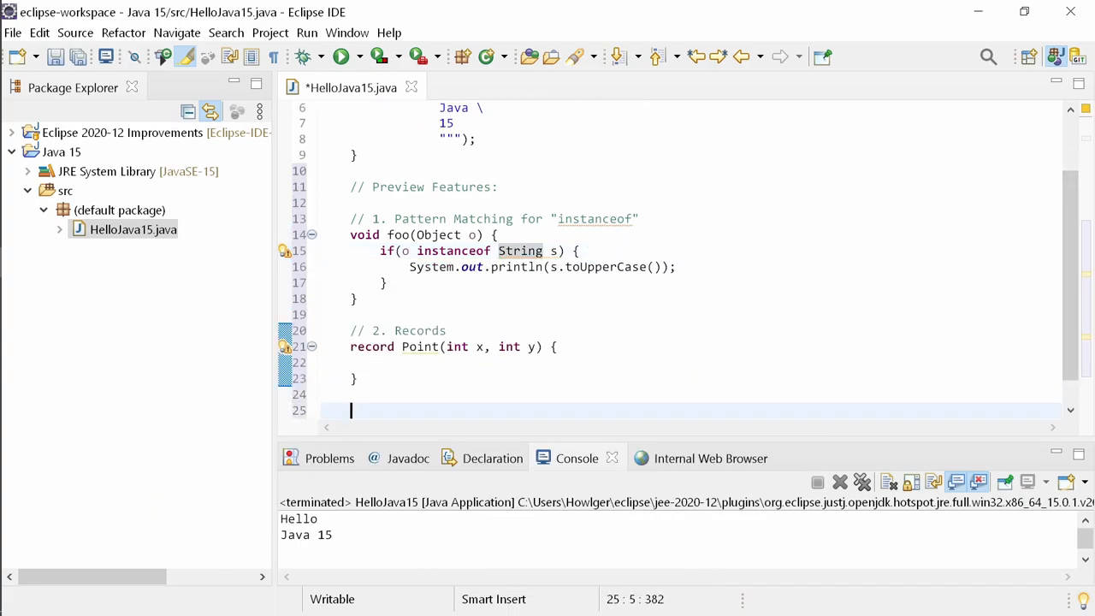
pyautogui.write('// 3. Sealed Classe')
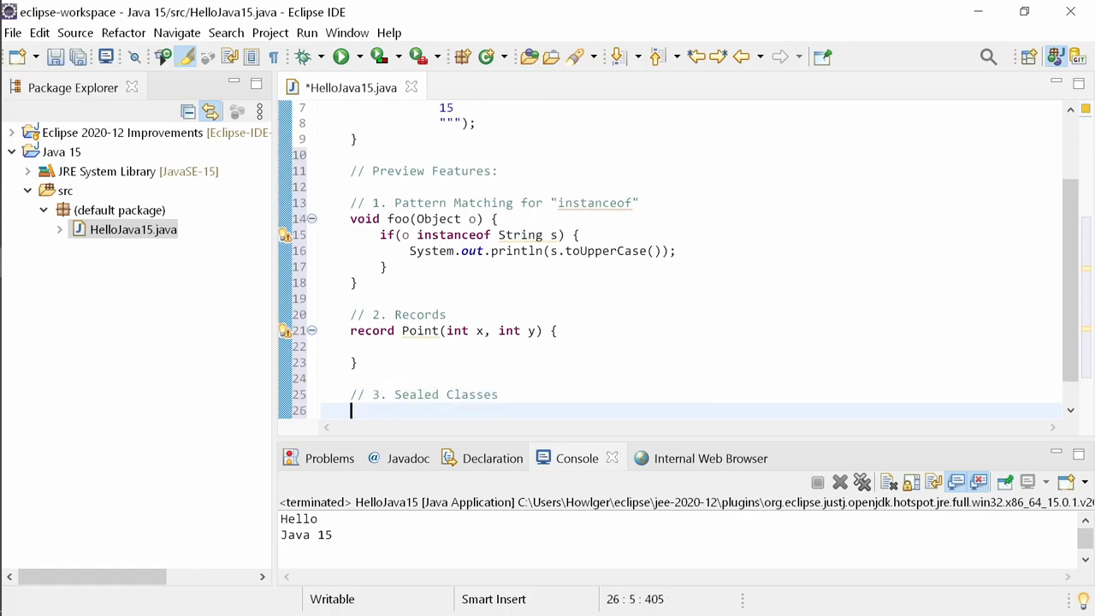
pyautogui.write('sealed')
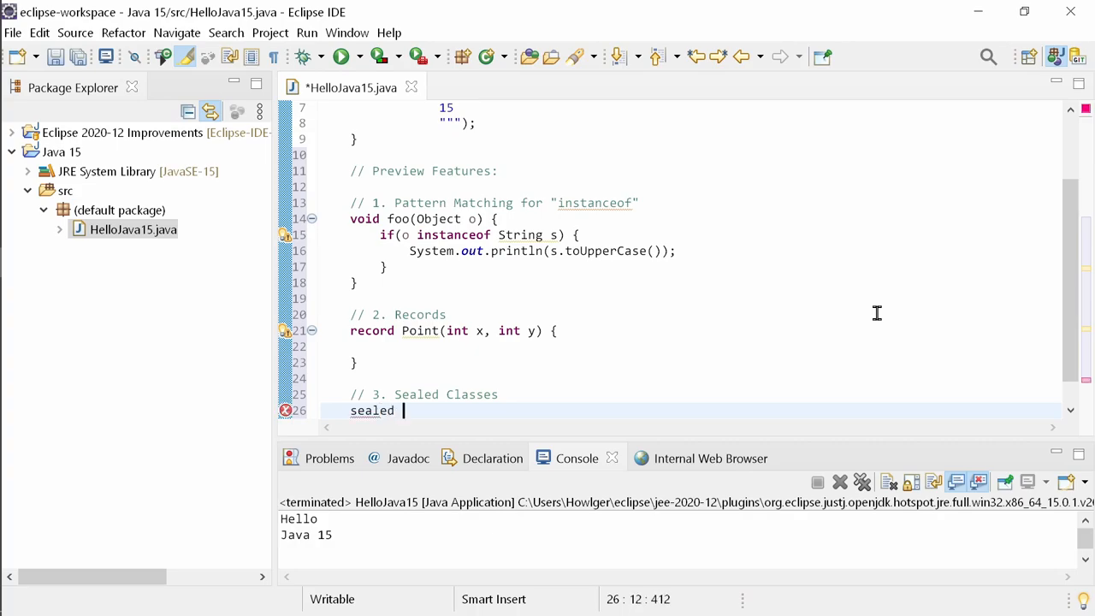
pyautogui.write('class N')
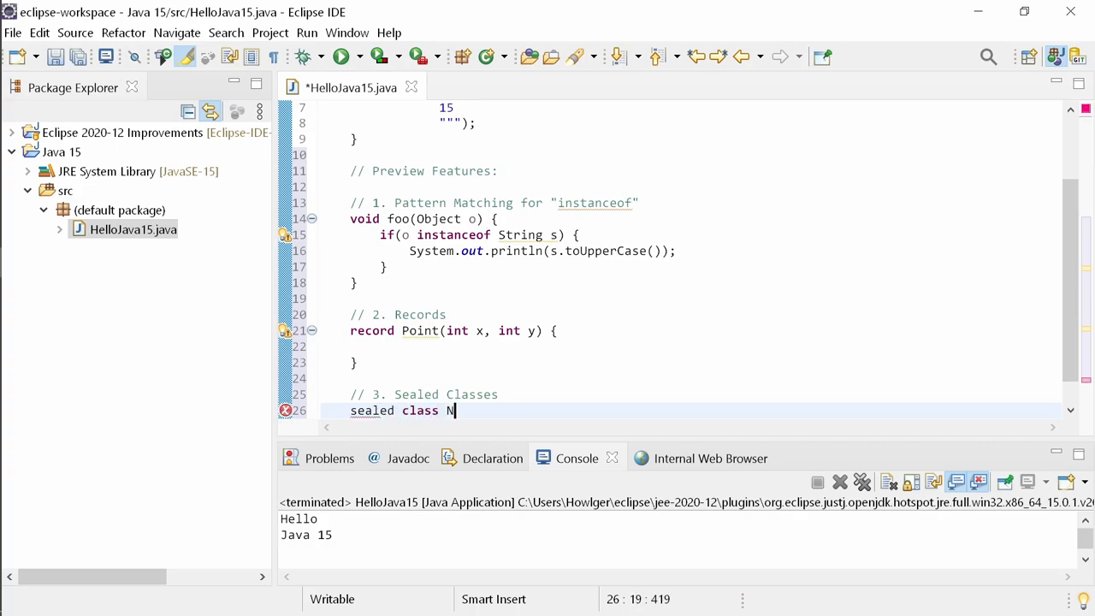
pyautogui.write('ode')
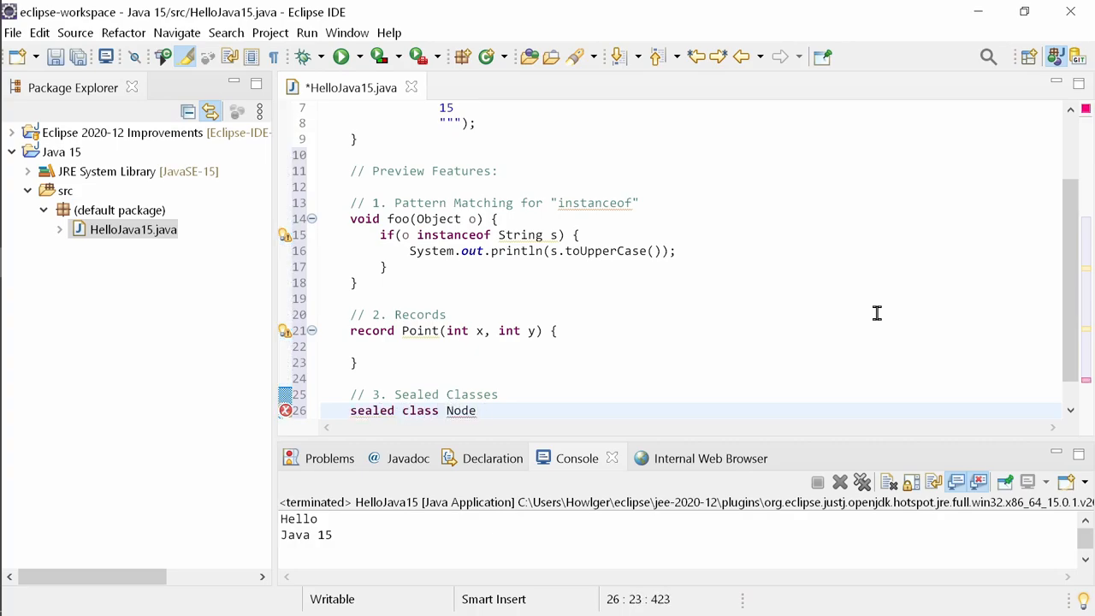
pyautogui.press('Ctrl+Space')
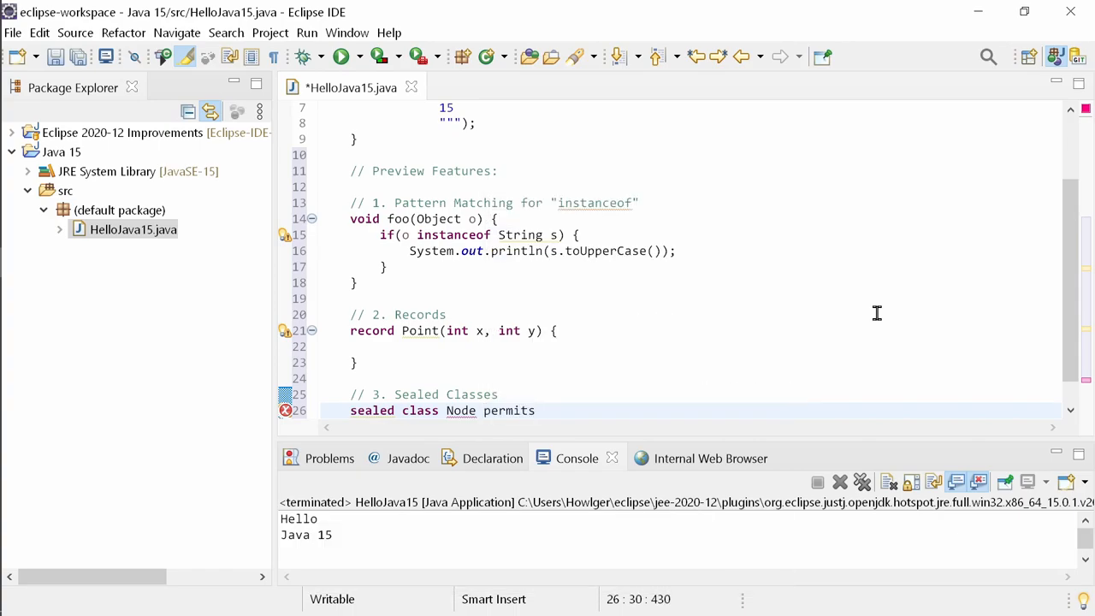
pyautogui.write('Root')
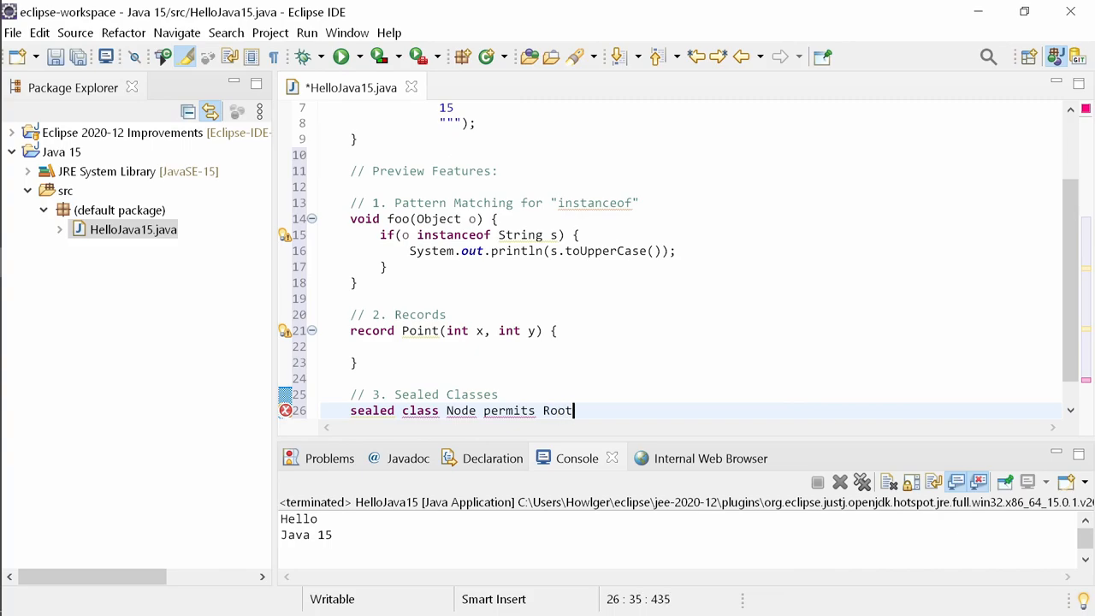
pyautogui.write('Node {')
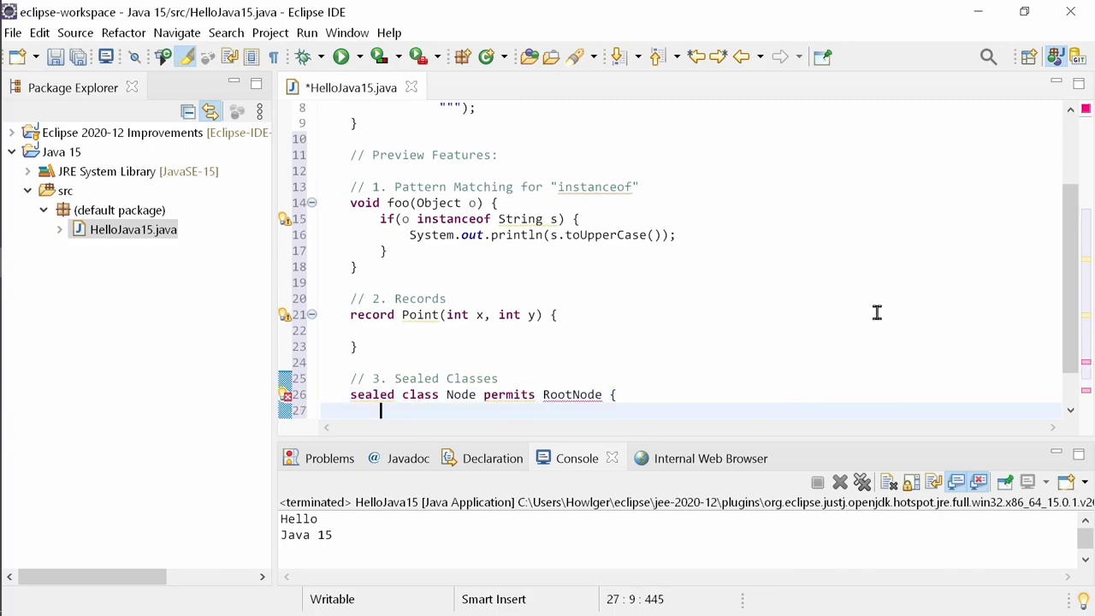
pyautogui.write('}')
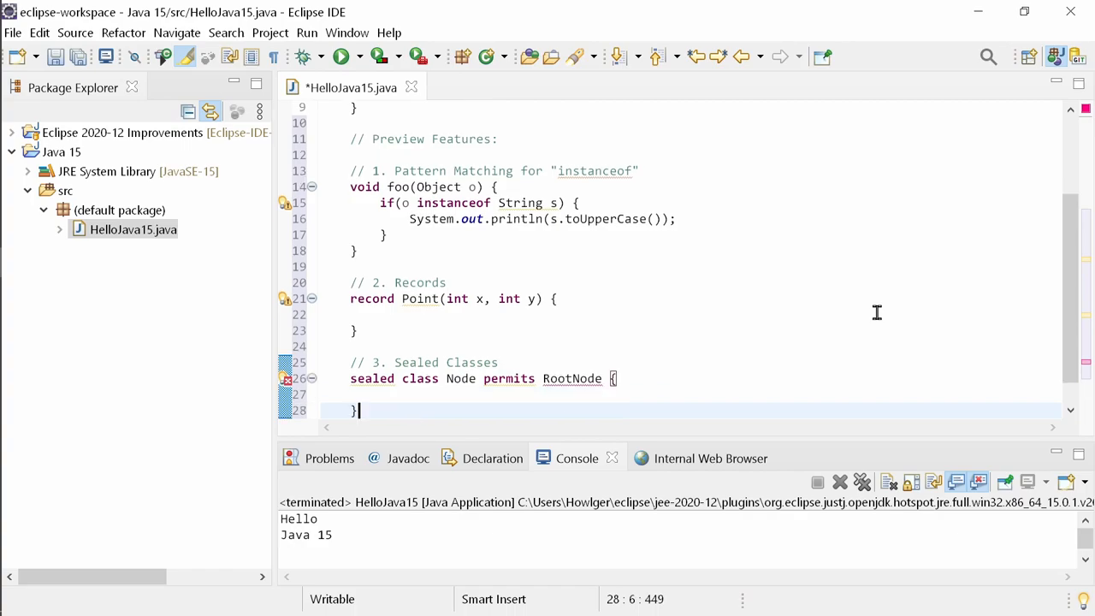
# - Declare class RootNode extends Node
pyautogui.write('class')
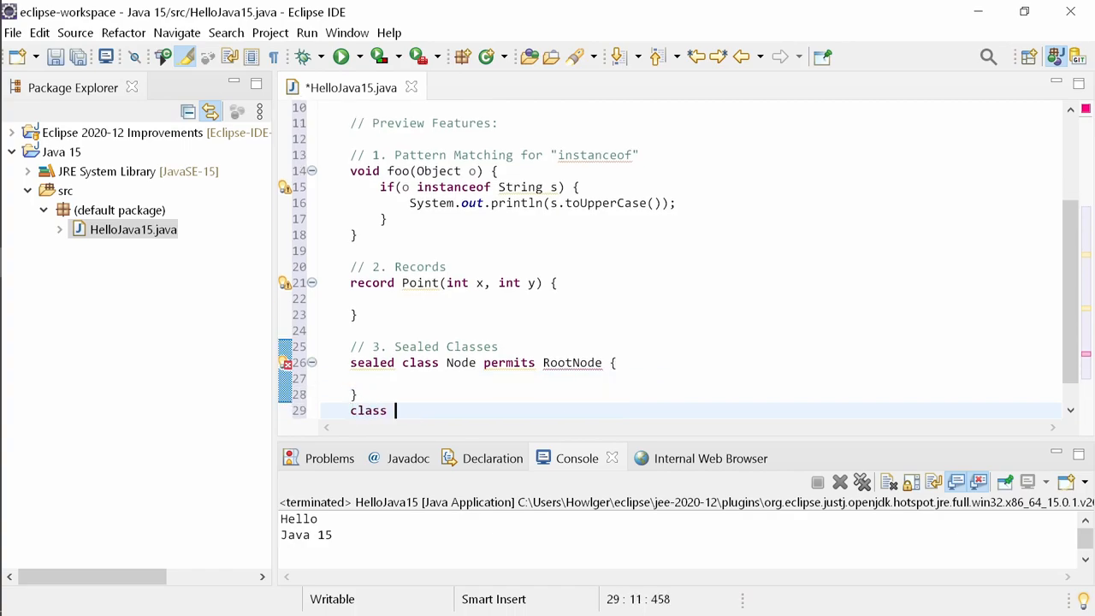
pyautogui.write('RootNode {')
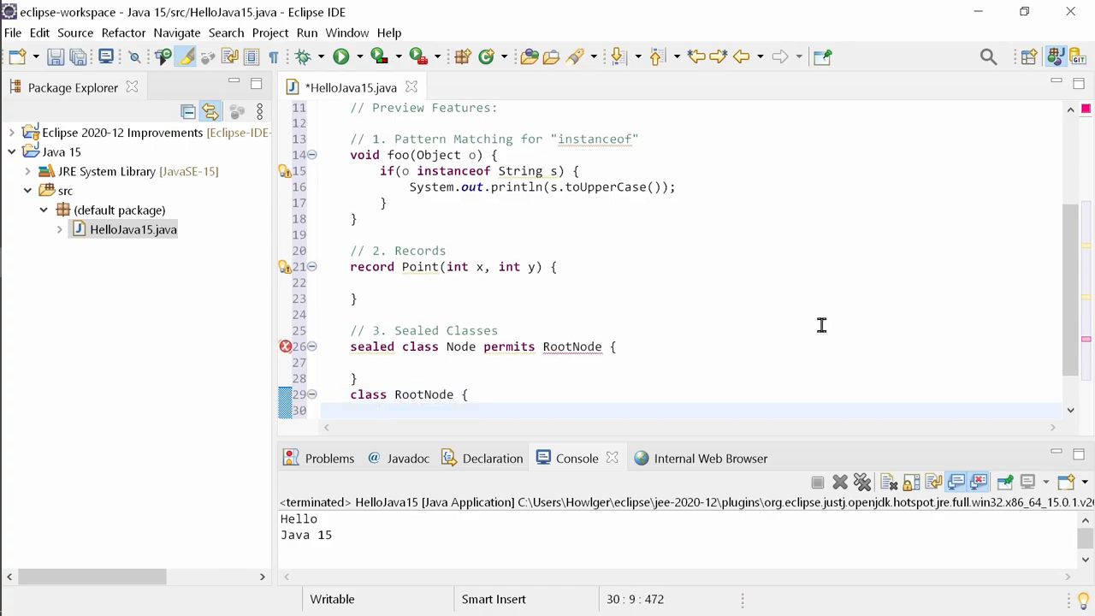
pyautogui.moveTo(580, 346)
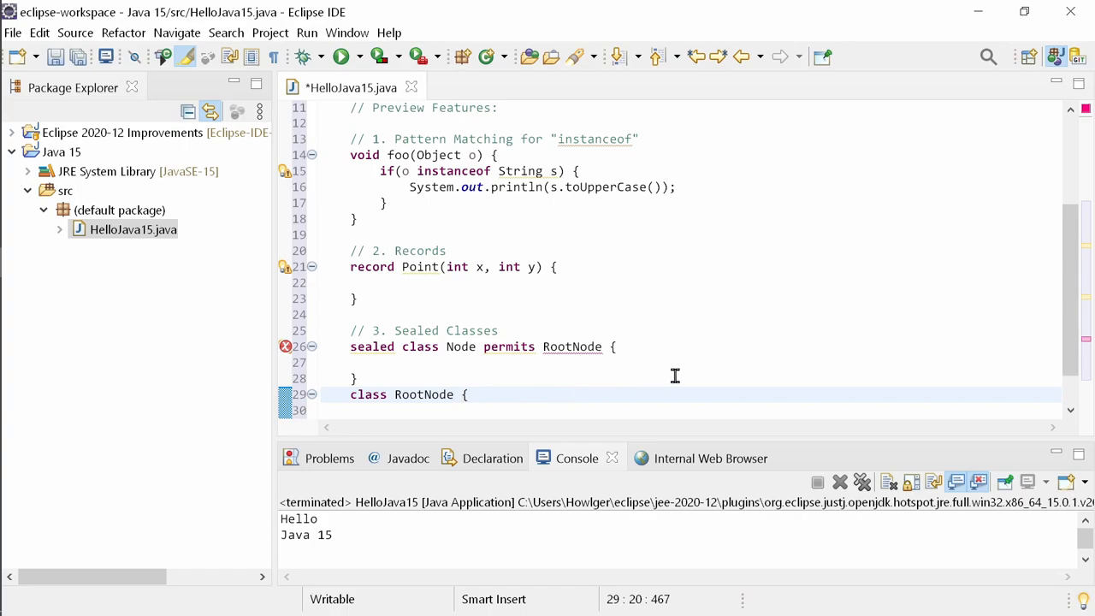
pyautogui.write('extends Node')
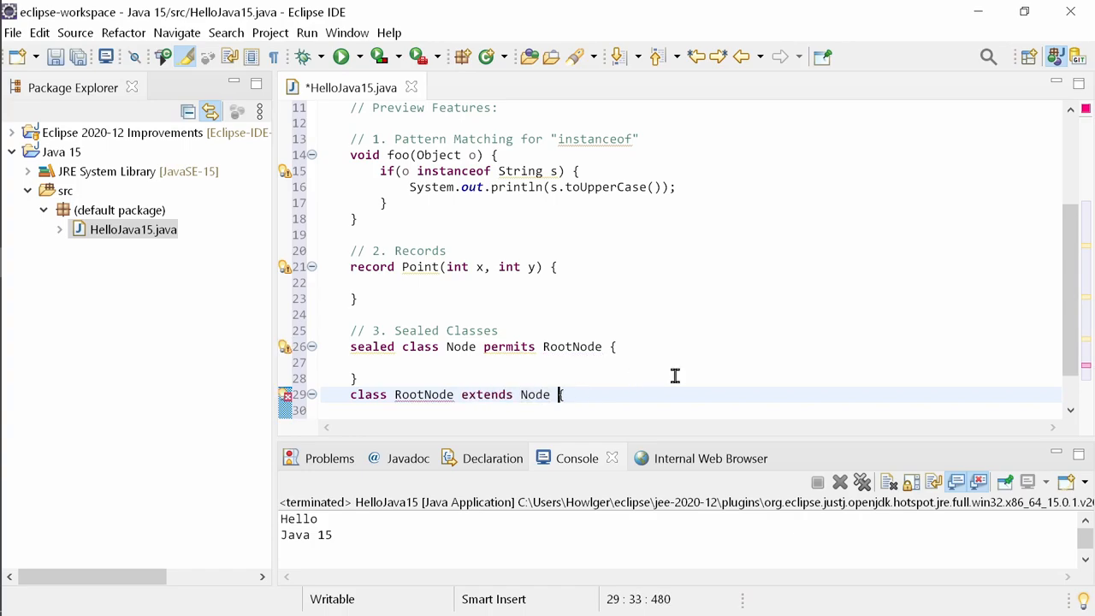
# - Check the quick fixes for RootNode, then declare it final to satisfy the sealed hierarchy
pyautogui.press('Ctrl+1')
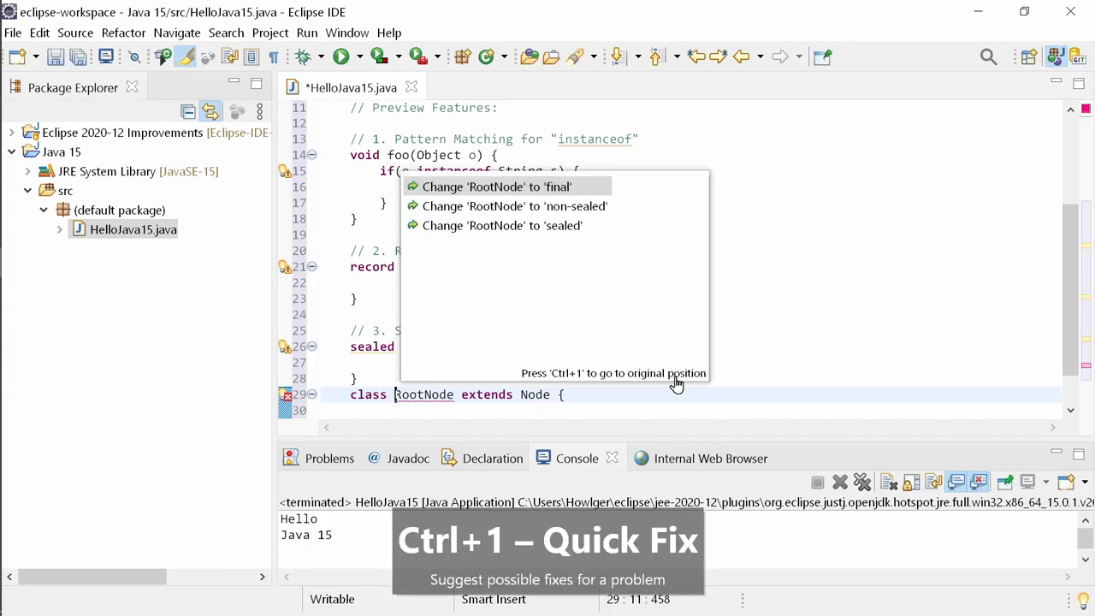
pyautogui.moveTo(496, 186)
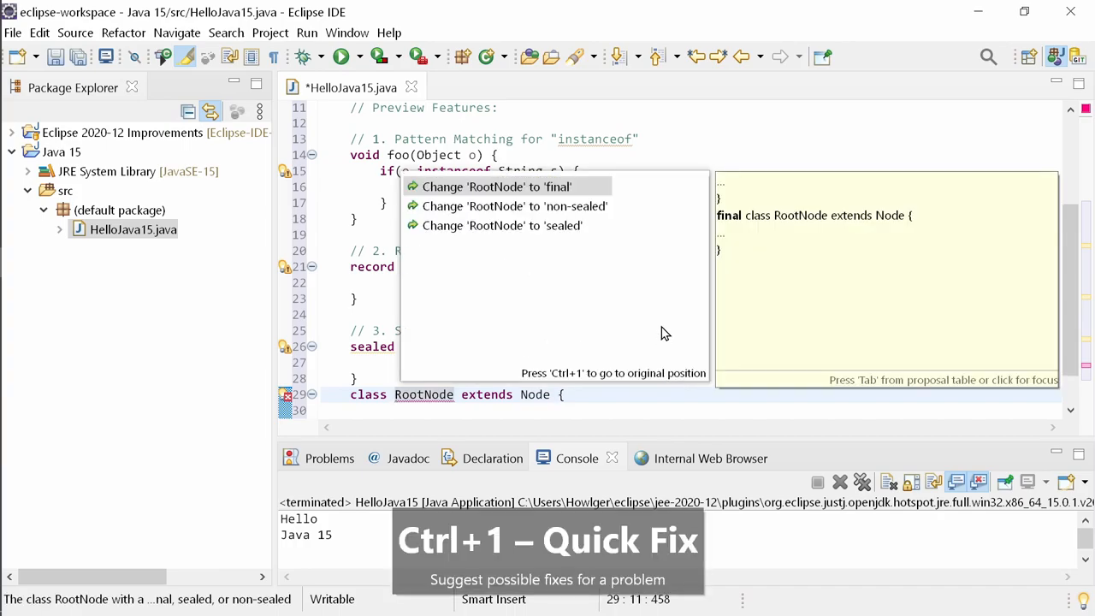
pyautogui.press('Escape')
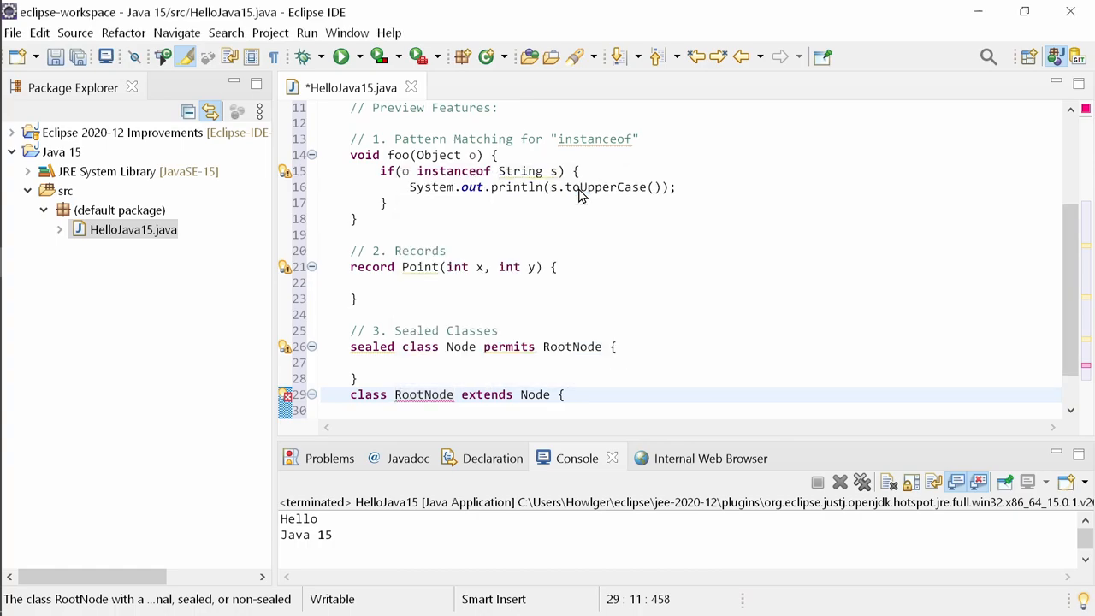
pyautogui.write('final')
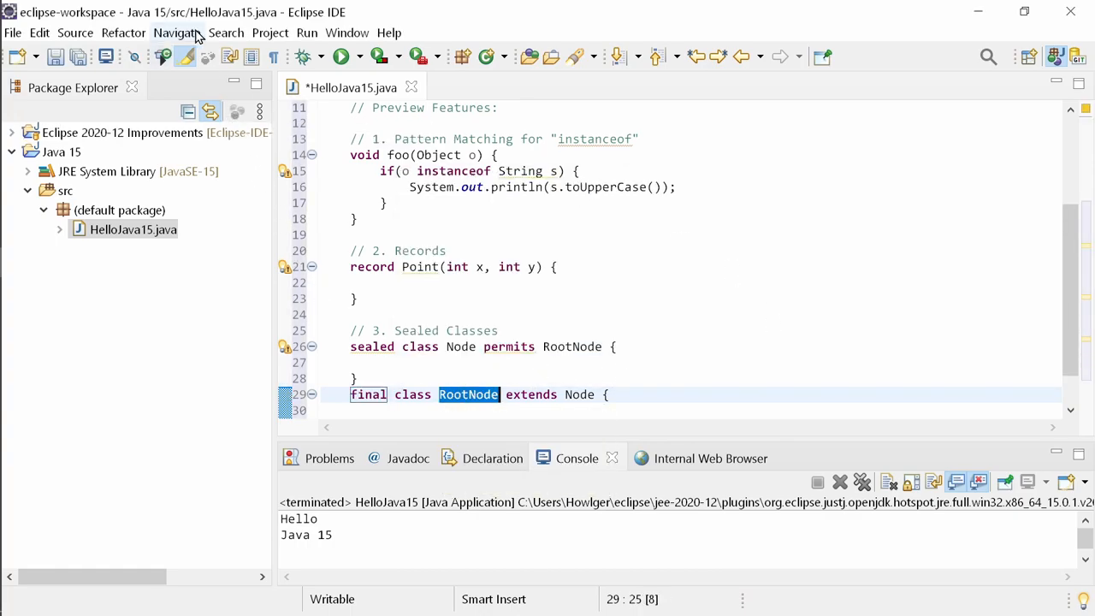
# - Run a Java search for RootNode limited to permitted type declarations, finding one reference in Node
pyautogui.click(226, 32)
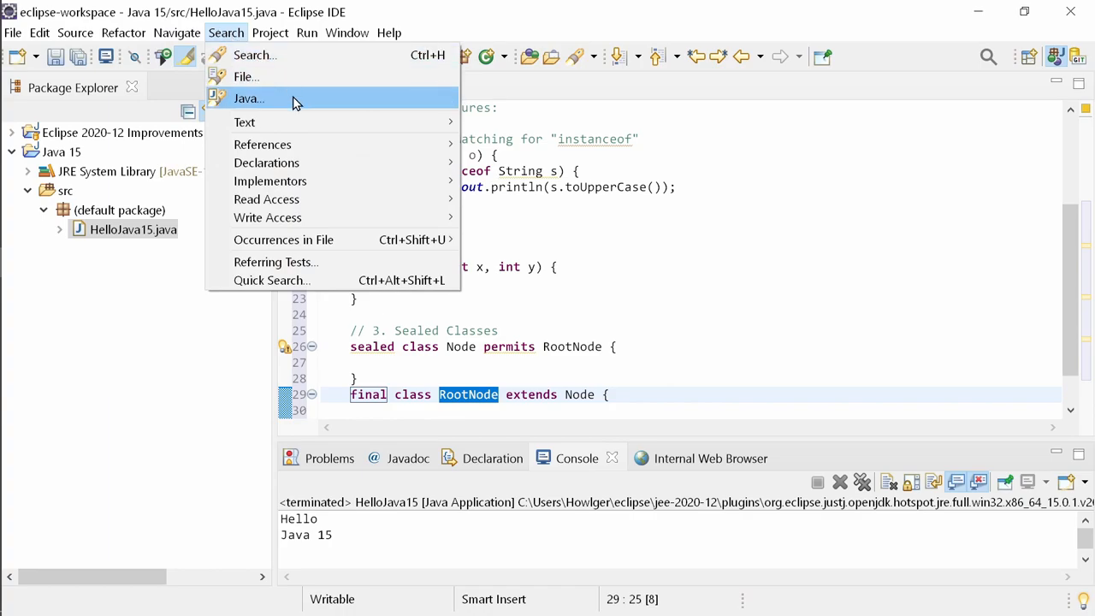
pyautogui.click(247, 97)
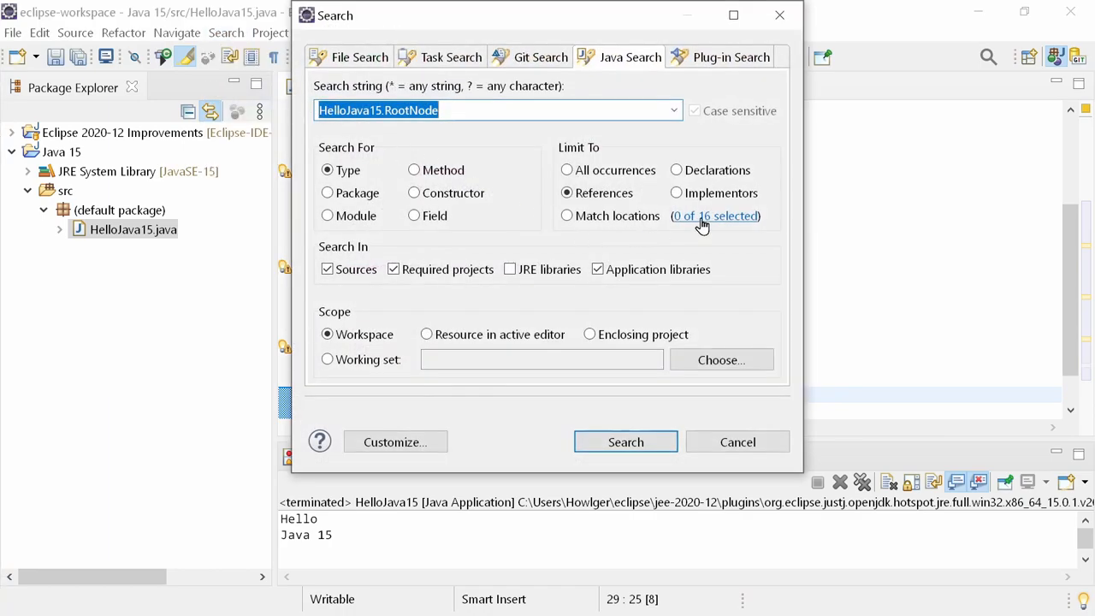
pyautogui.click(715, 216)
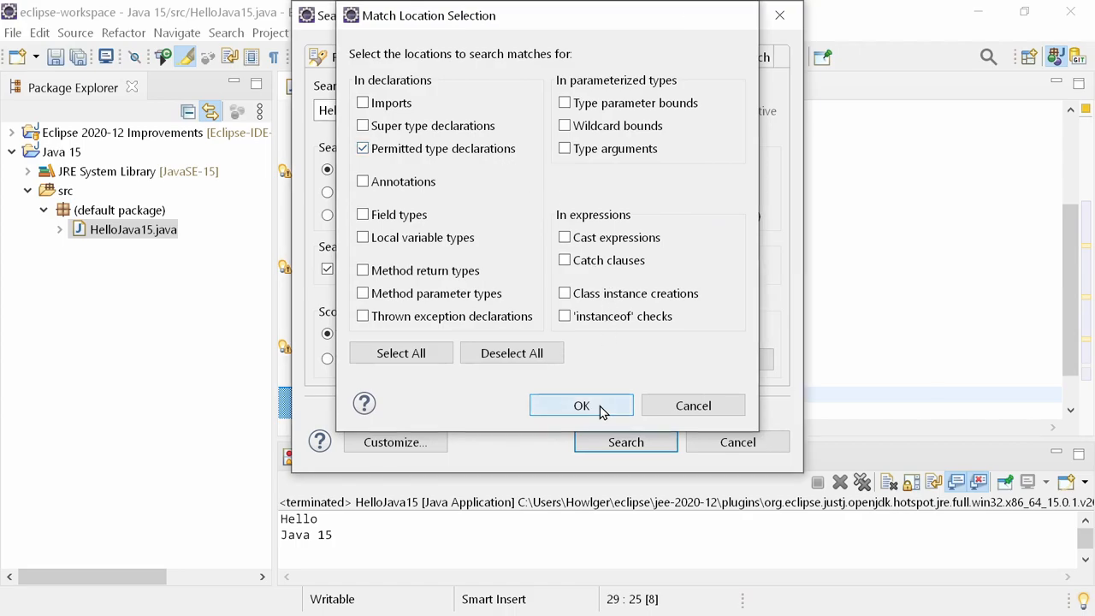
pyautogui.click(581, 403)
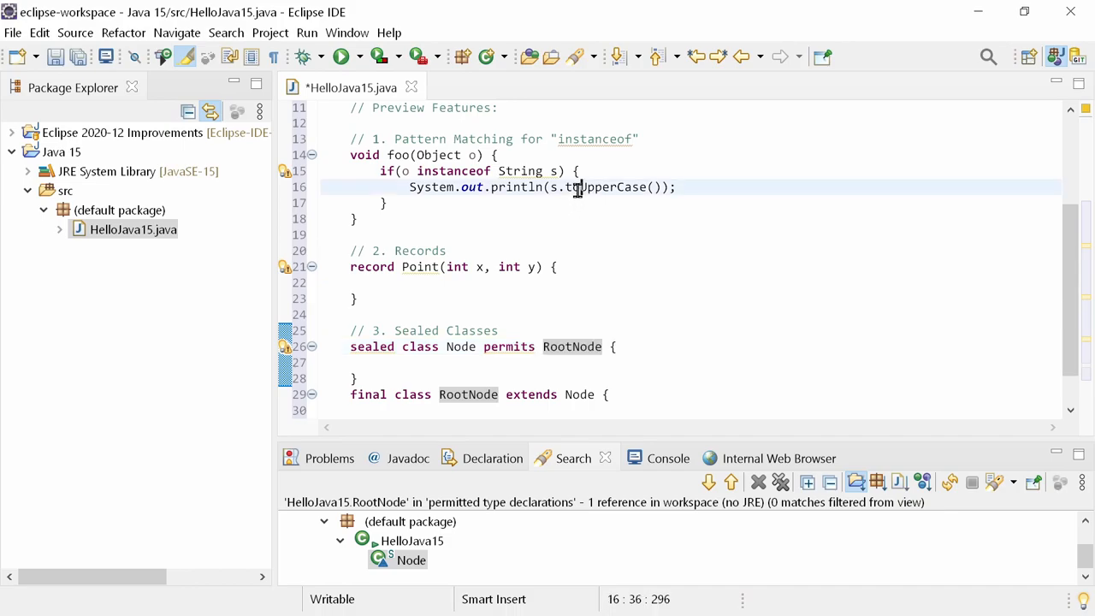
# - Switch the print call to s.trim().toLowerCase(), add a System.getProperty(s) line, and save HelloJava15.java
pyautogui.press('Ctrl+Space')
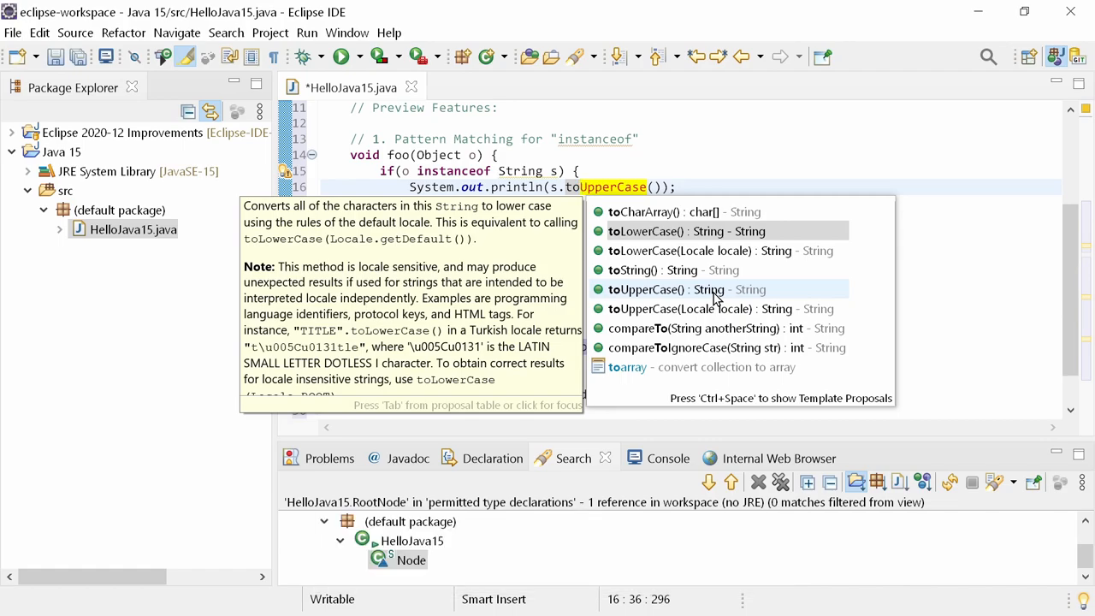
pyautogui.click(671, 230)
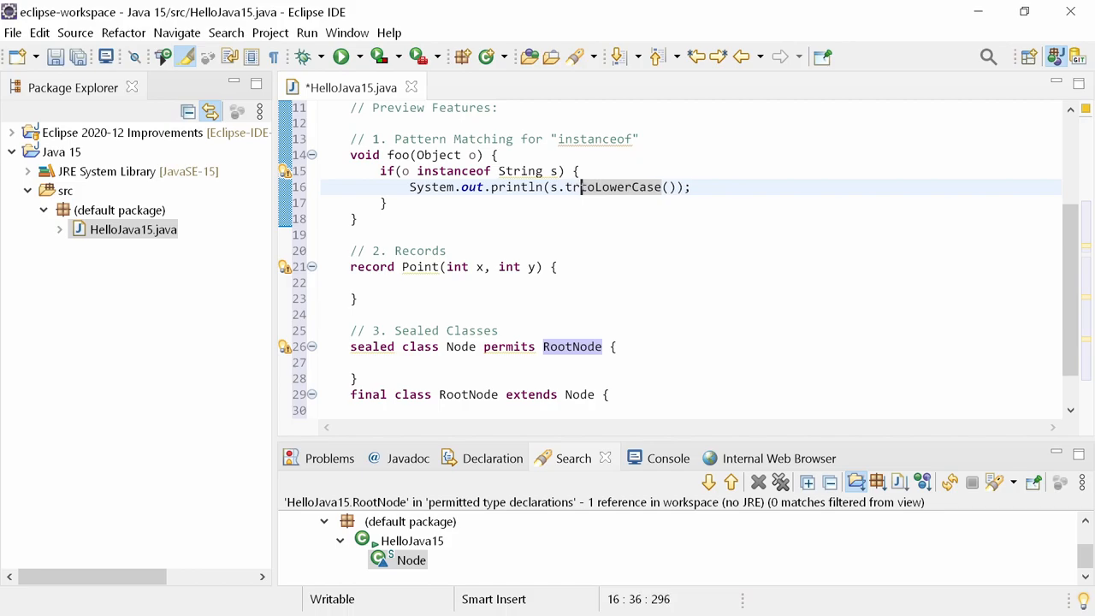
pyautogui.press('Ctrl+space')
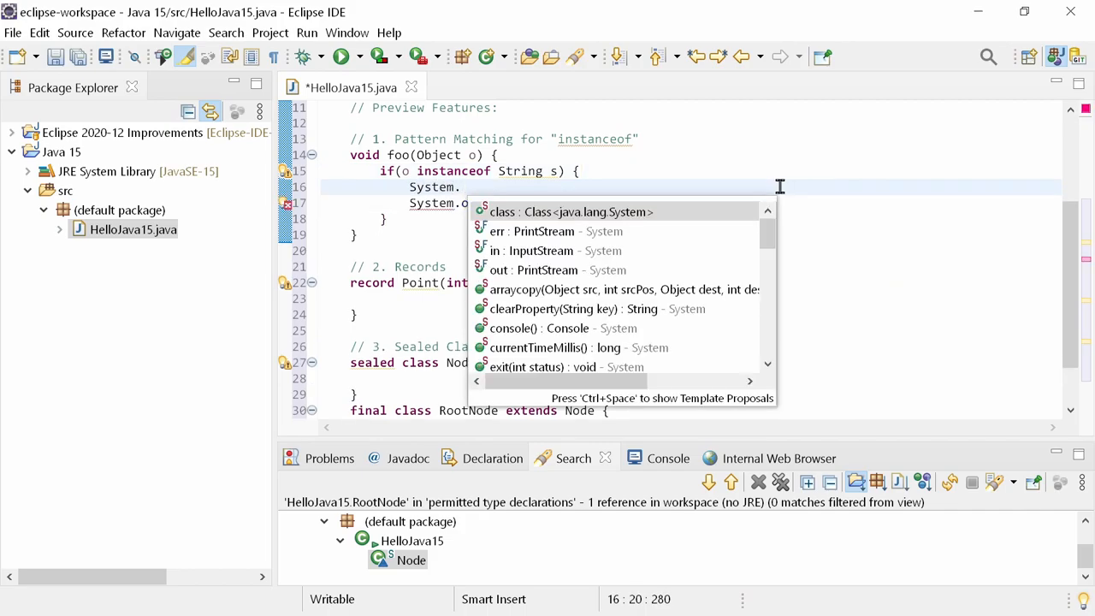
pyautogui.write('getproperty(s')
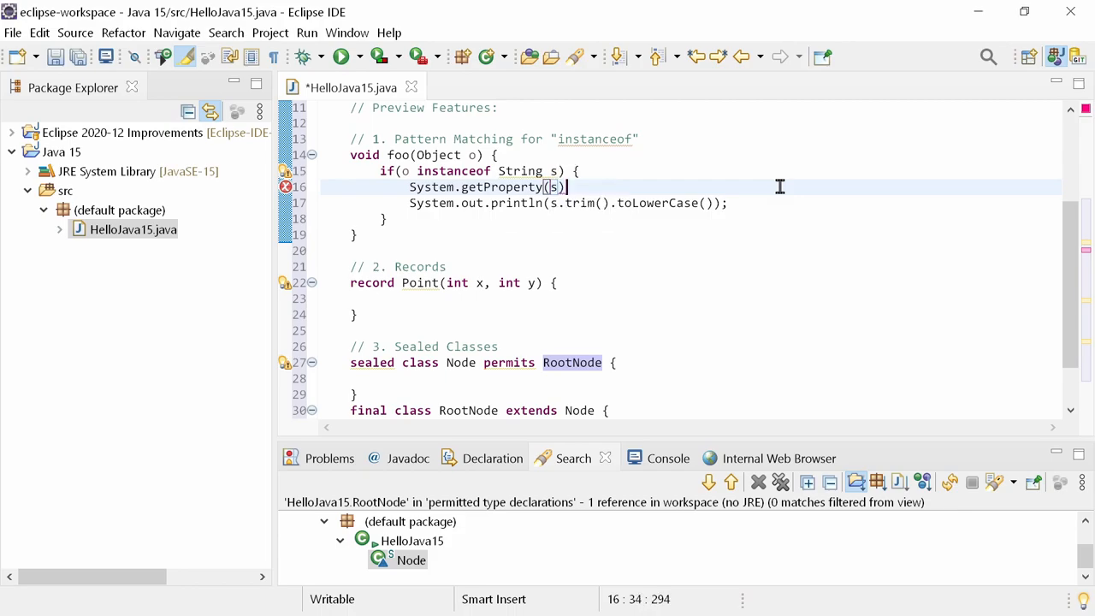
pyautogui.press('Ctrl+s')
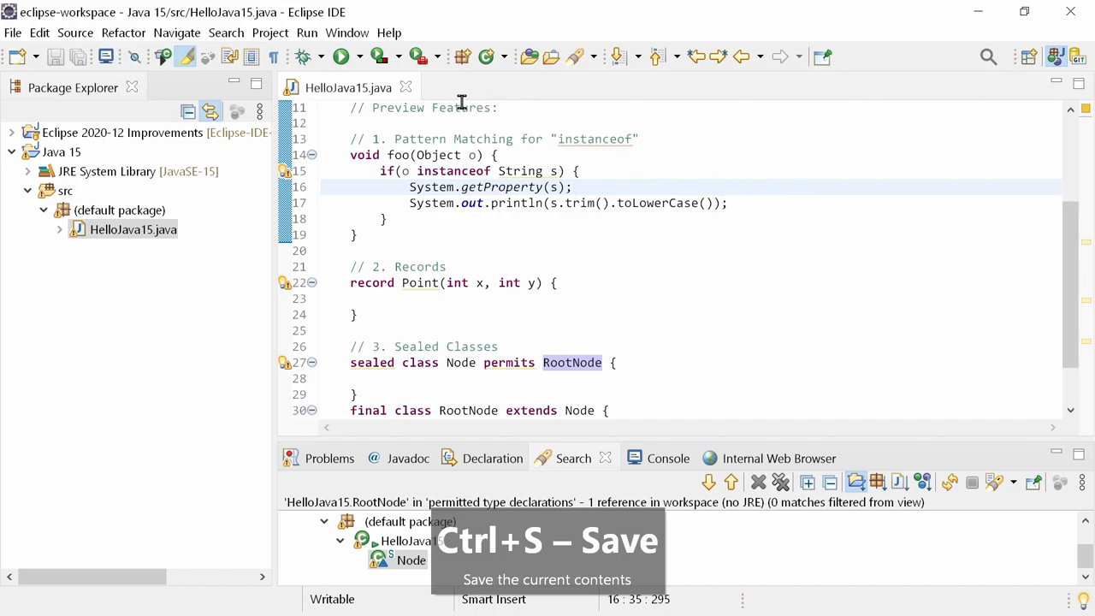
# - Restore the default Java editor Content Assist settings in Preferences
pyautogui.click(348, 32)
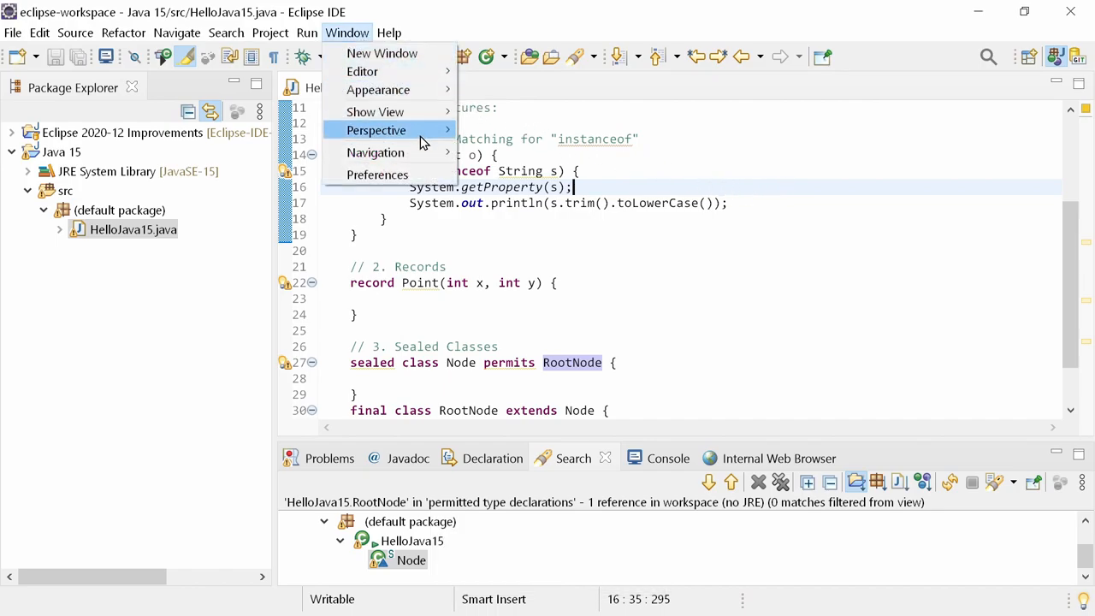
pyautogui.click(377, 174)
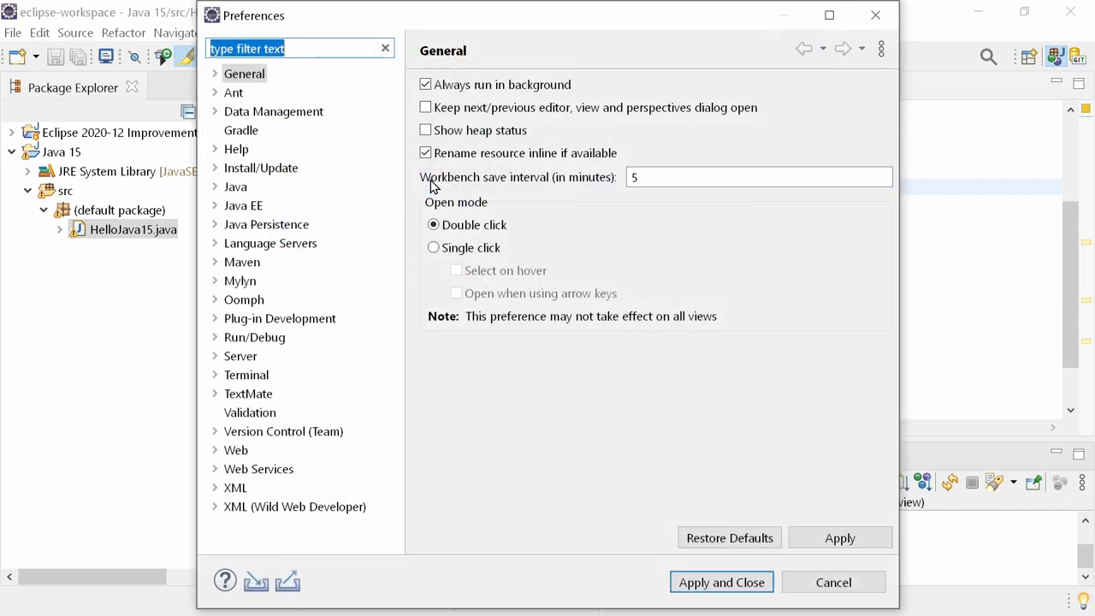
pyautogui.click(214, 186)
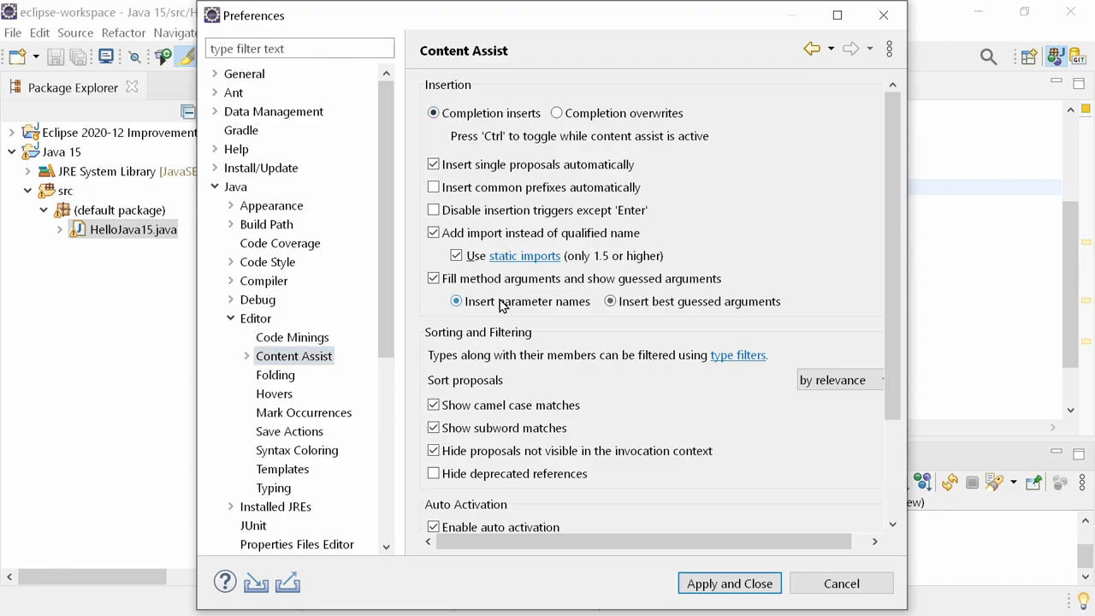
pyautogui.scroll(-3)
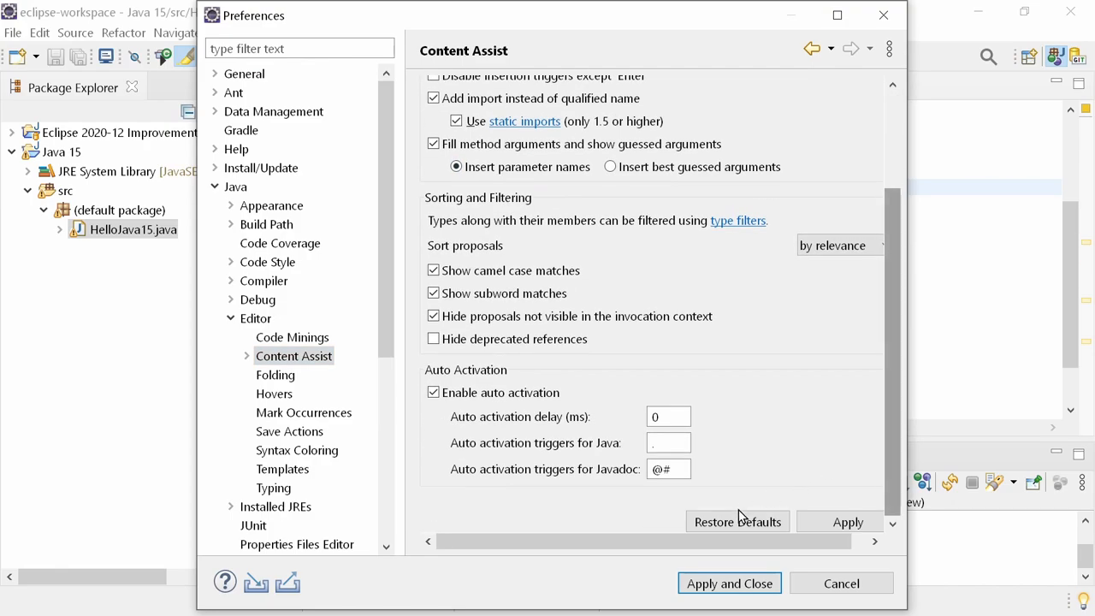
pyautogui.click(609, 166)
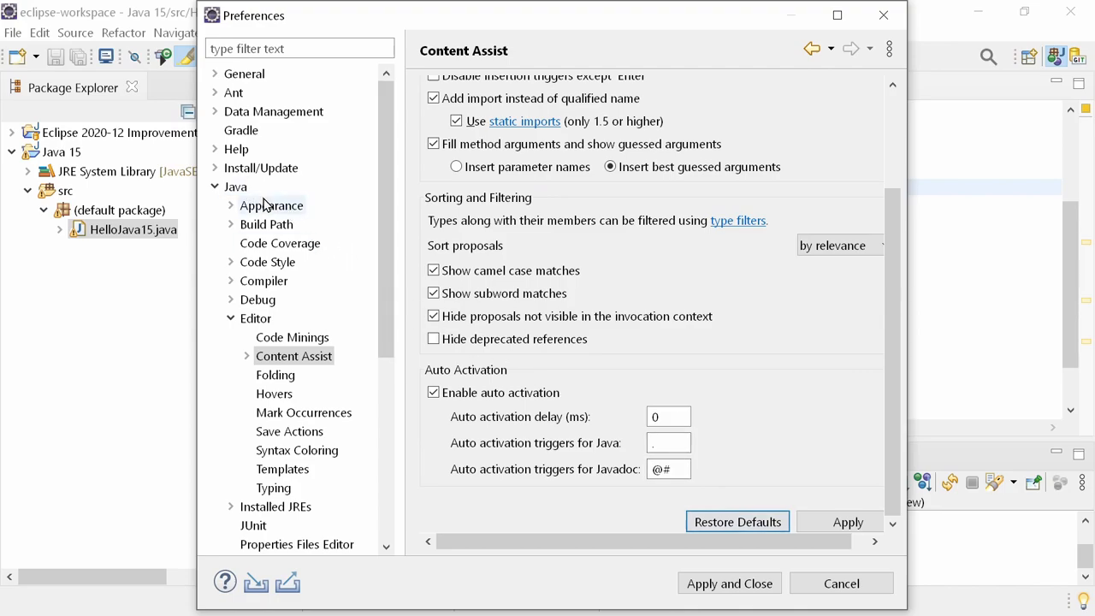
# - Review the Java Appearance preferences and cancel without keeping changes
pyautogui.click(270, 205)
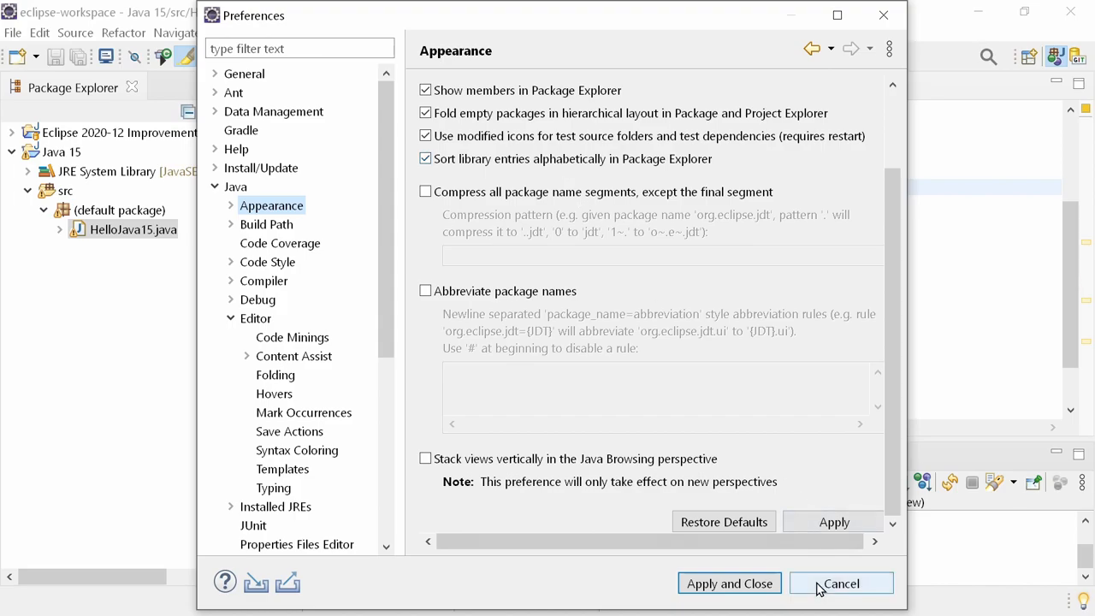
pyautogui.click(841, 584)
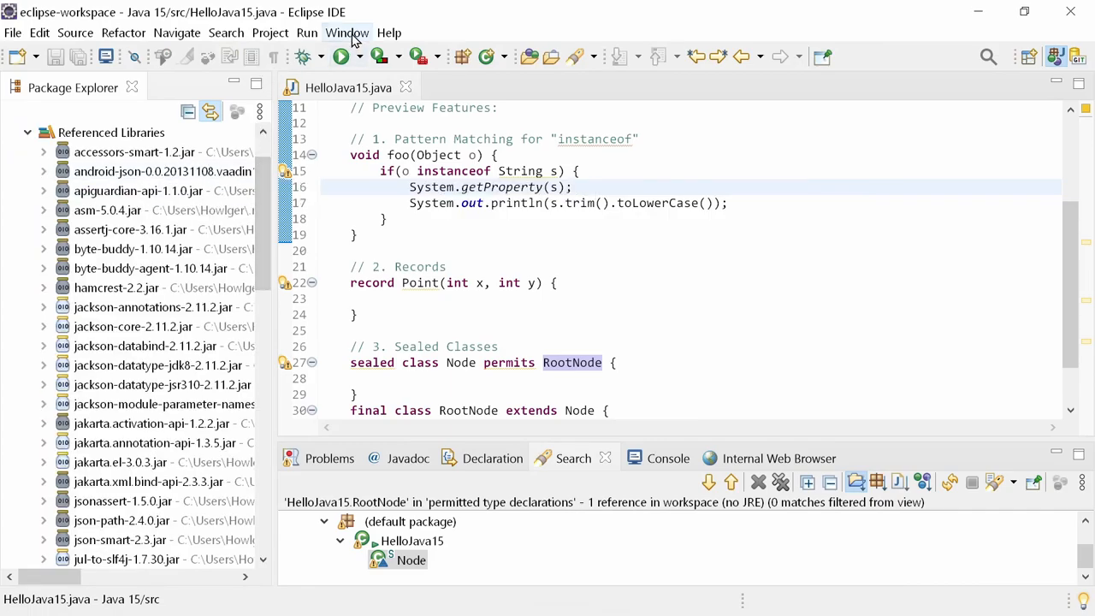
pyautogui.click(347, 33)
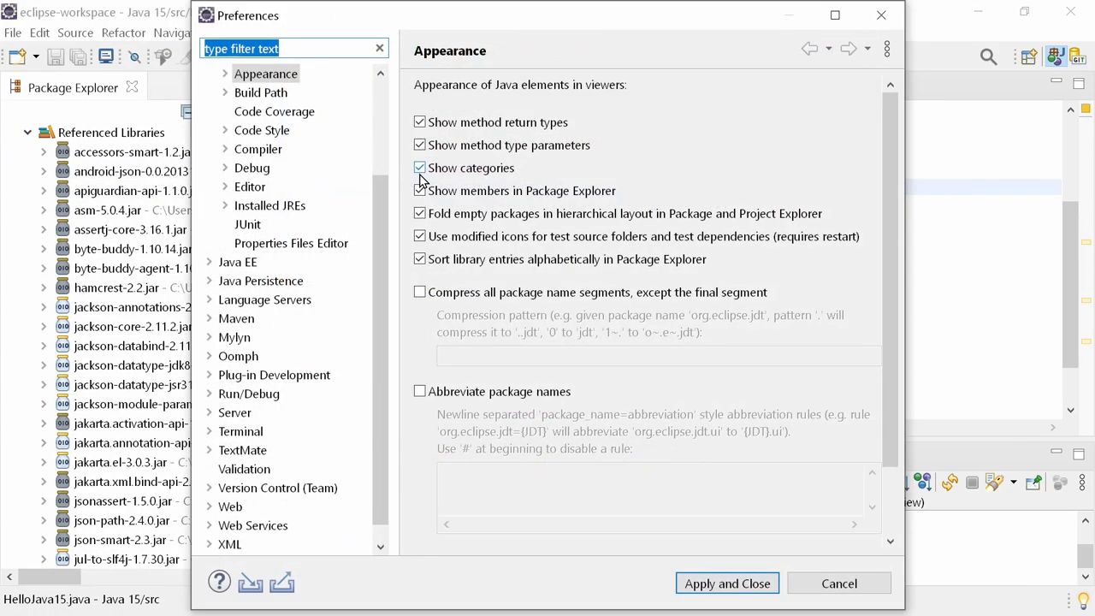
pyautogui.click(417, 258)
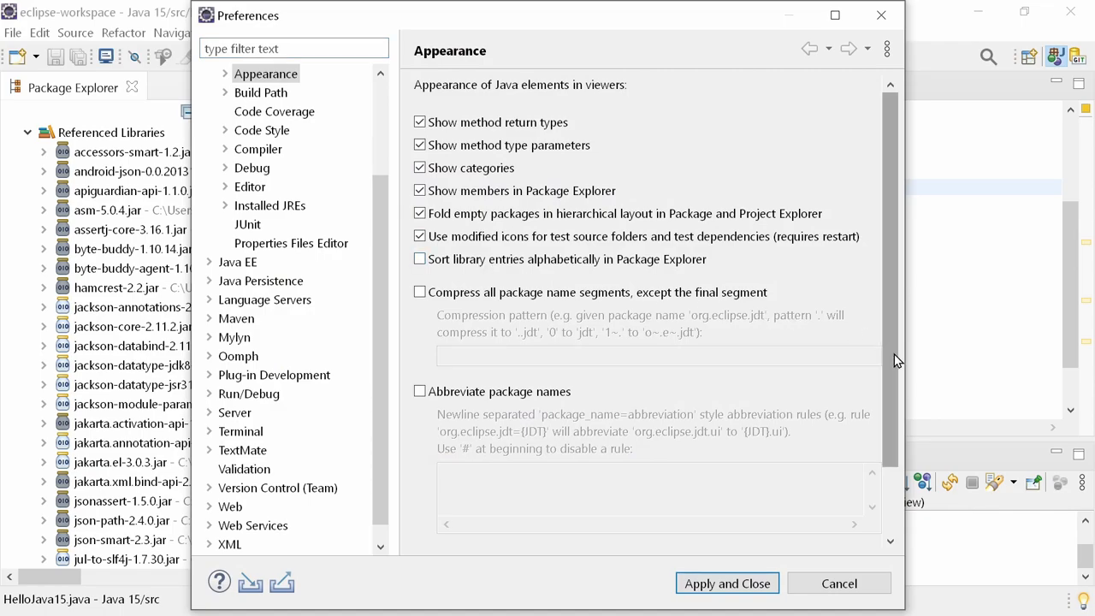
pyautogui.scroll(-3)
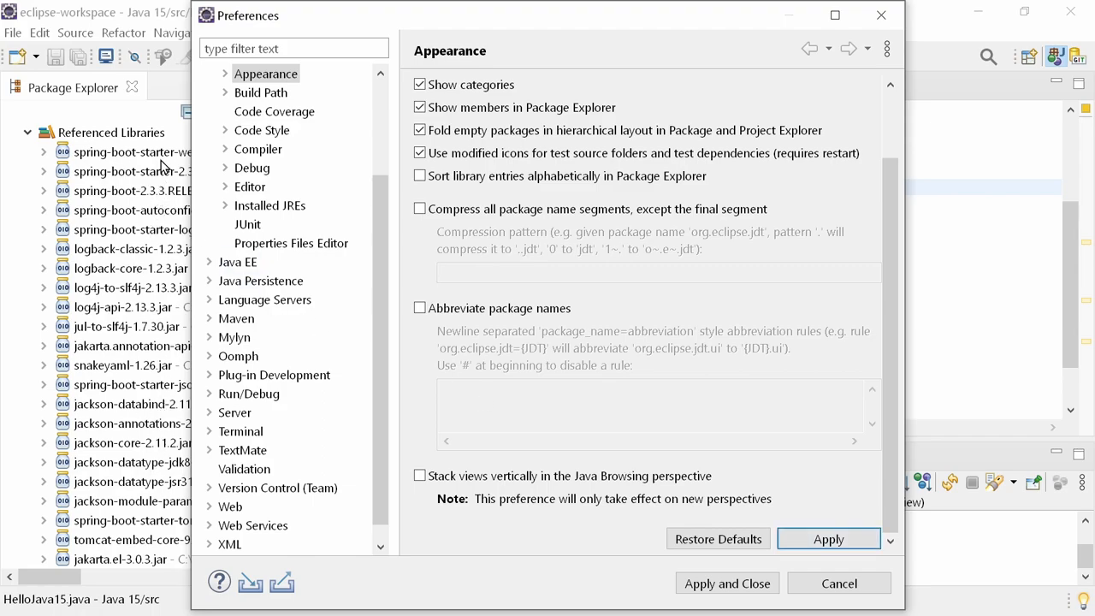
pyautogui.click(419, 174)
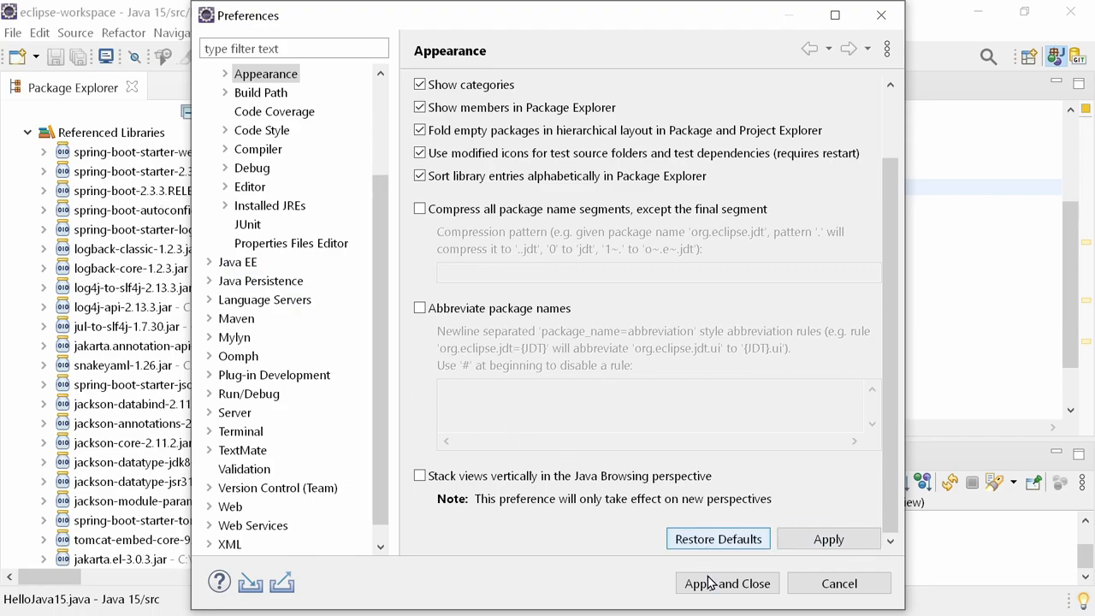
pyautogui.click(725, 583)
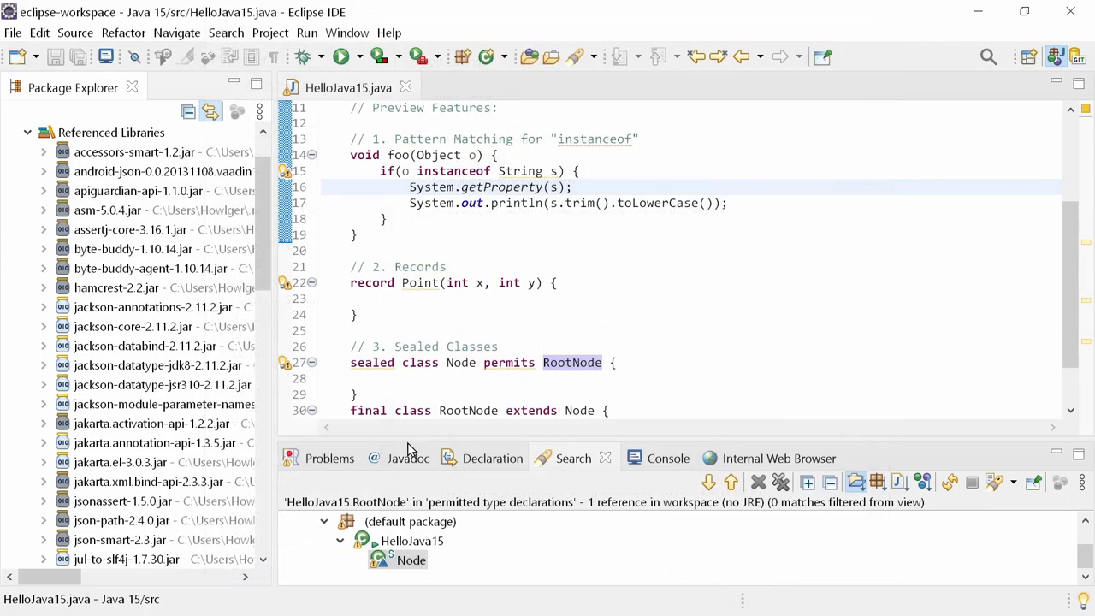
pyautogui.moveTo(62, 165)
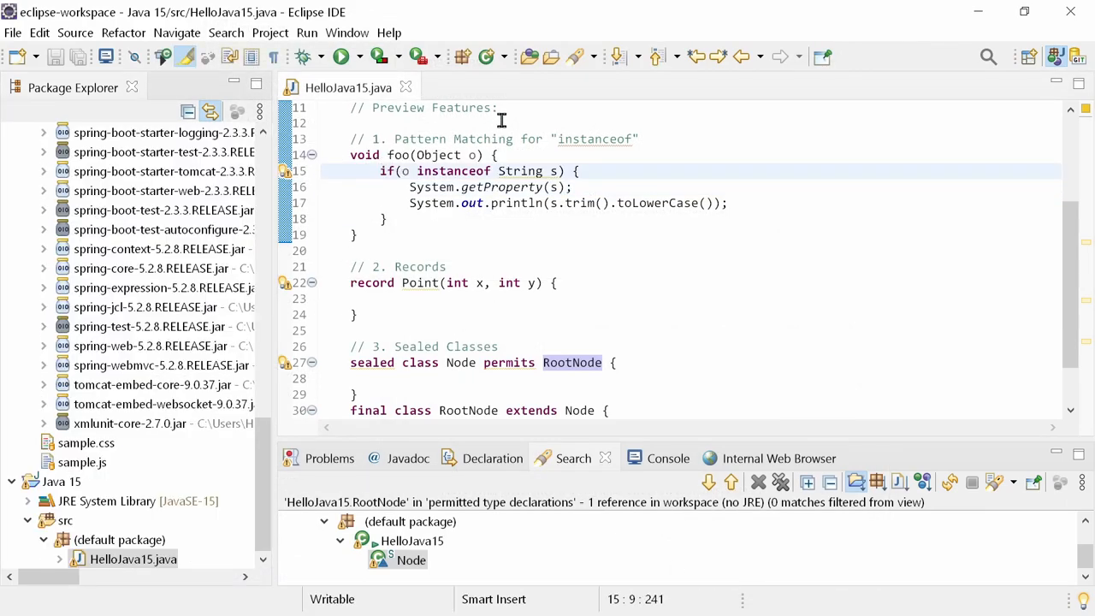
# - Create a new Java interface named MyInterface in the default package
pyautogui.click(498, 54)
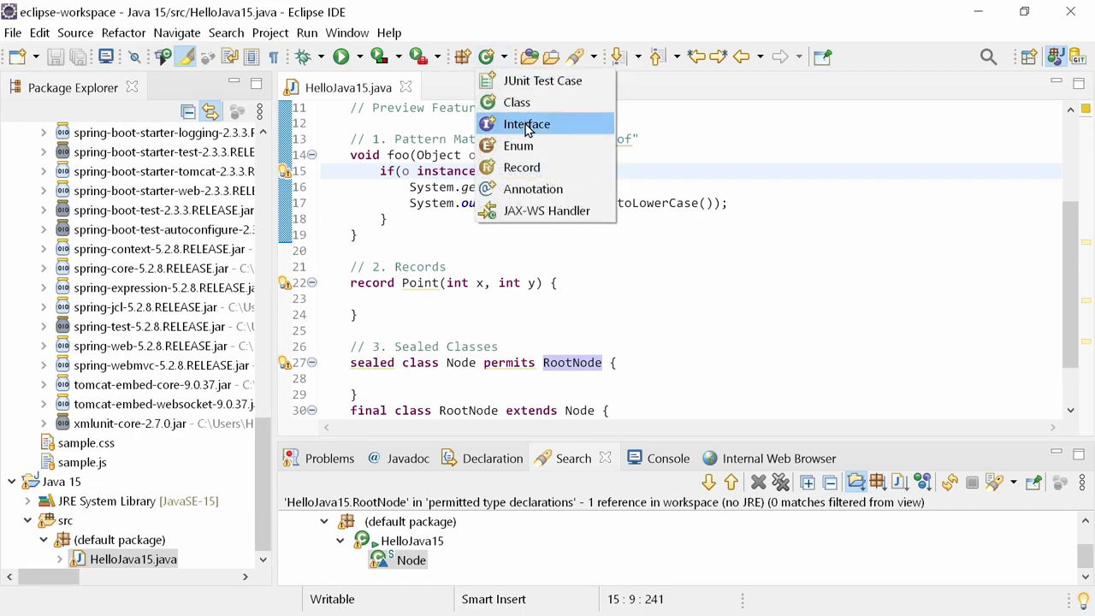
pyautogui.click(525, 123)
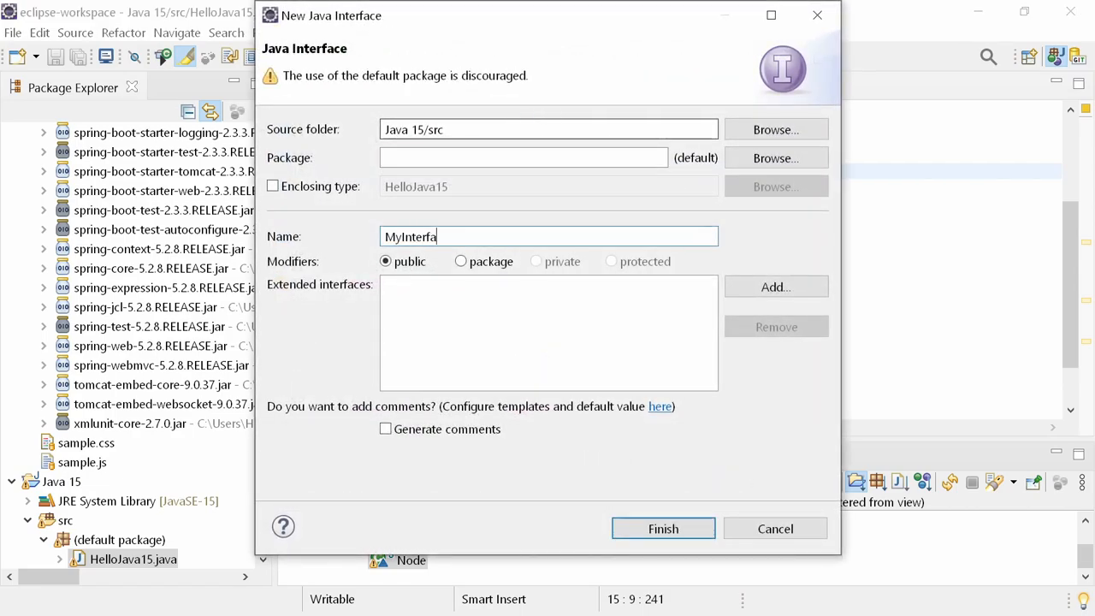
pyautogui.click(664, 527)
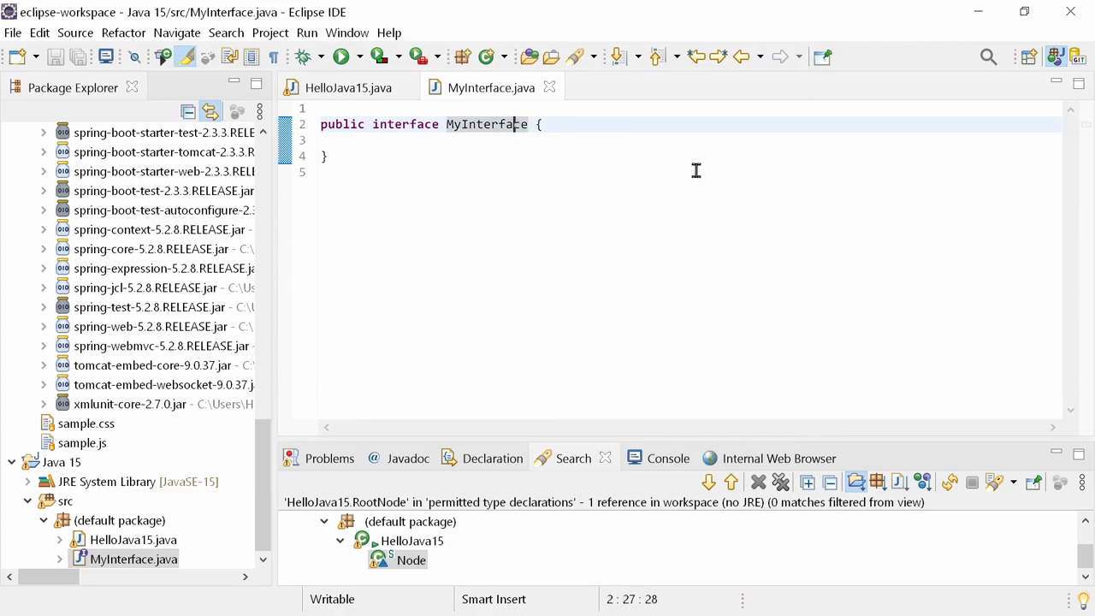
# - Use the Ctrl+1 quick fix to generate a MyImpl class implementing MyInterface
pyautogui.press('Ctrl+1')
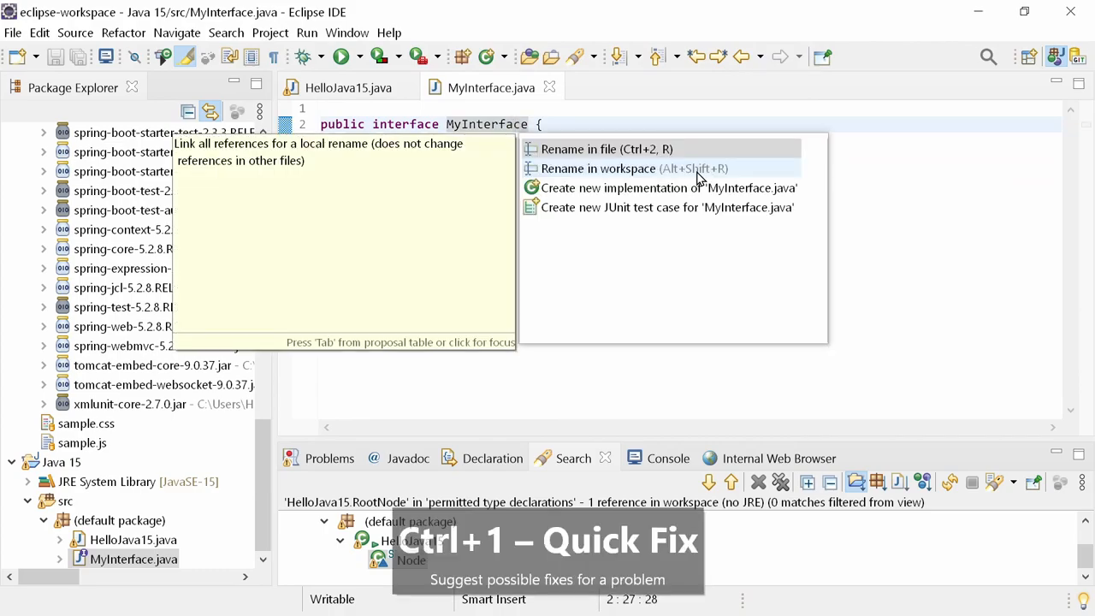
pyautogui.moveTo(692, 192)
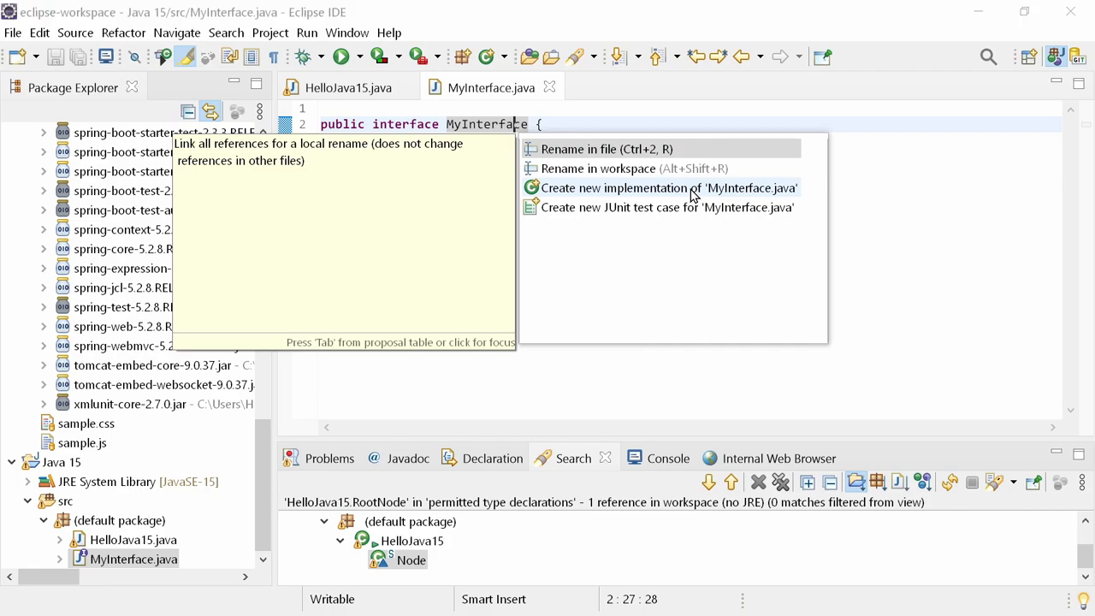
pyautogui.click(667, 187)
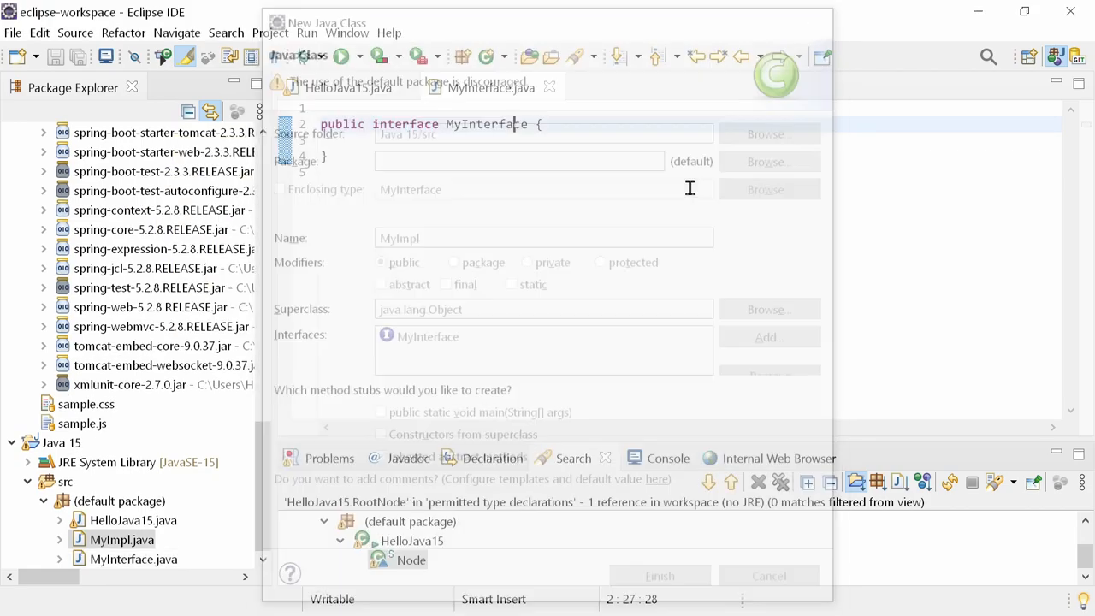
pyautogui.click(660, 575)
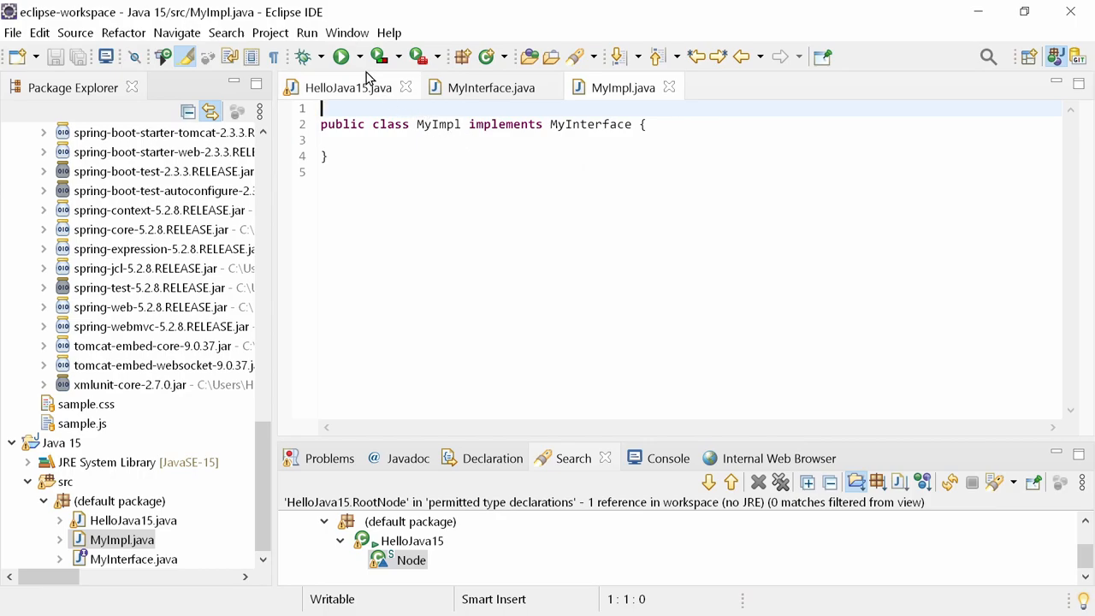
# - In Run Configurations, enable the argfile option in HelloJava15's launch arguments
pyautogui.click(353, 56)
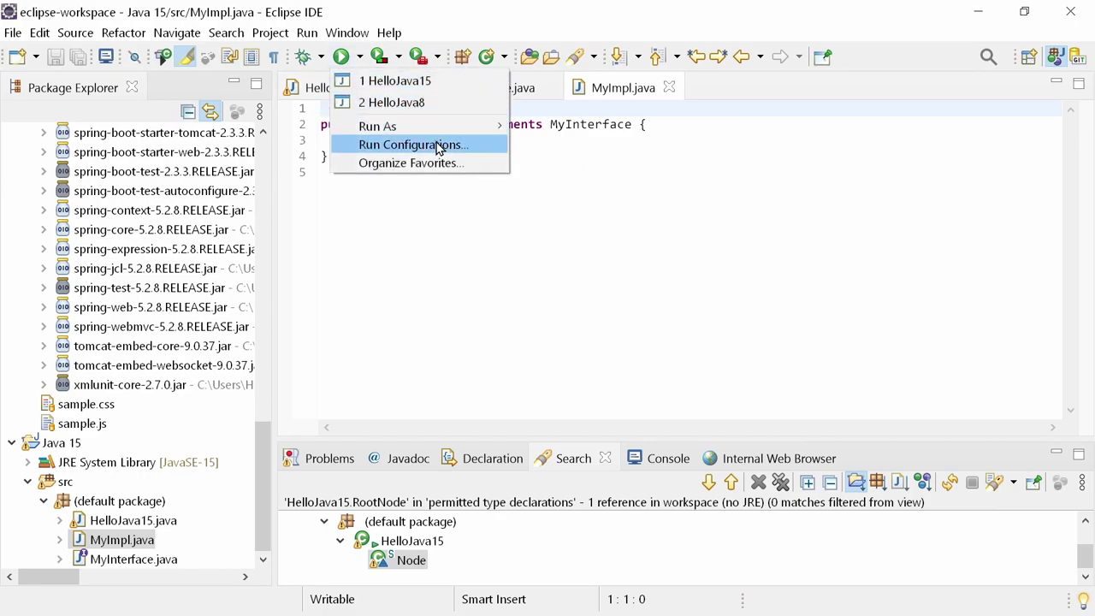
pyautogui.click(414, 144)
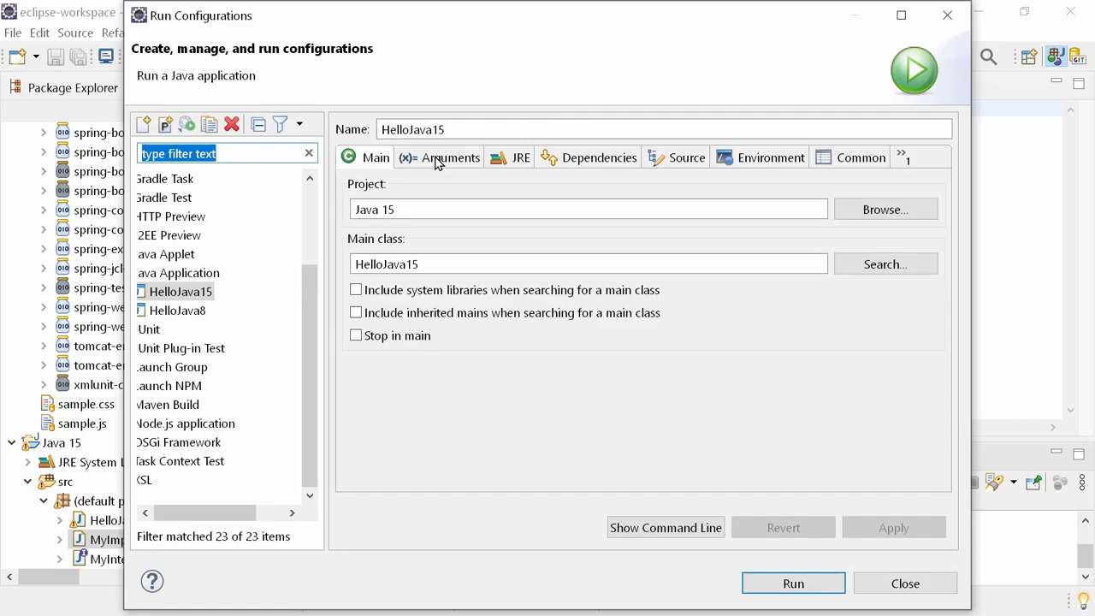
pyautogui.click(448, 157)
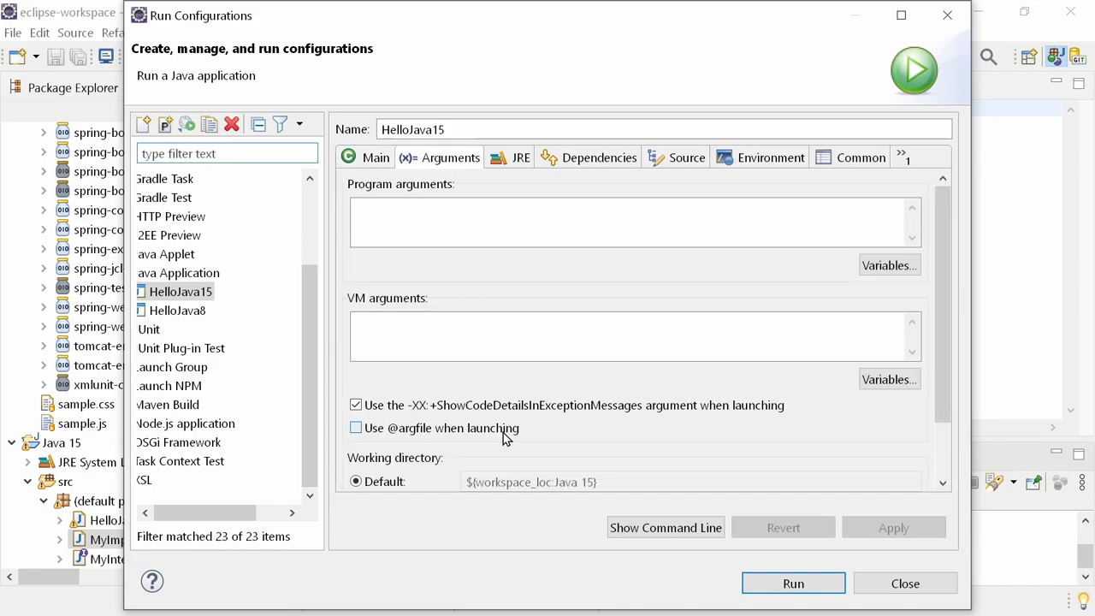
pyautogui.click(356, 427)
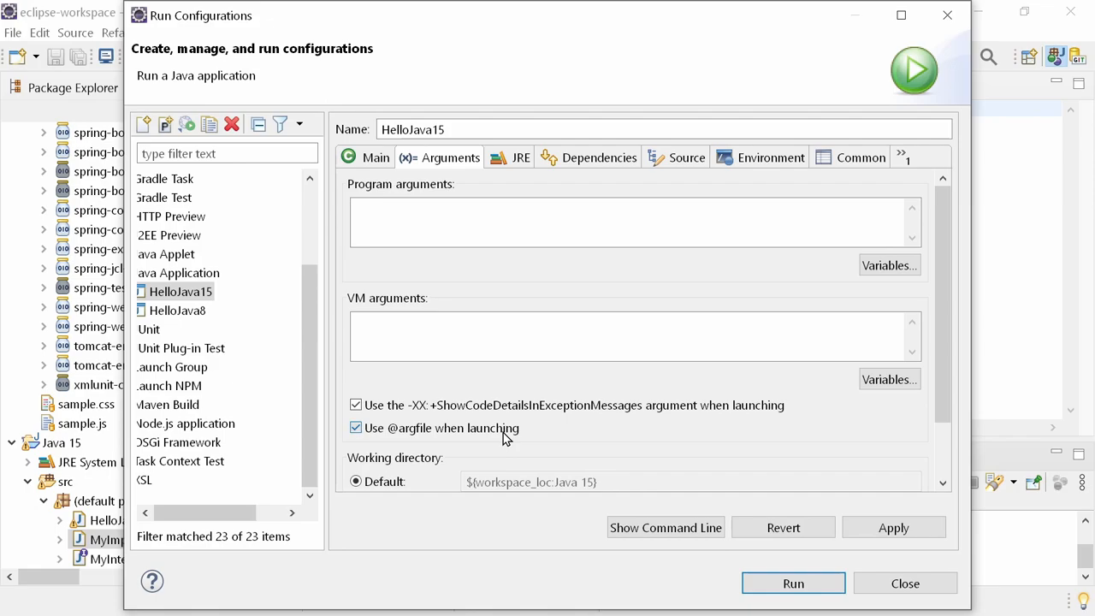
# - Turn off HelloJava8's temporary-JAR classpath option and close Run Configurations
pyautogui.click(178, 312)
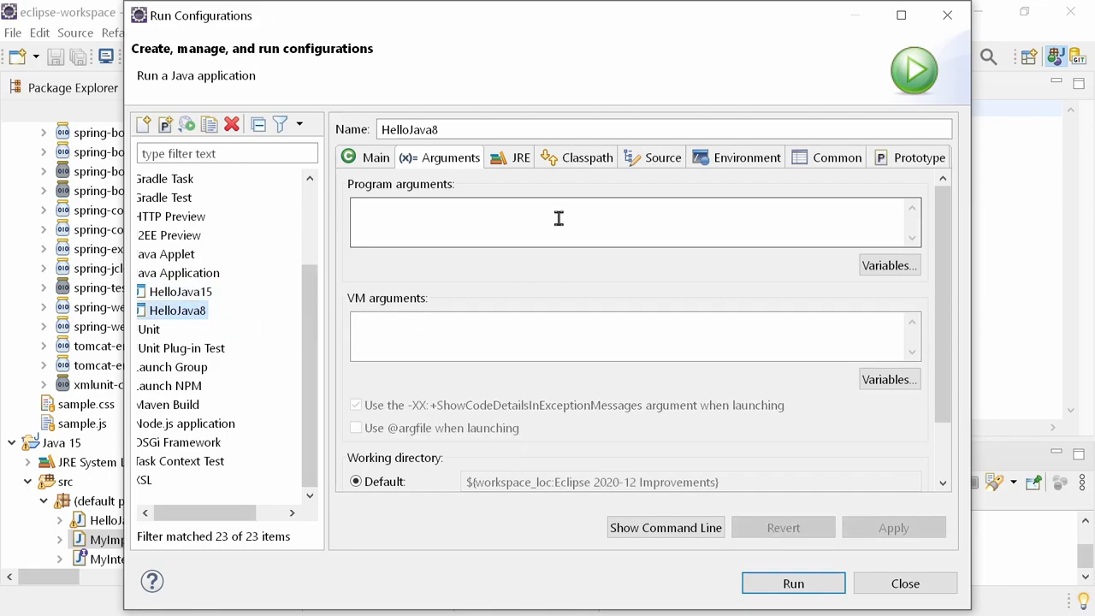
pyautogui.click(585, 158)
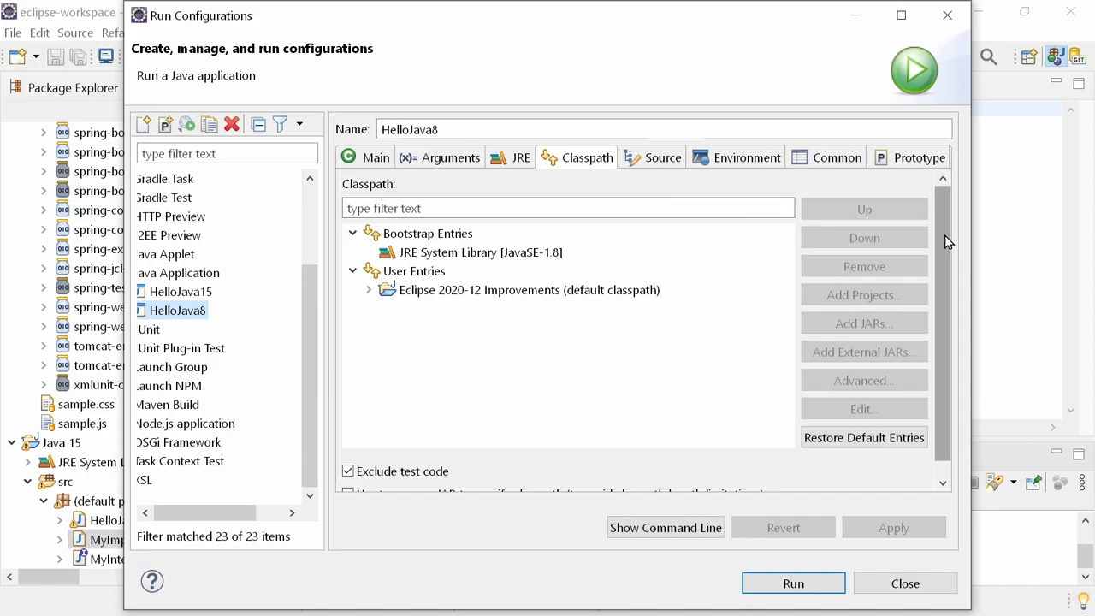
pyautogui.scroll(-3)
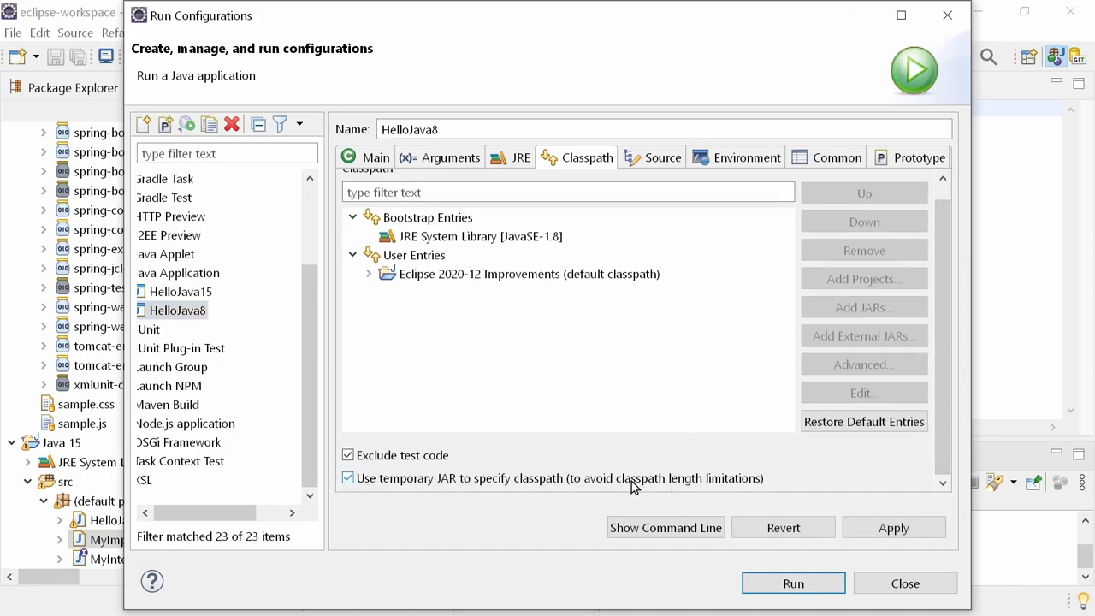
pyautogui.click(347, 479)
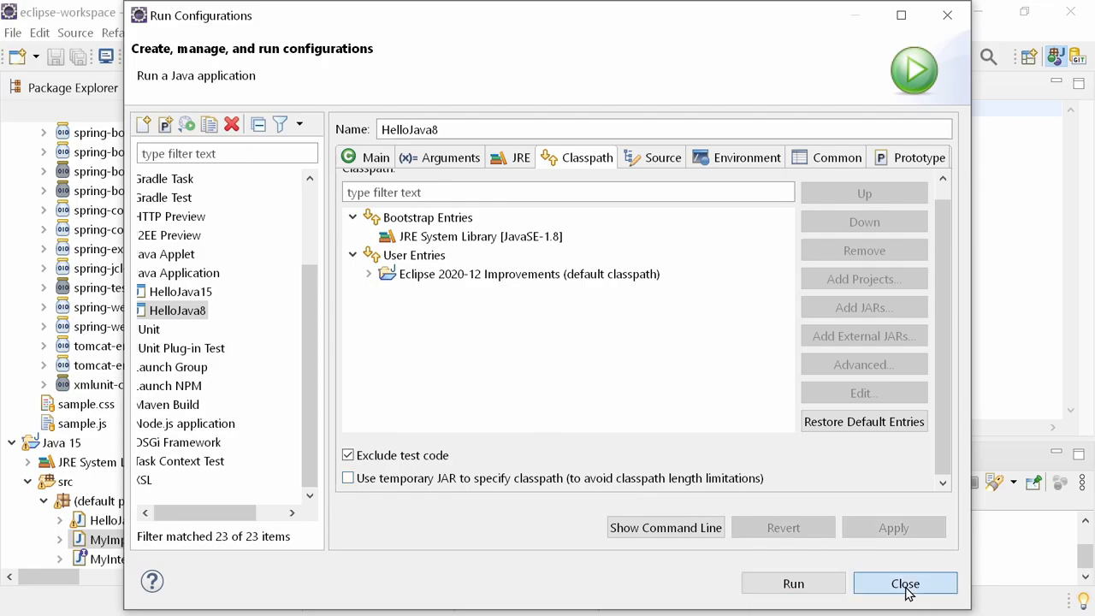
pyautogui.click(899, 582)
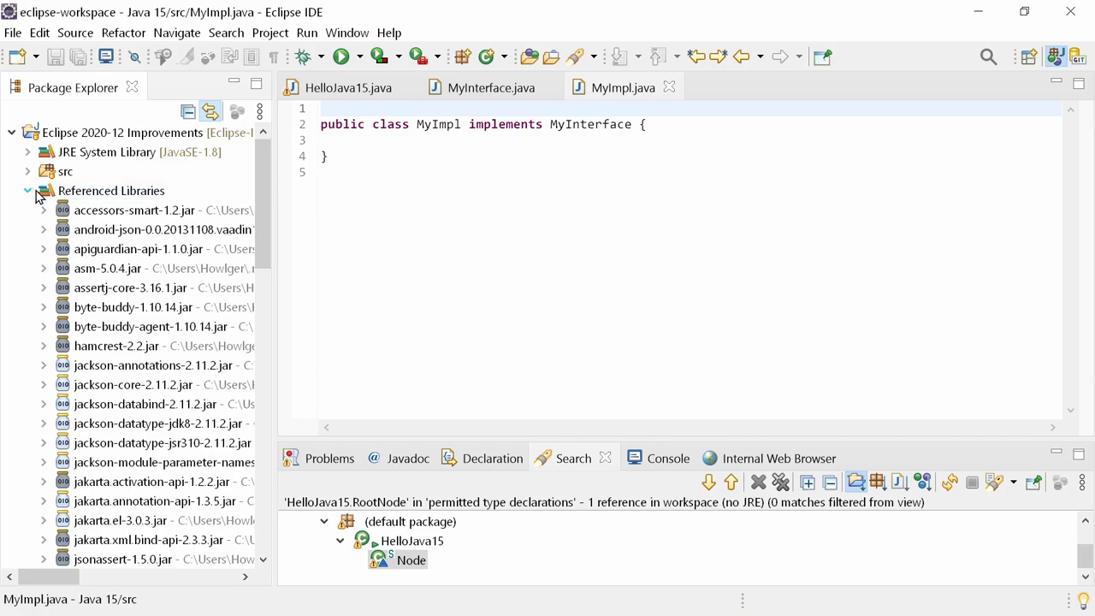
# - Set the project's JRE System Library to the JavaSE-15 execution environment
pyautogui.click(128, 150)
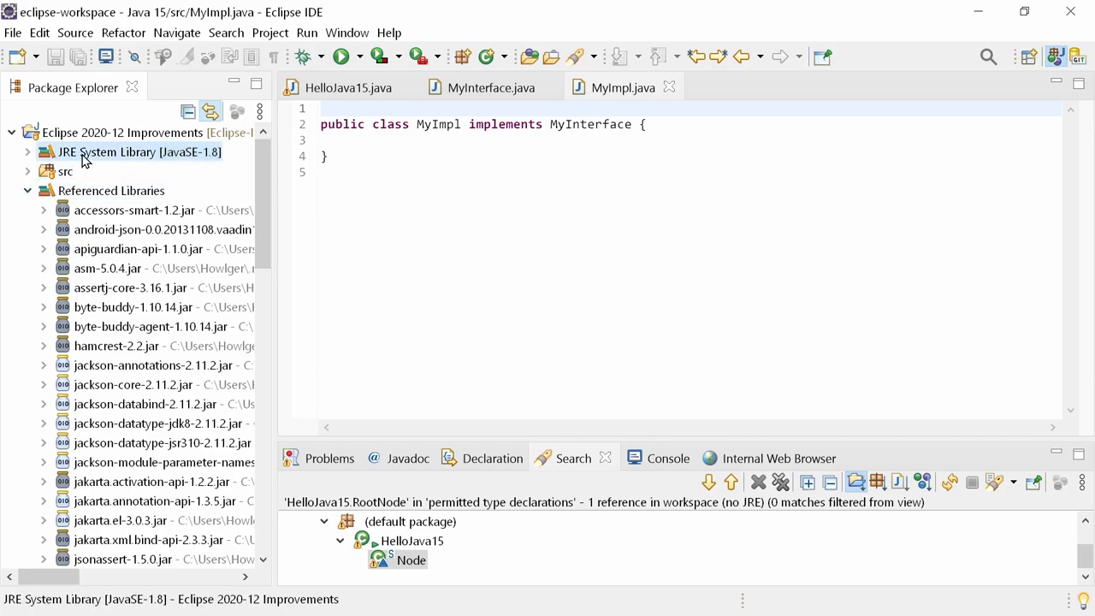
pyautogui.rightClick(84, 150)
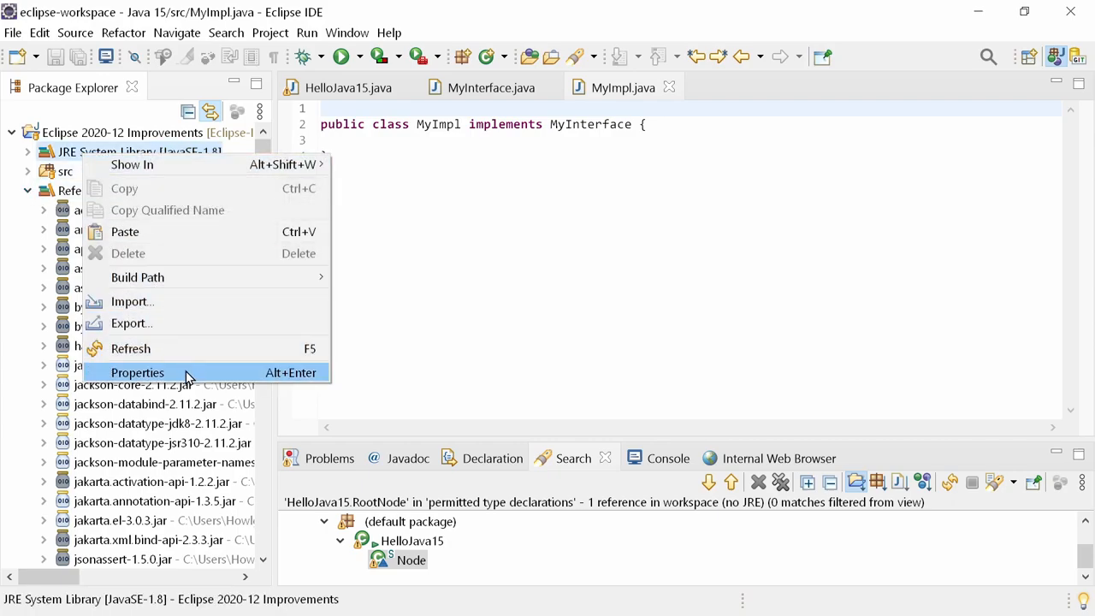
pyautogui.click(137, 373)
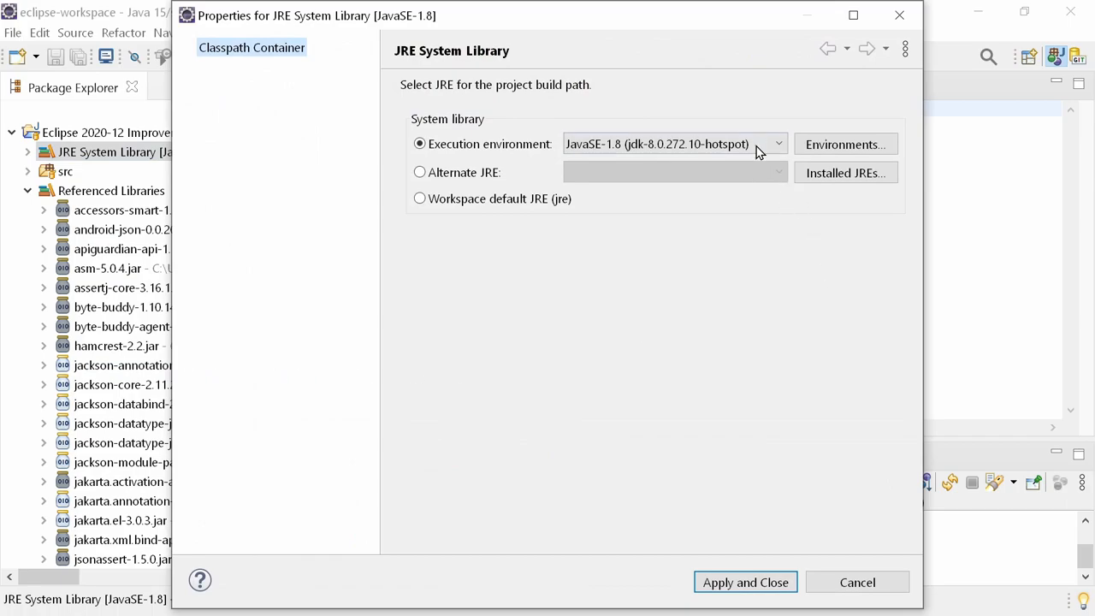
pyautogui.click(776, 143)
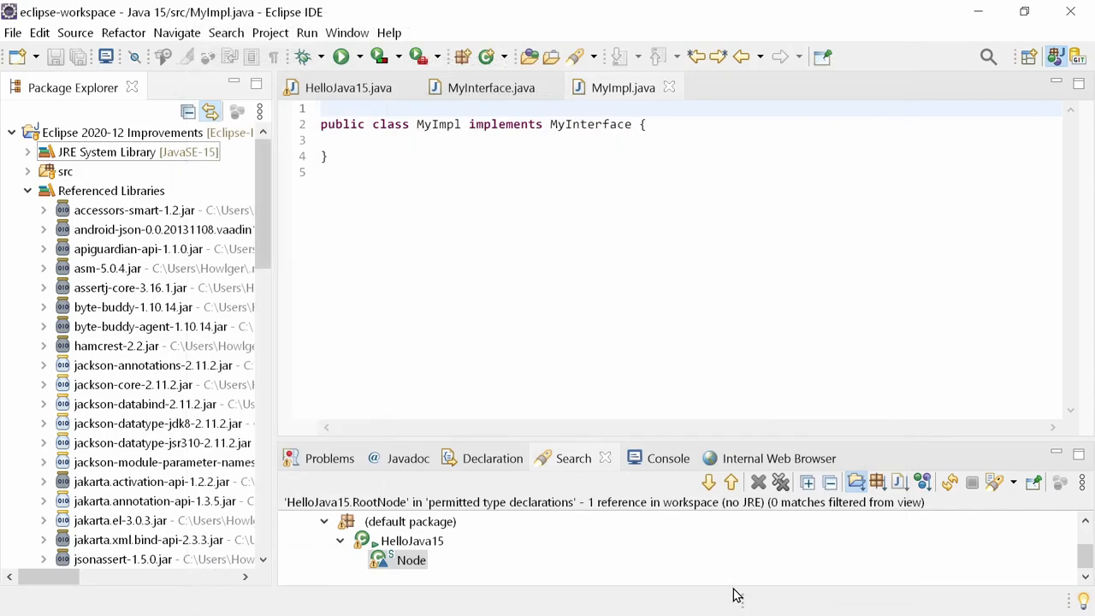
# - Expand the src folder and select the legacy_code package
pyautogui.click(27, 171)
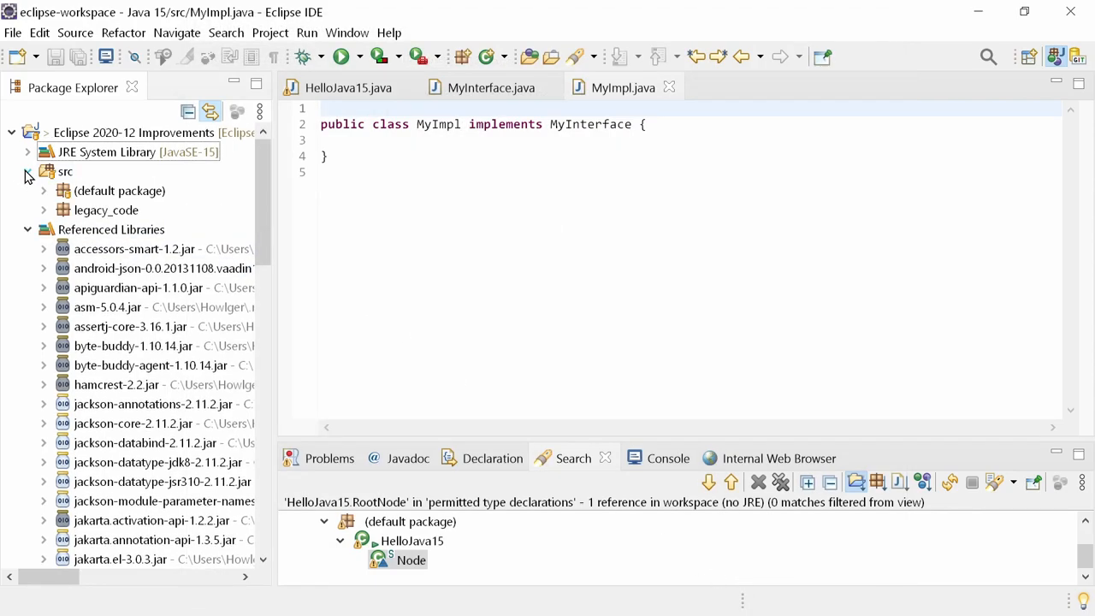
pyautogui.click(106, 209)
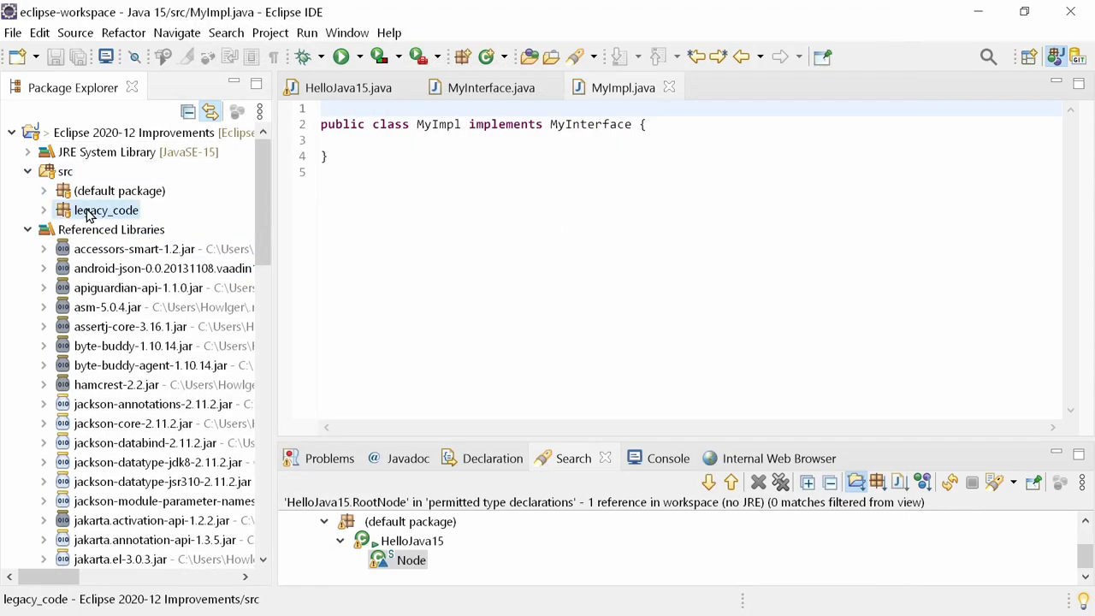
# - Start Source > Clean Up on the legacy_code package's four files
pyautogui.rightClick(106, 208)
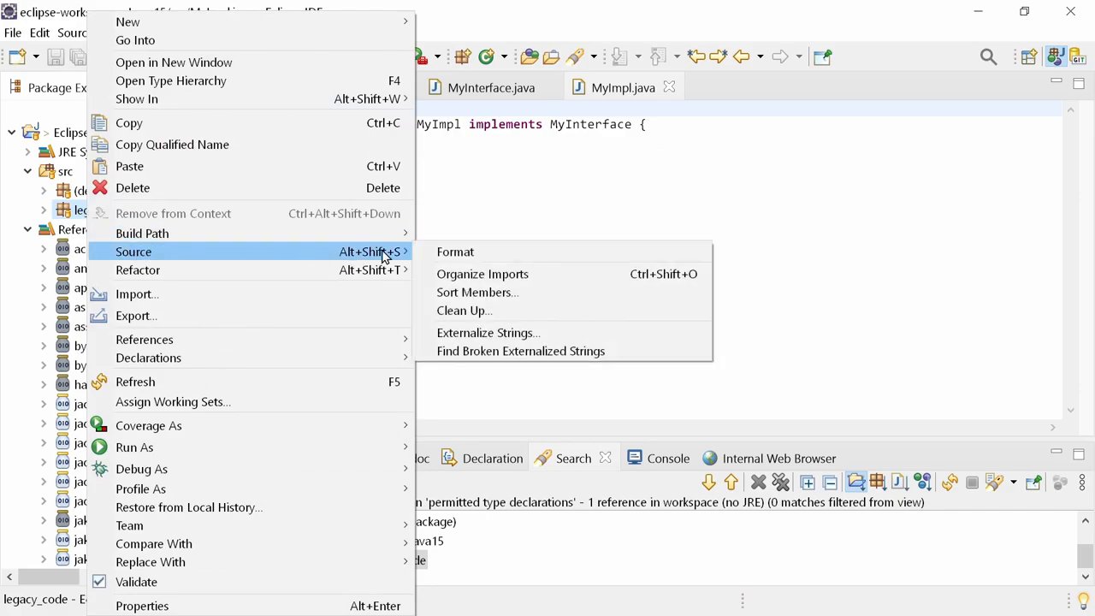
pyautogui.moveTo(513, 311)
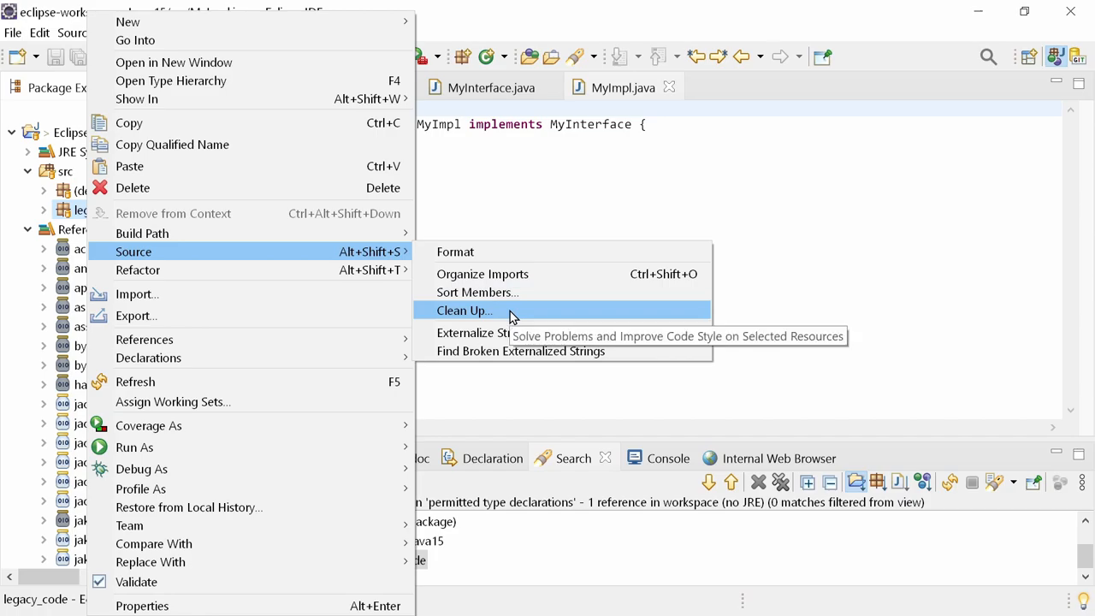
pyautogui.click(465, 311)
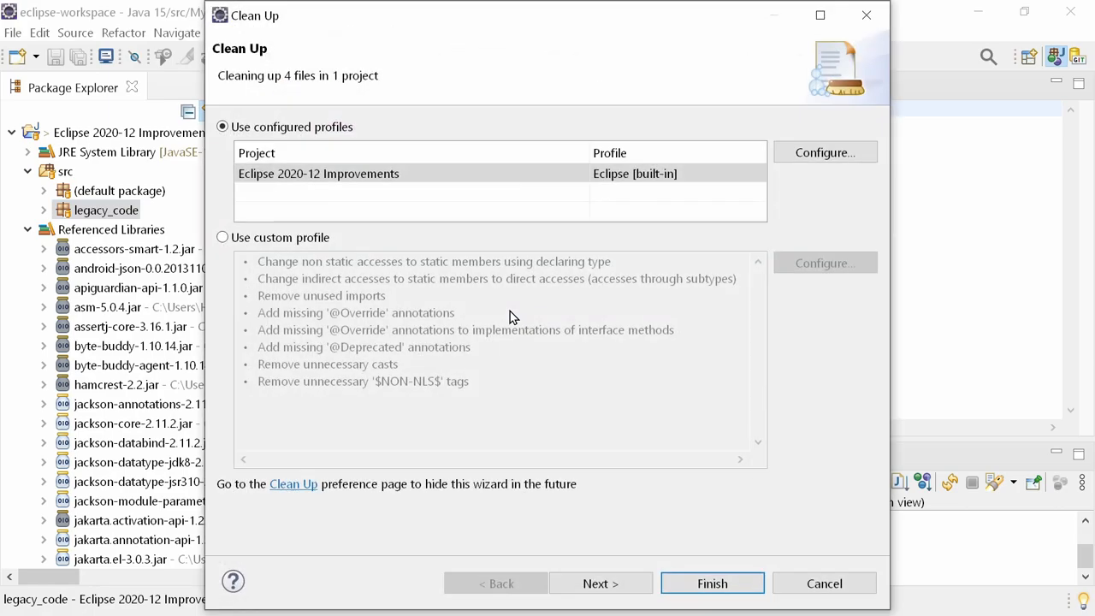
# - Configure a custom clean-up profile enabling Code Style, Duplicate code, Unnecessary Code and Optimization fixes
pyautogui.click(223, 236)
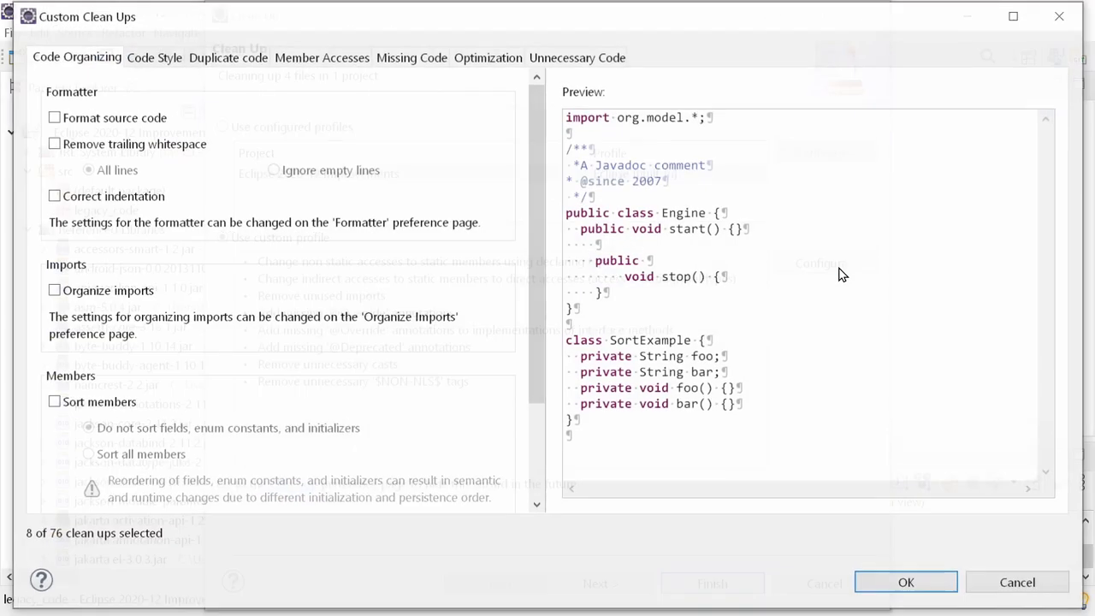
pyautogui.click(154, 58)
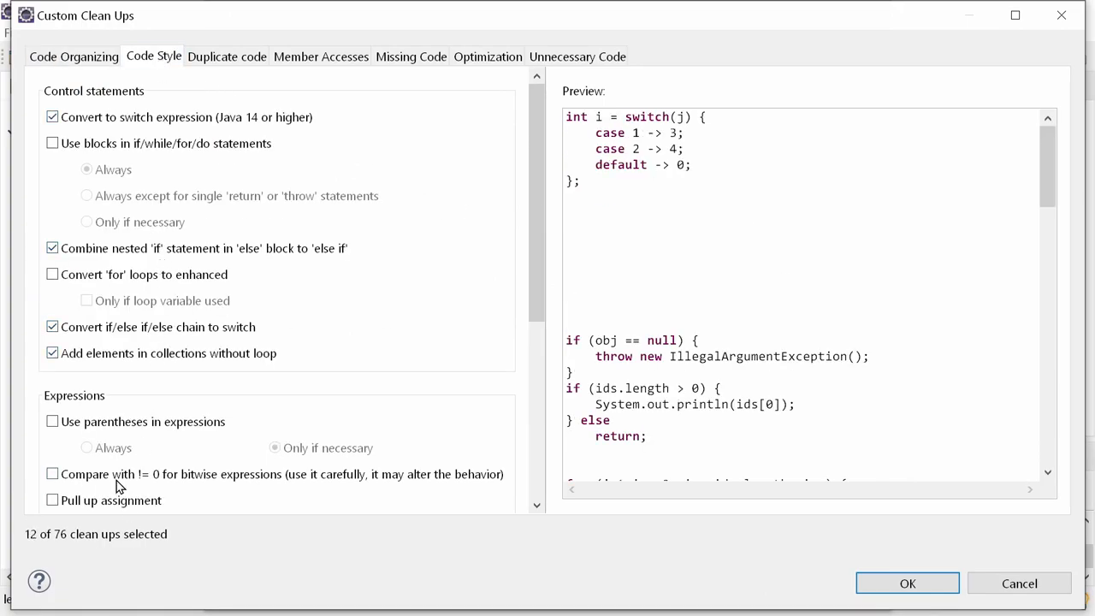
pyautogui.click(243, 57)
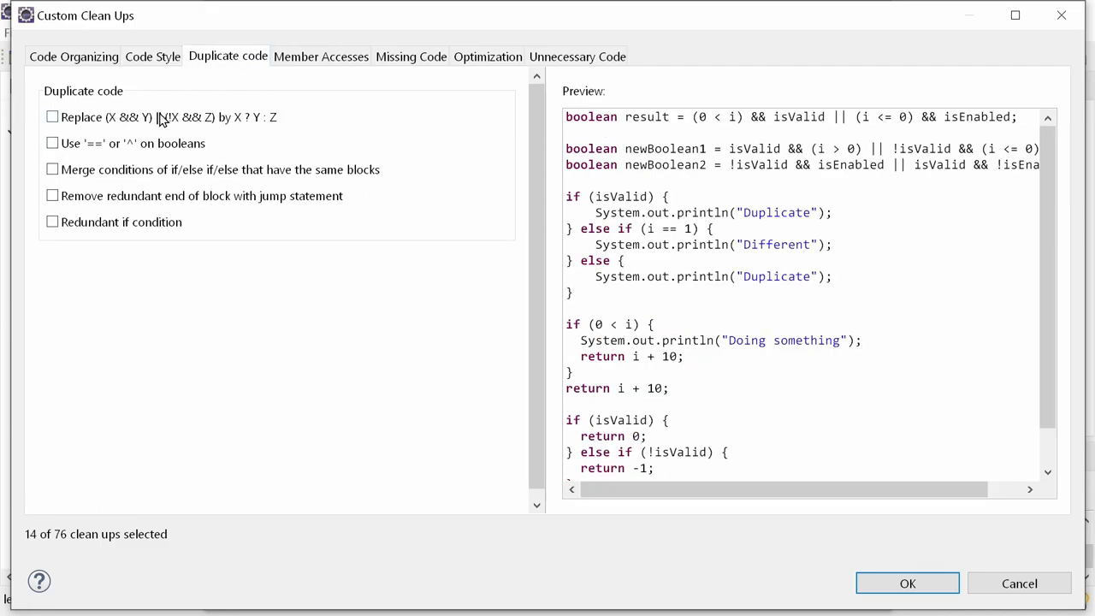
pyautogui.click(578, 57)
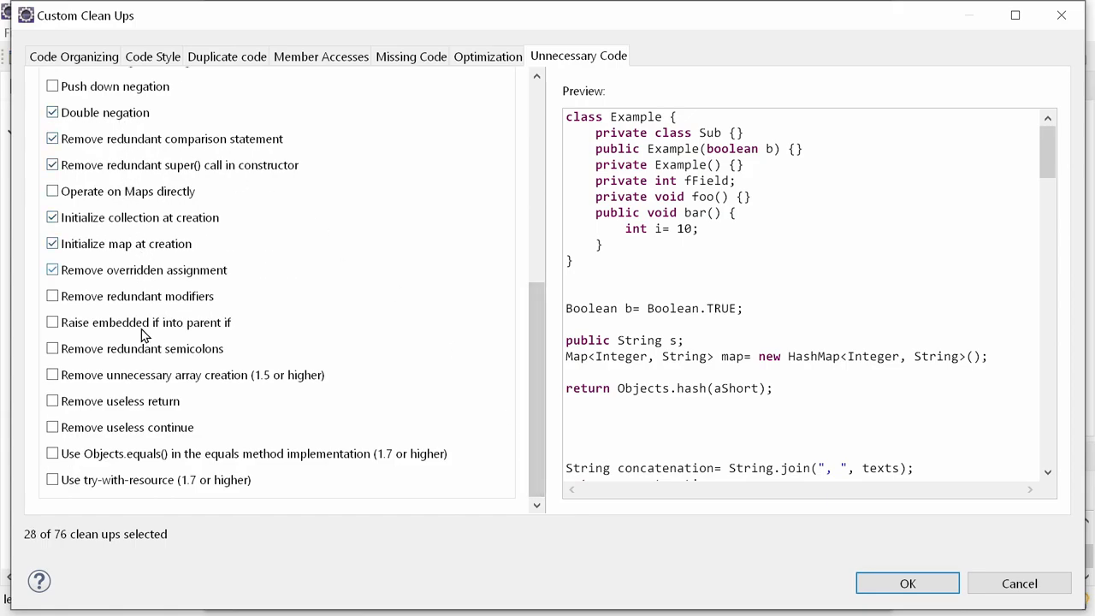
pyautogui.click(486, 57)
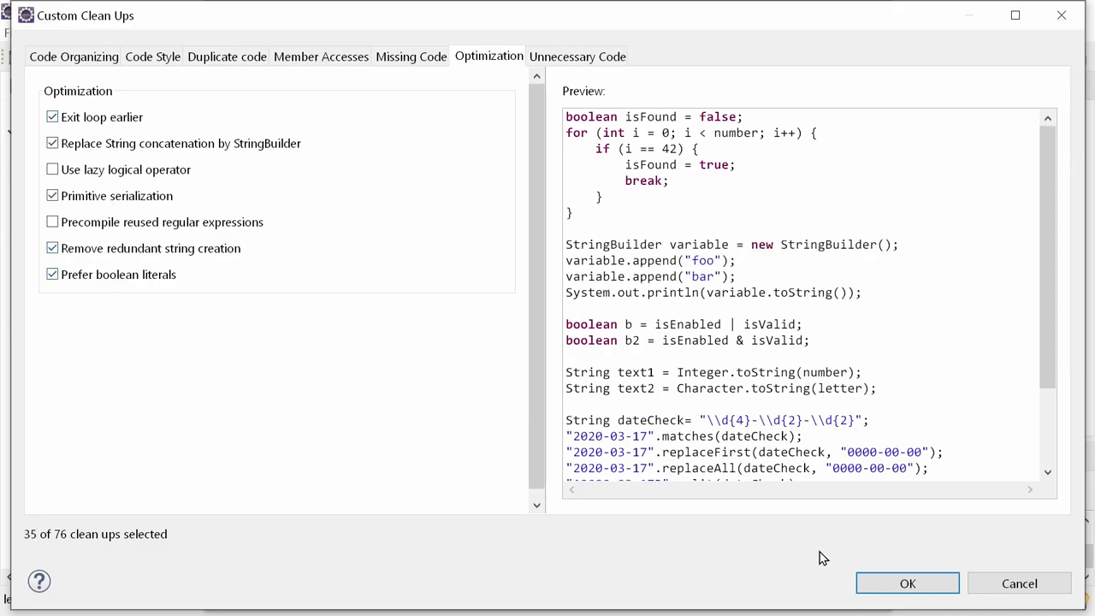
pyautogui.click(909, 582)
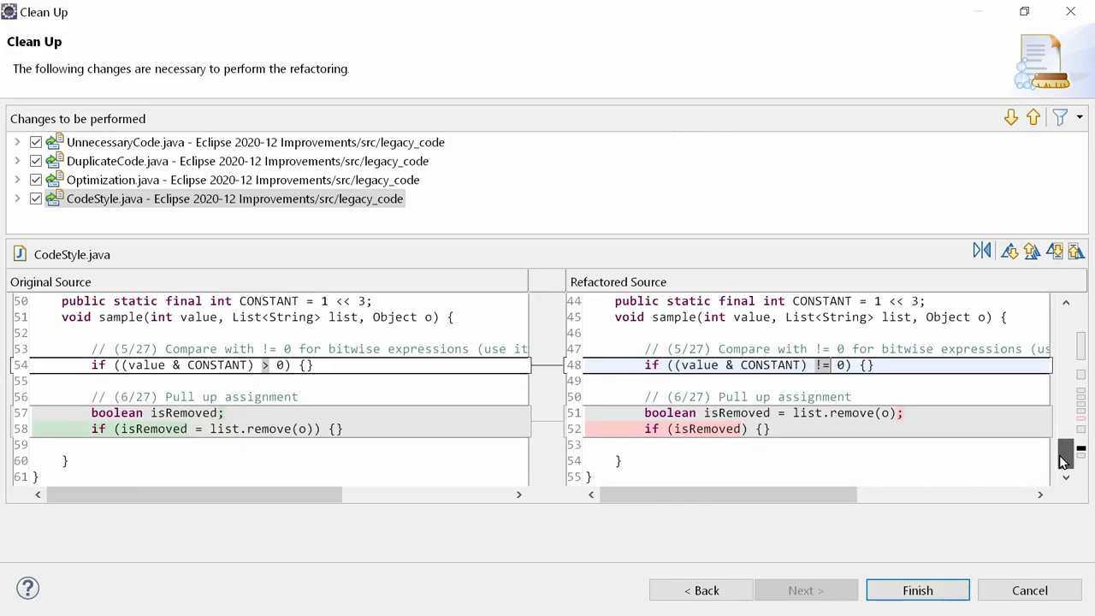
pyautogui.moveTo(920, 451)
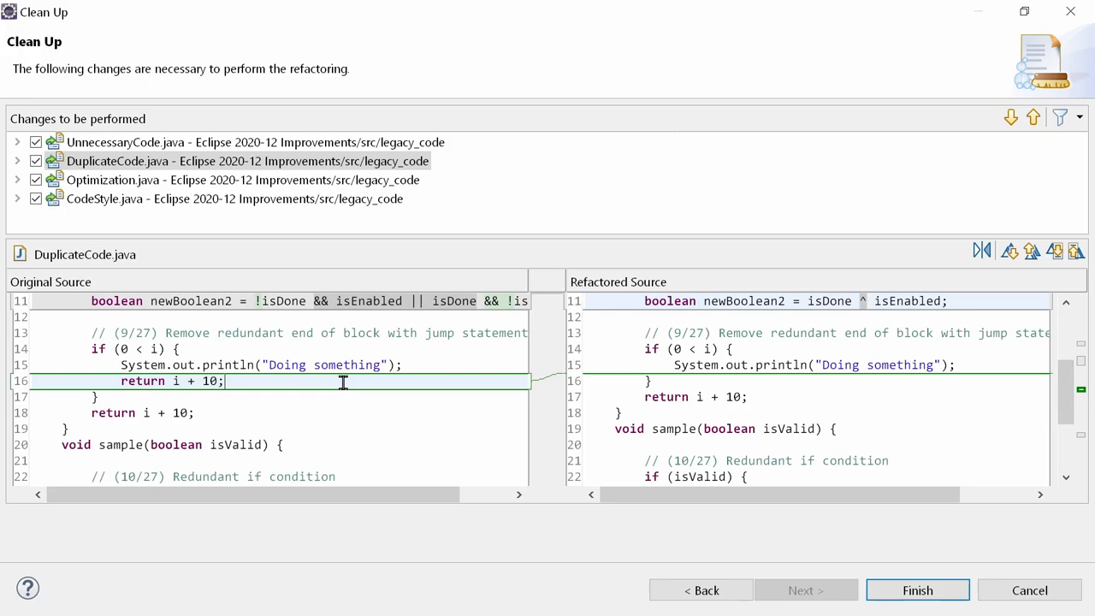
pyautogui.moveTo(759, 397)
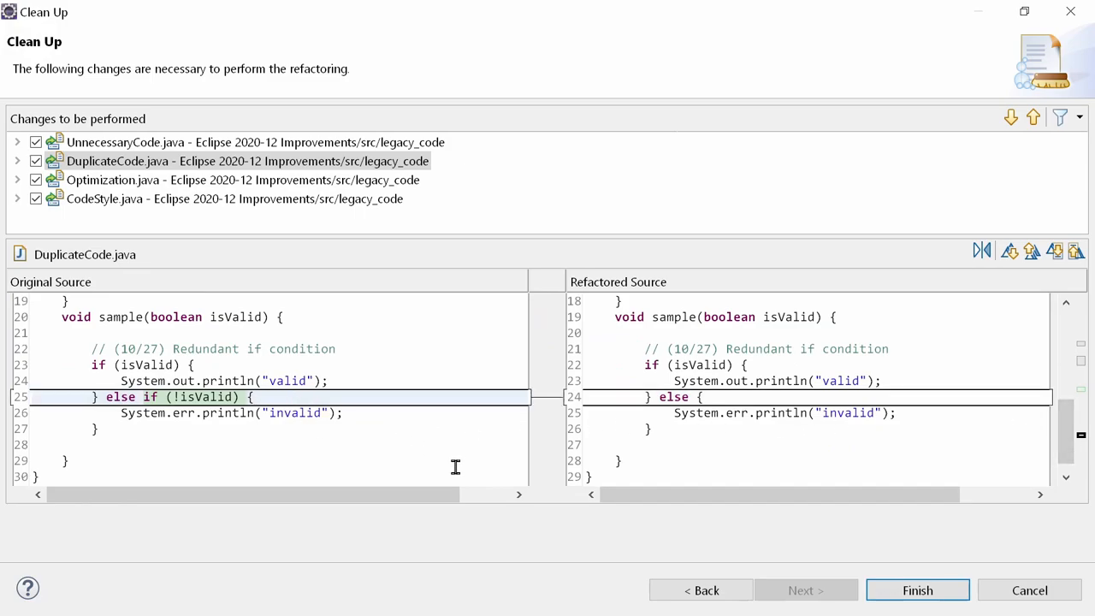
# - Review the original-versus-refactored diff for UnnecessaryCode.java in the clean-up preview
pyautogui.click(129, 142)
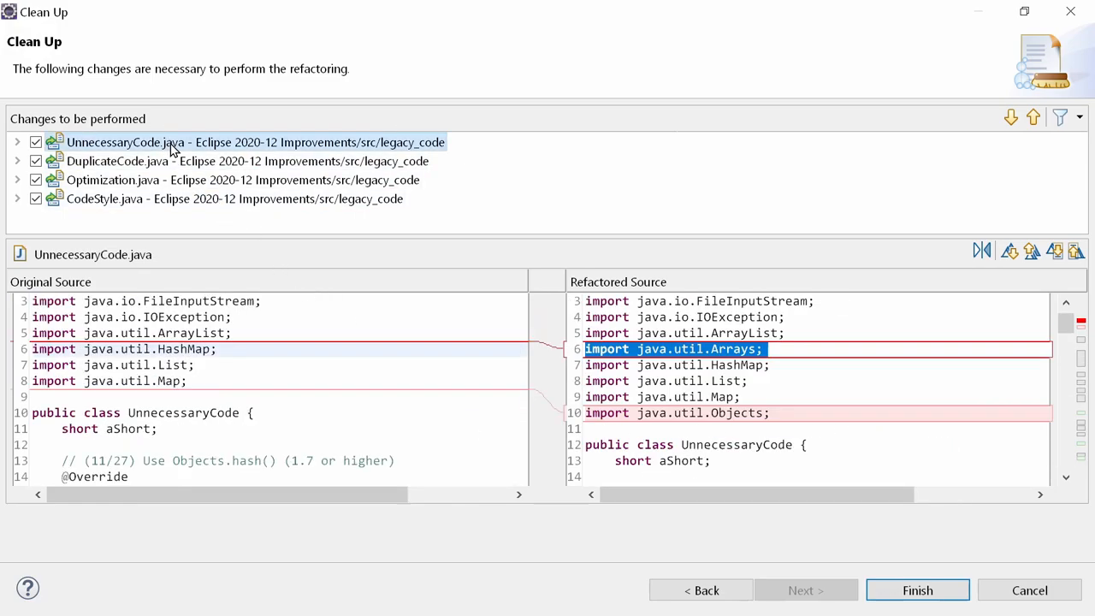
pyautogui.scroll(-3)
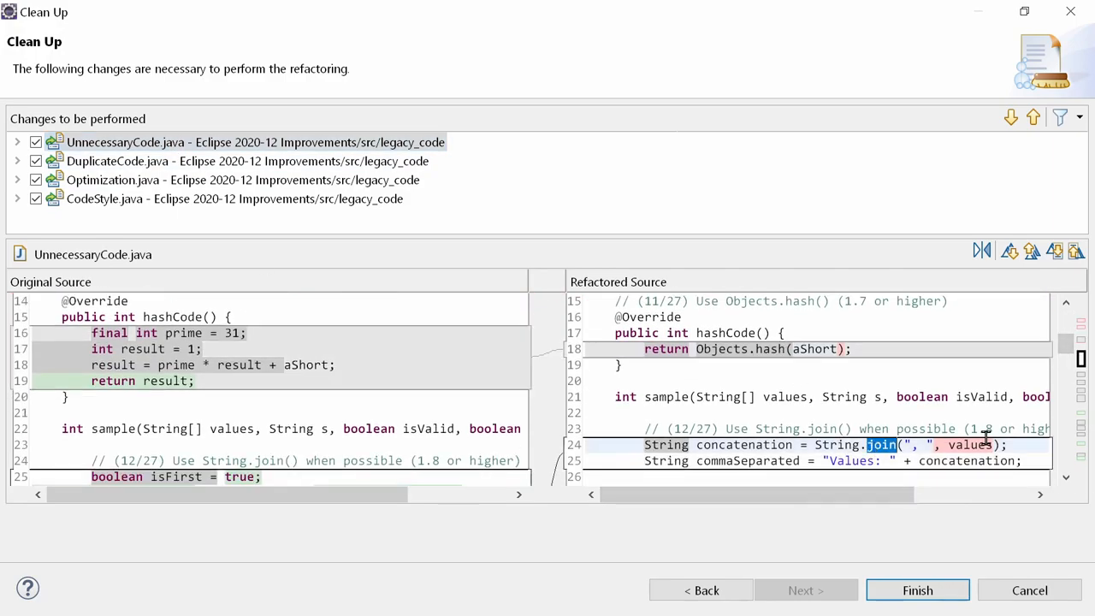
pyautogui.scroll(-3)
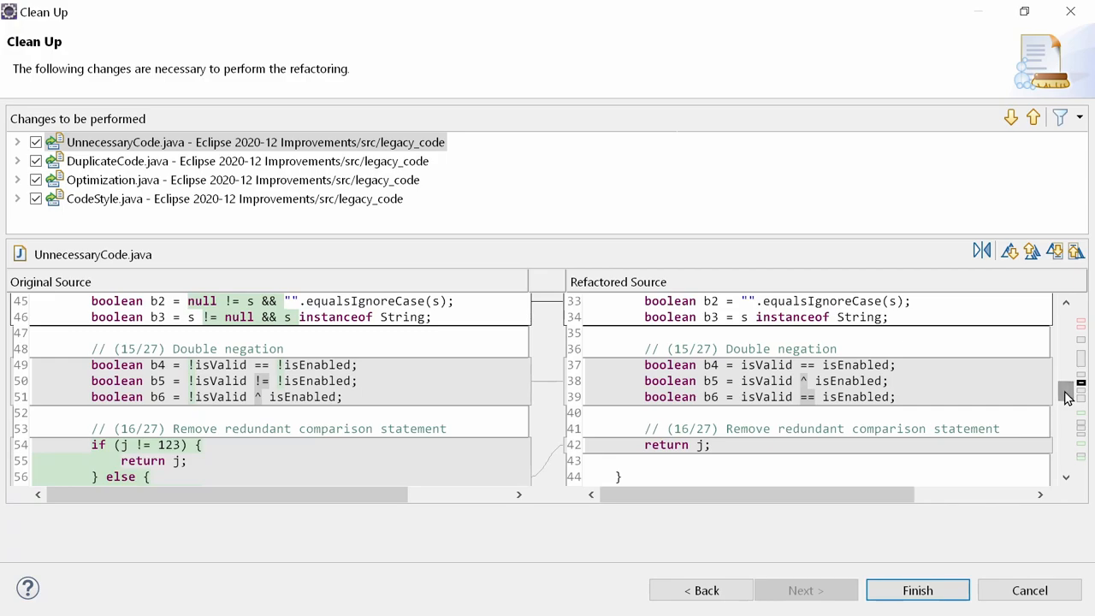
pyautogui.scroll(-3)
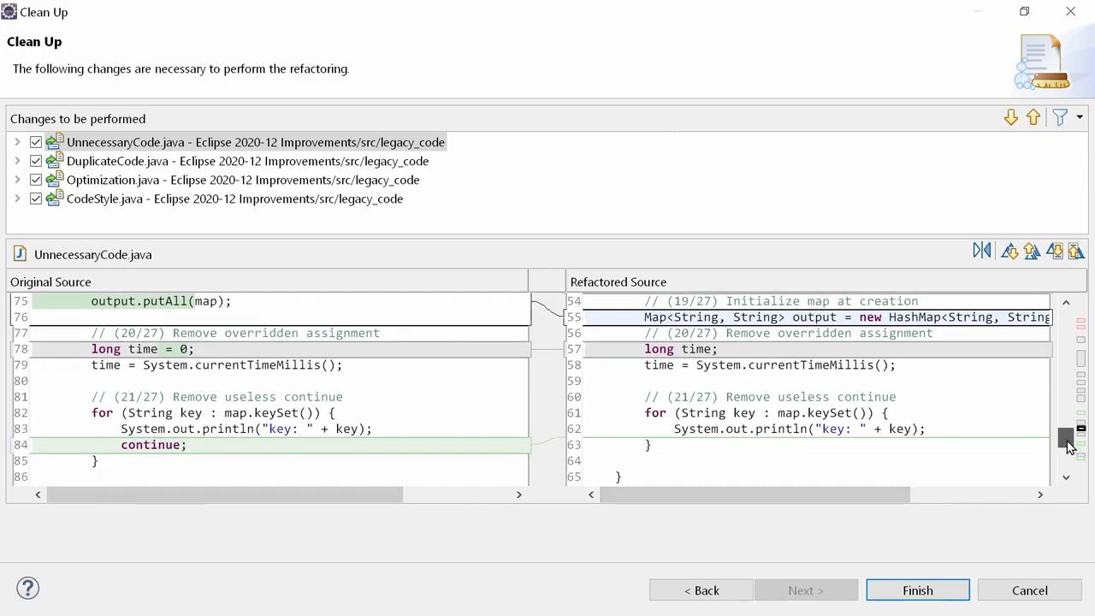
pyautogui.scroll(-3)
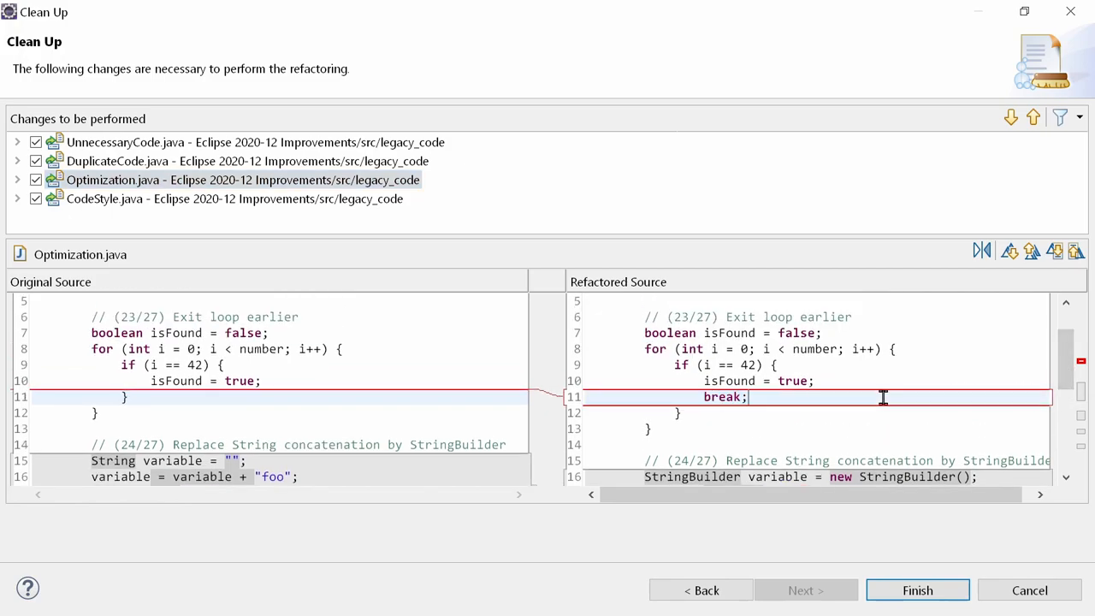
# - Review Optimization.java's StringBuilder, serialization and Boolean.TRUE-to-true changes, then close the wizard
pyautogui.scroll(-3)
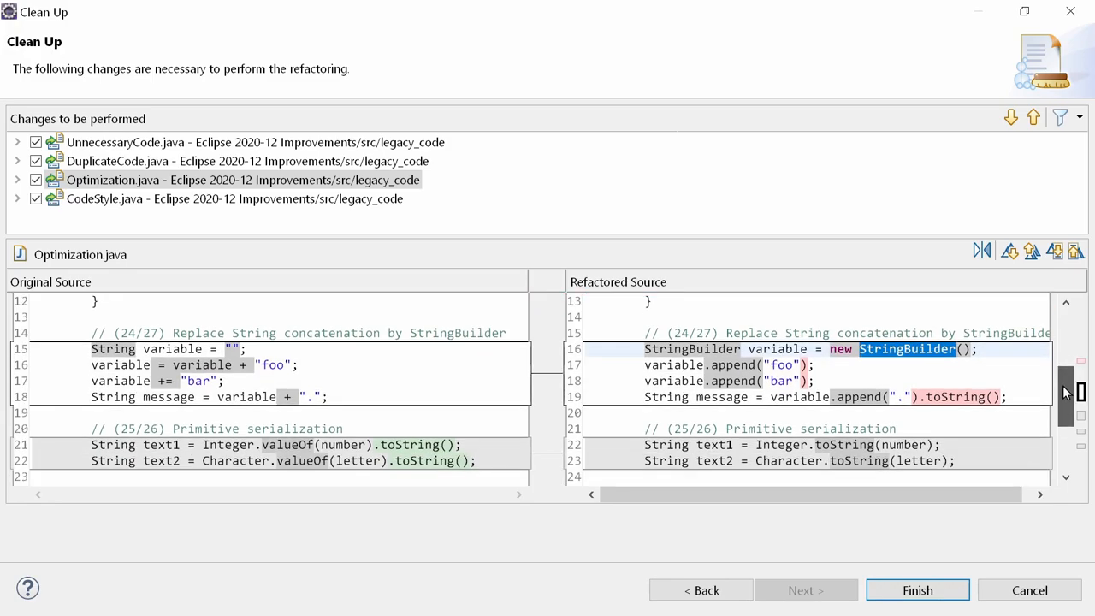
pyautogui.scroll(-3)
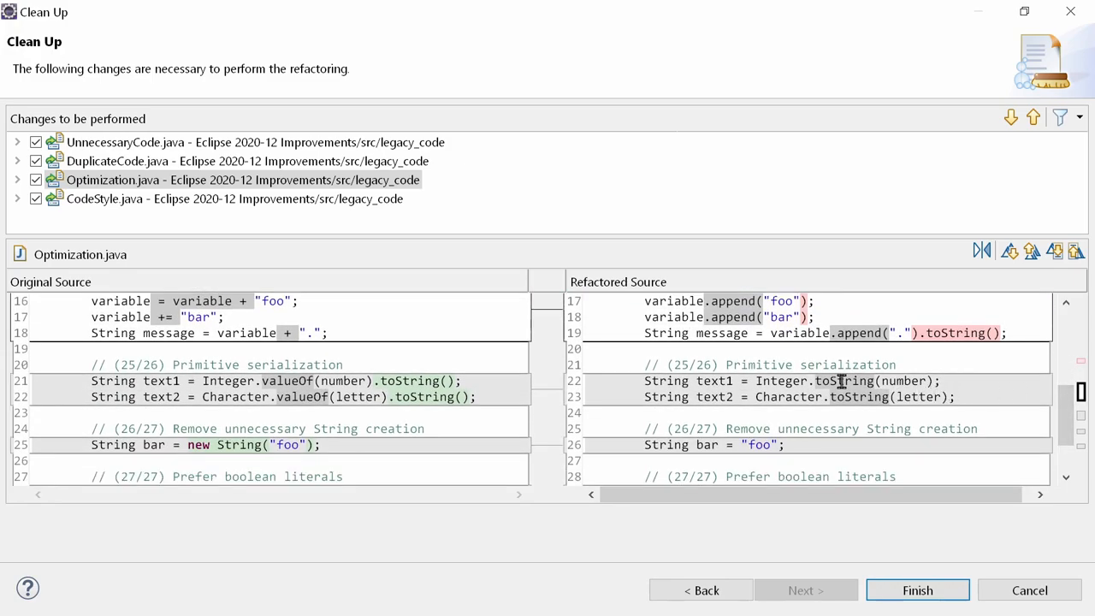
pyautogui.scroll(-3)
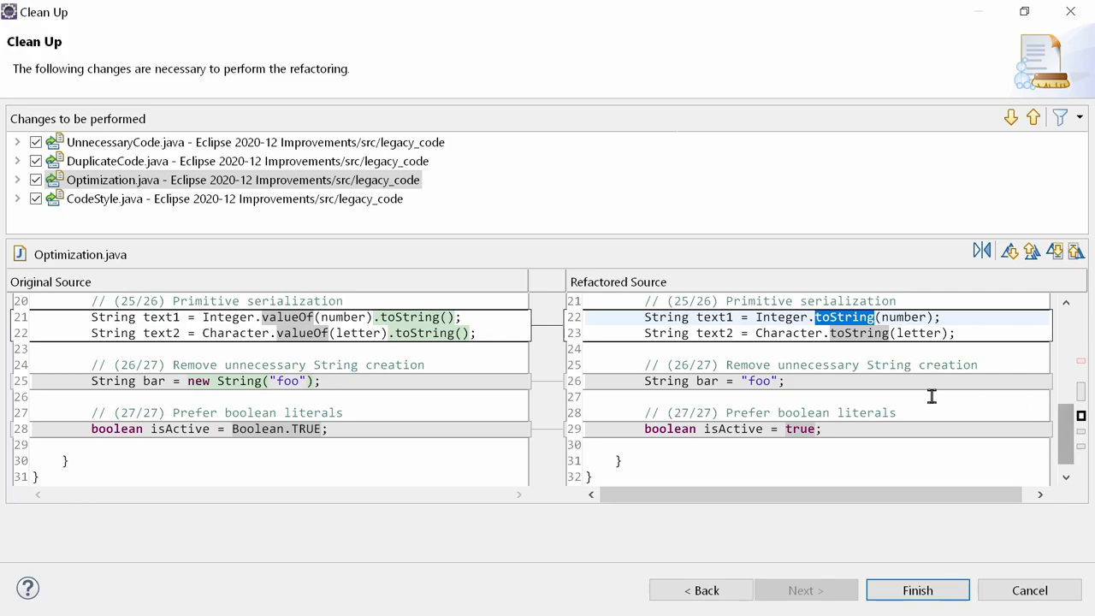
pyautogui.click(941, 430)
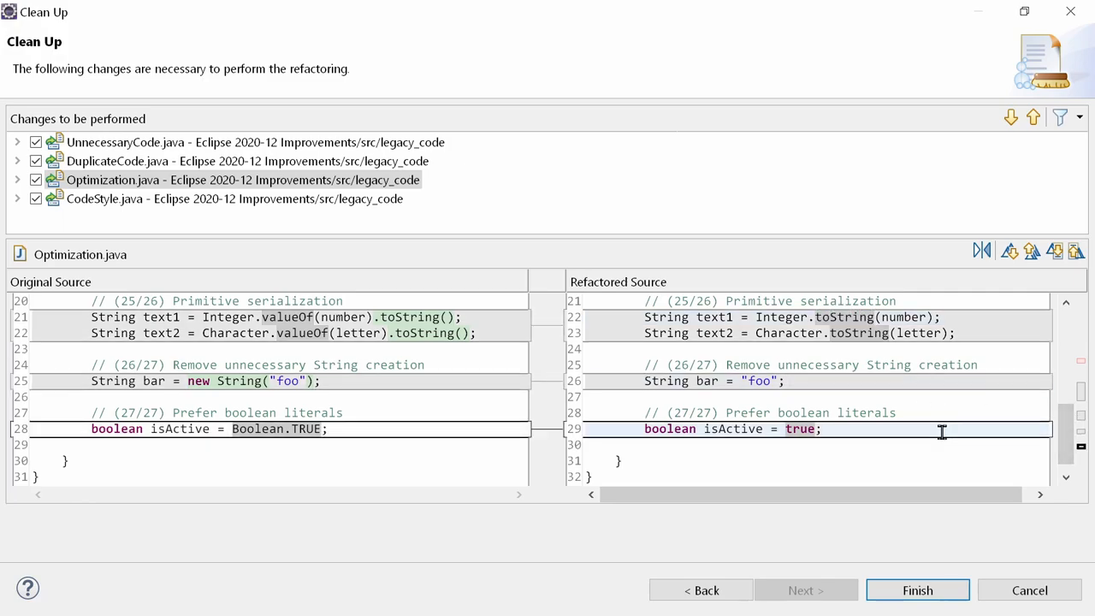
pyautogui.click(917, 588)
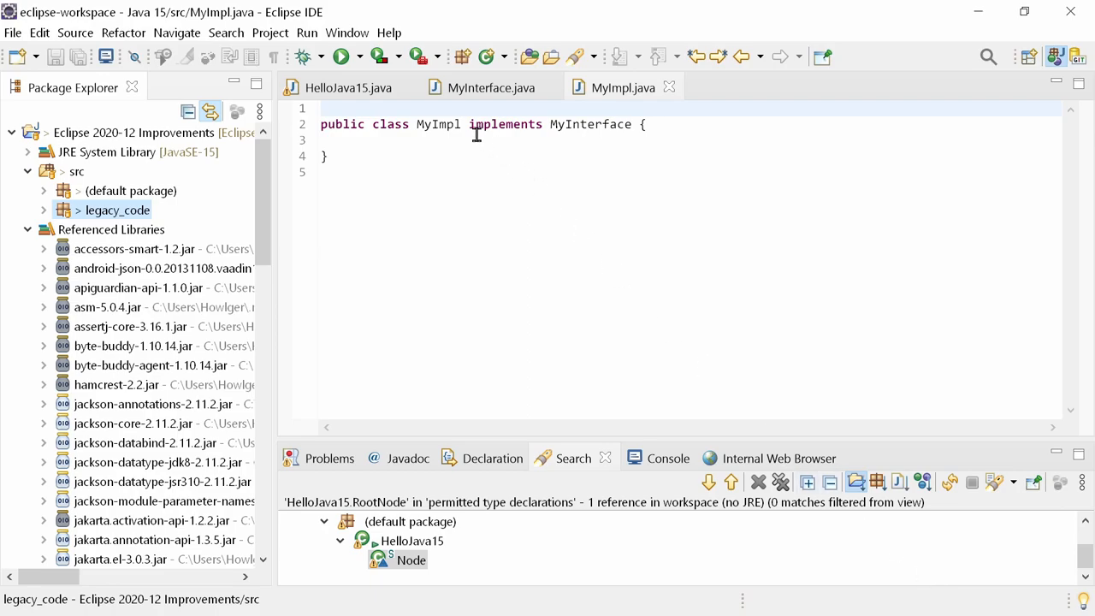
# - Set the workbench theme to System in General > Appearance and apply it
pyautogui.click(348, 33)
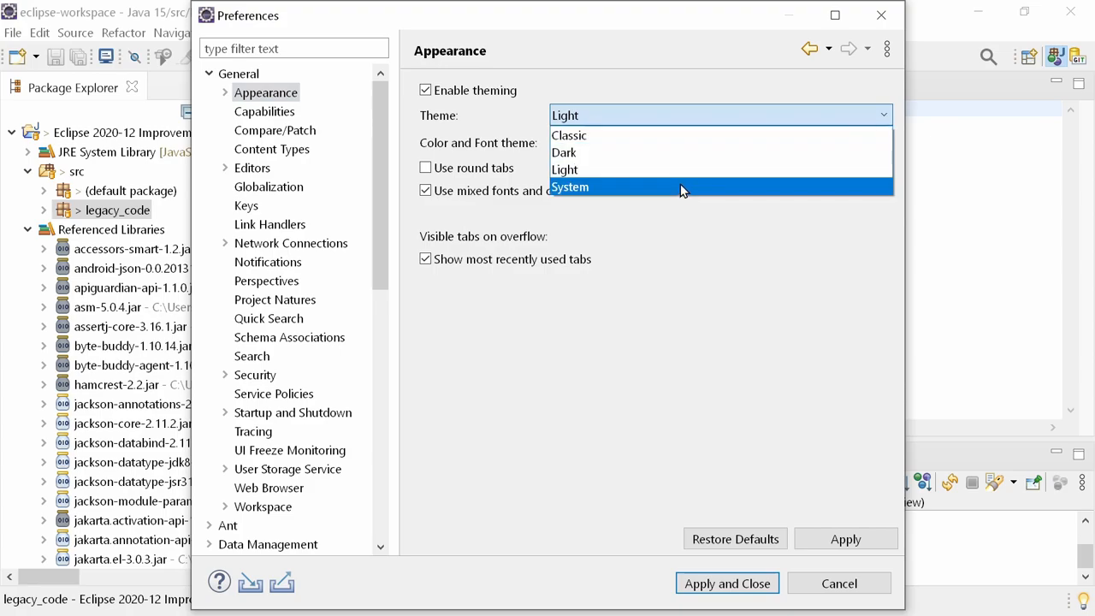
pyautogui.click(569, 187)
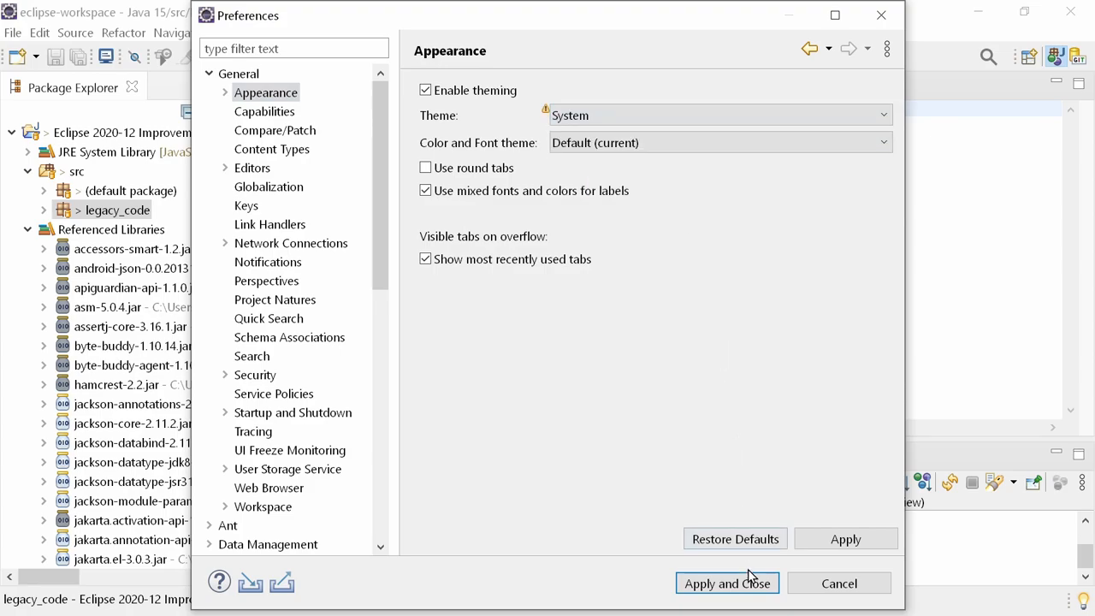
pyautogui.click(725, 581)
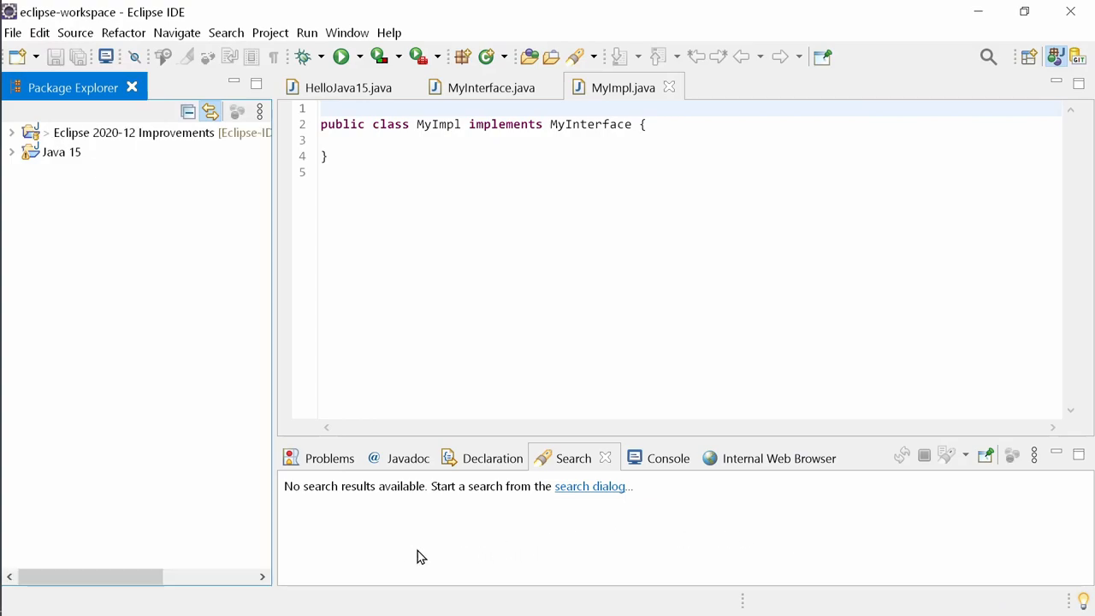
# - Show the Problems view with its 4 warnings and refocus the MyImpl.java editor
pyautogui.click(327, 459)
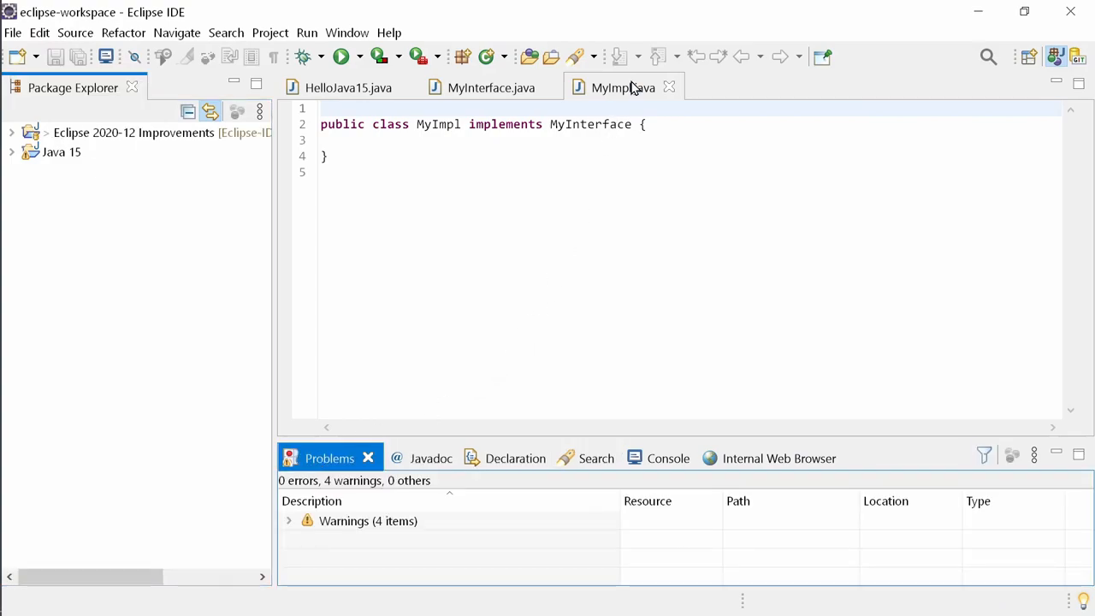
pyautogui.click(360, 86)
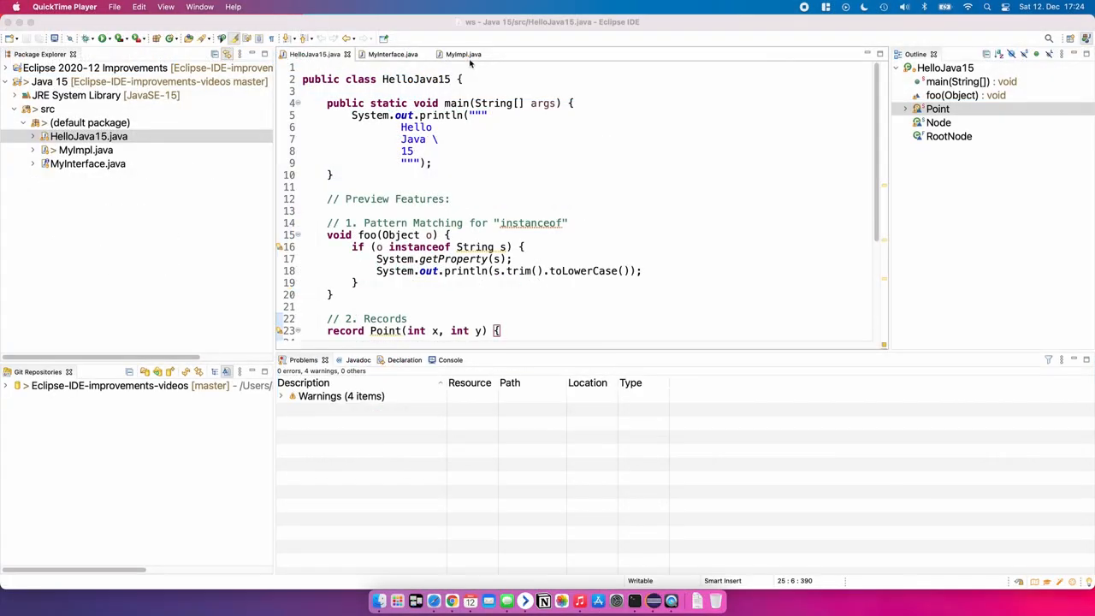
# - Switch to the MyImpl.java editor showing the empty class implementing MyInterface
pyautogui.click(461, 53)
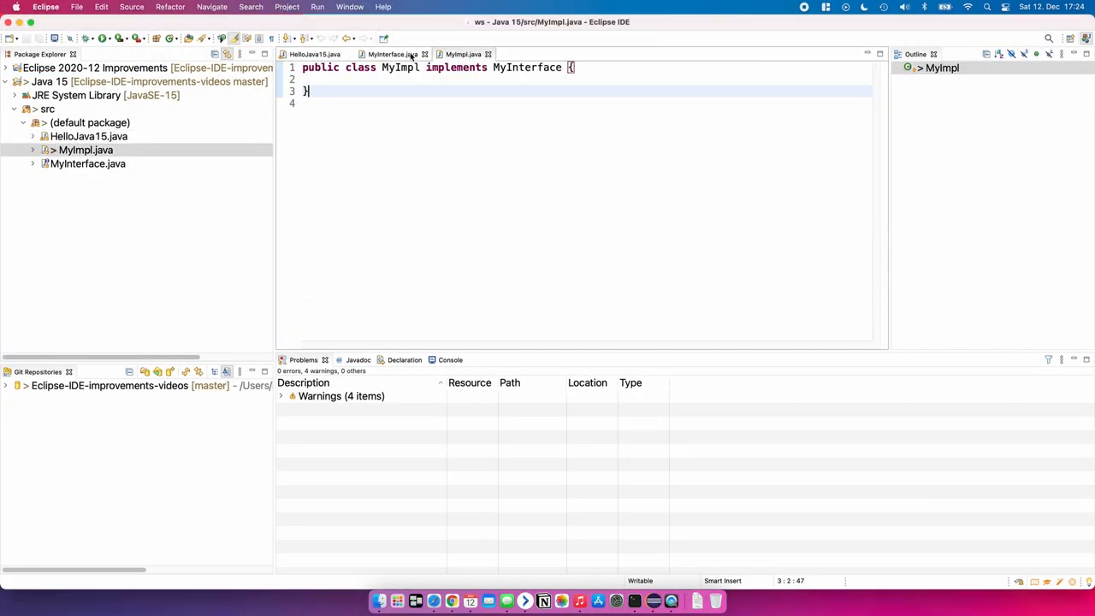
pyautogui.click(315, 53)
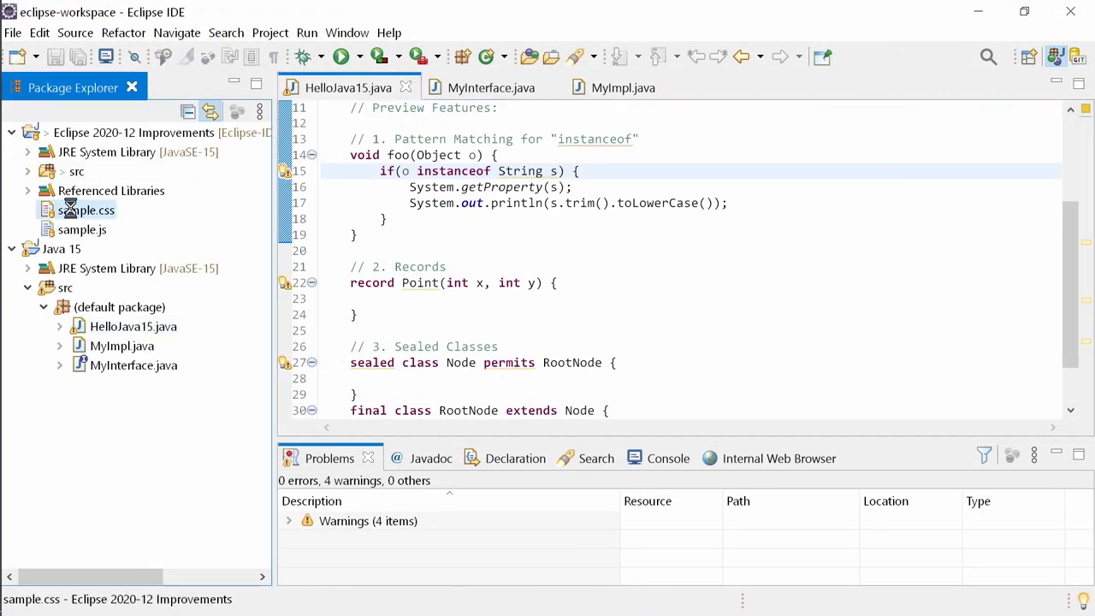
# - Bring up the Open With > Other... editor chooser for sample.css from its context menu
pyautogui.doubleClick(85, 209)
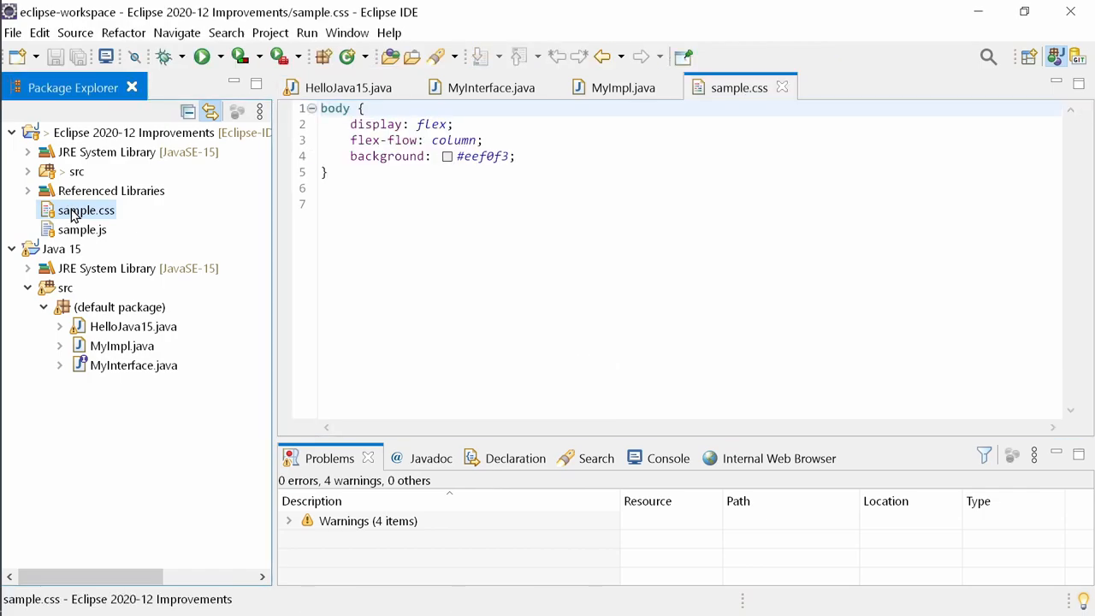
pyautogui.rightClick(85, 209)
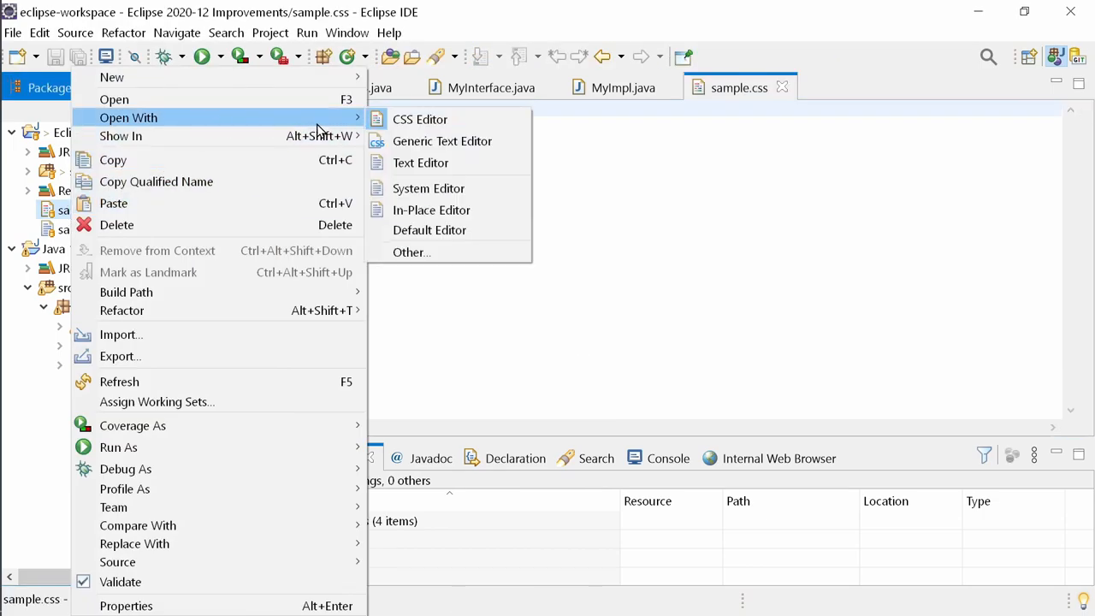
pyautogui.click(419, 120)
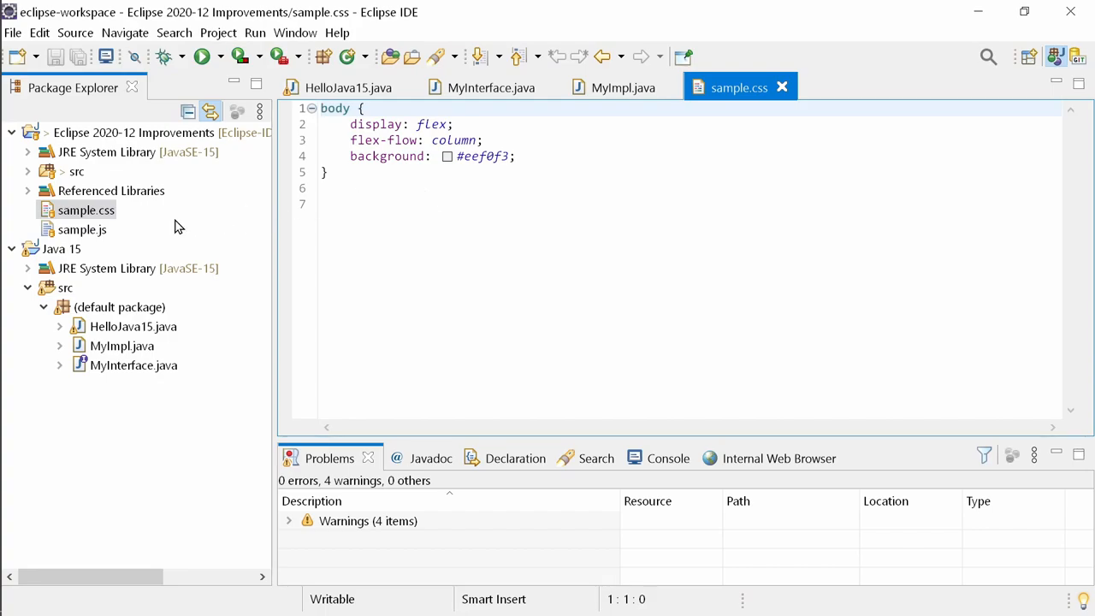
pyautogui.rightClick(85, 209)
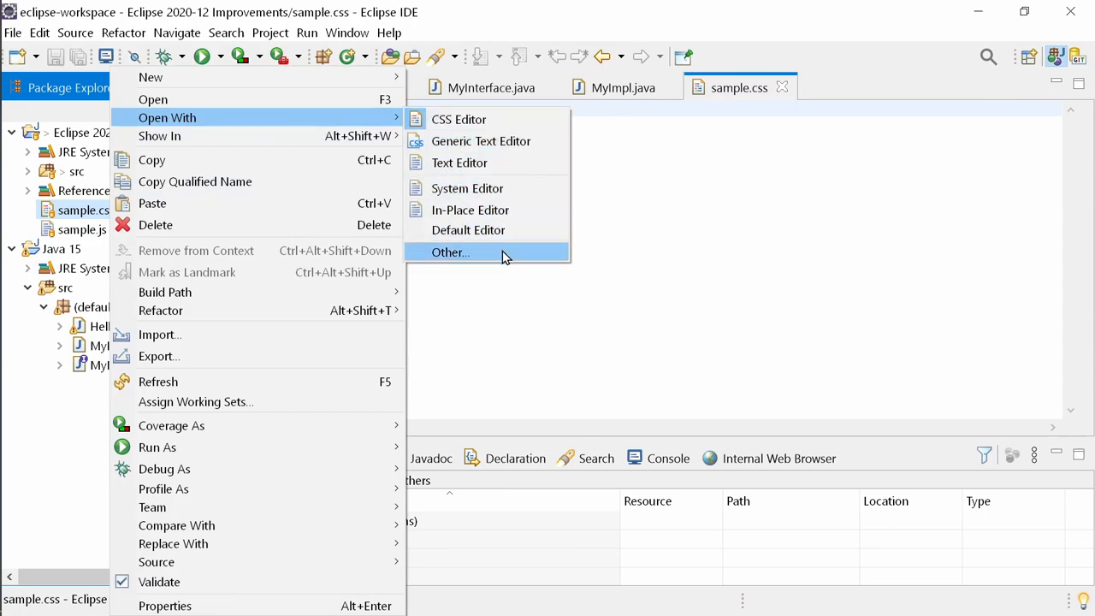
pyautogui.click(450, 254)
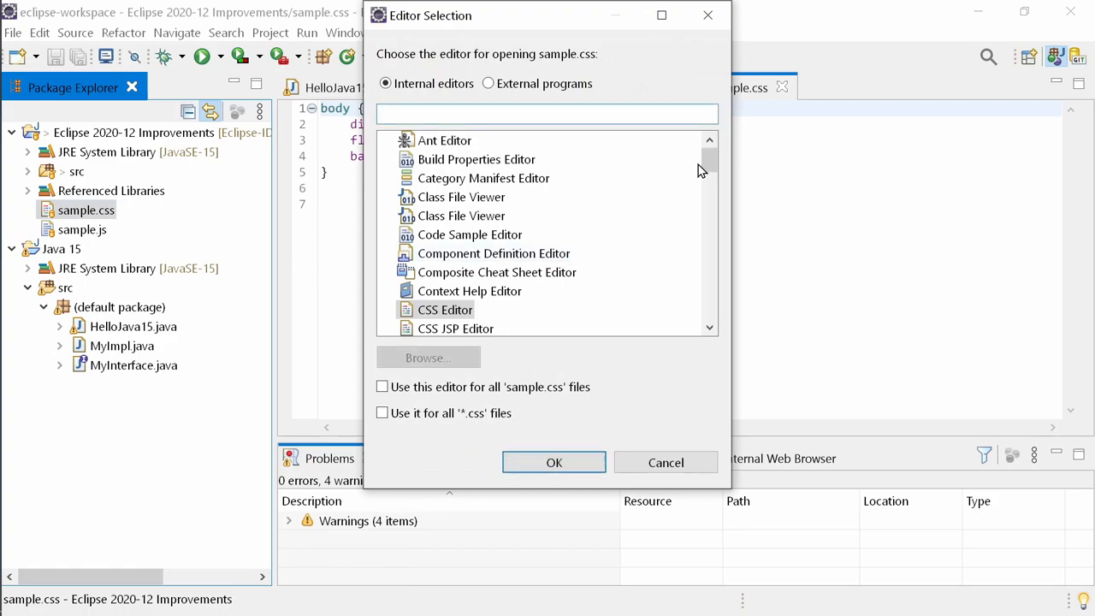
# - Choose Generic Text Editor for all *.css files and close the duplicate sample.css editor
pyautogui.scroll(-3)
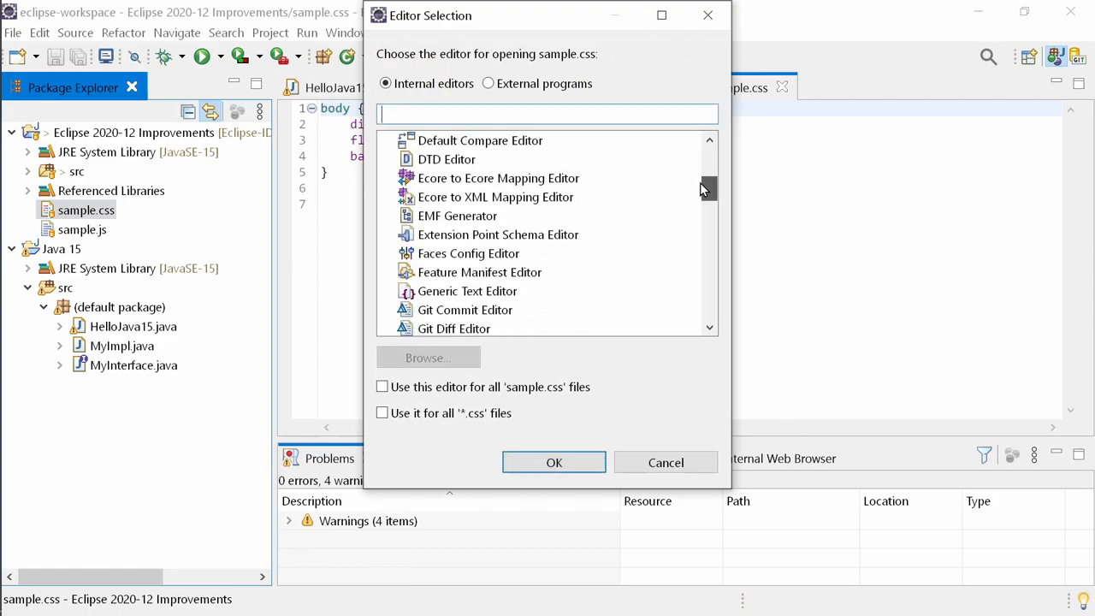
pyautogui.click(467, 291)
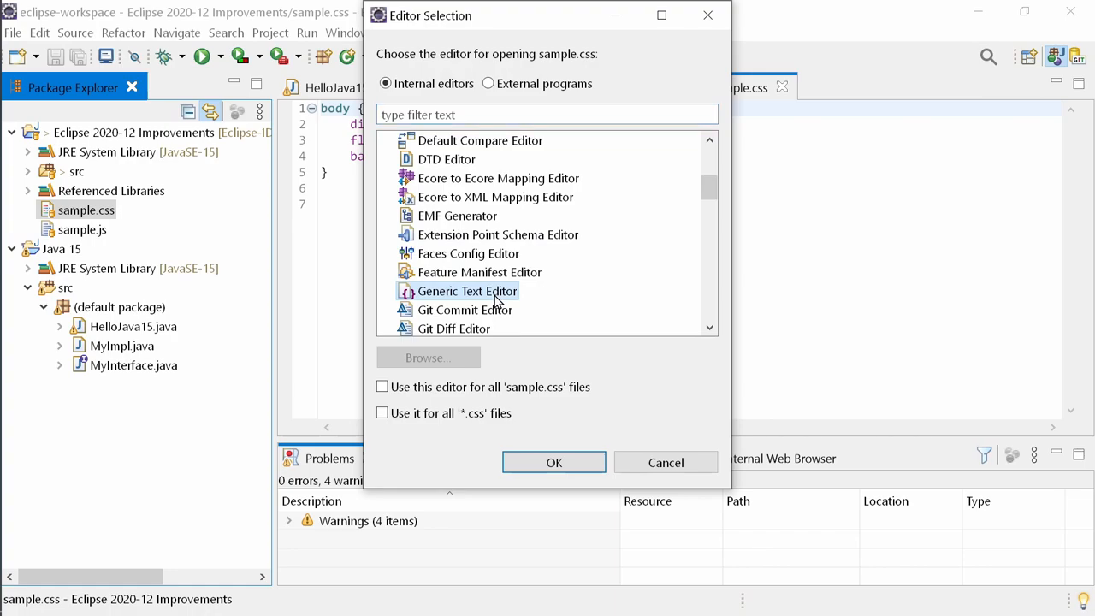
pyautogui.click(382, 412)
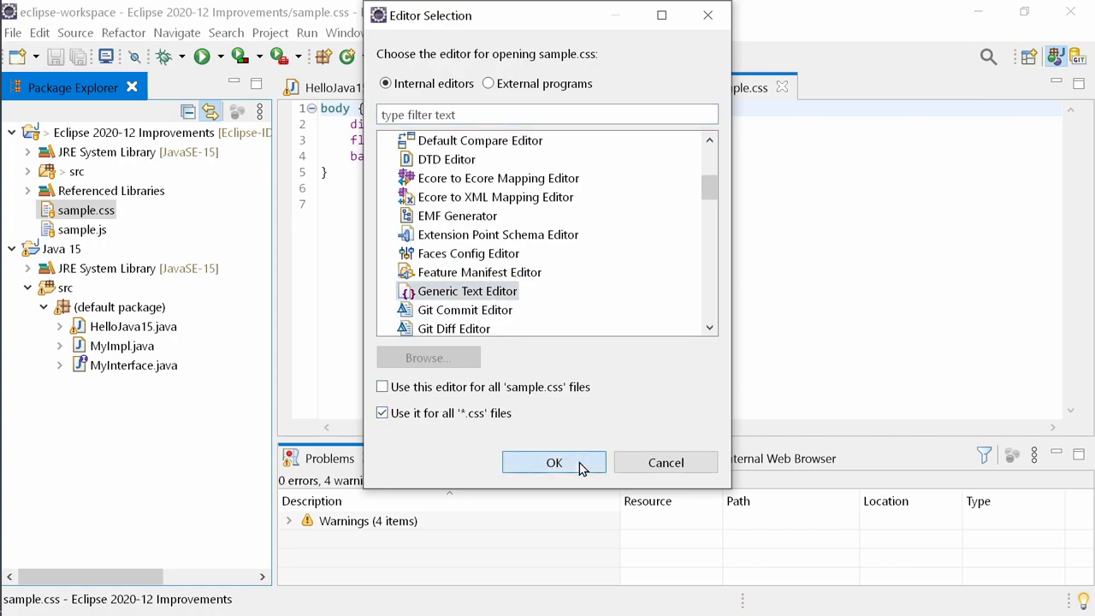
pyautogui.click(555, 462)
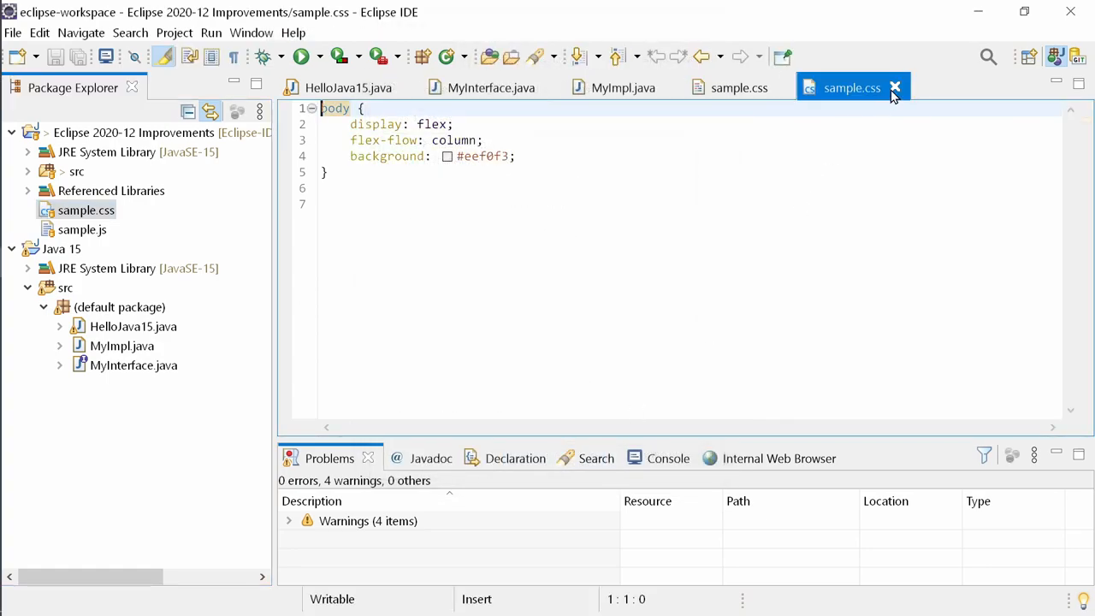
pyautogui.click(893, 87)
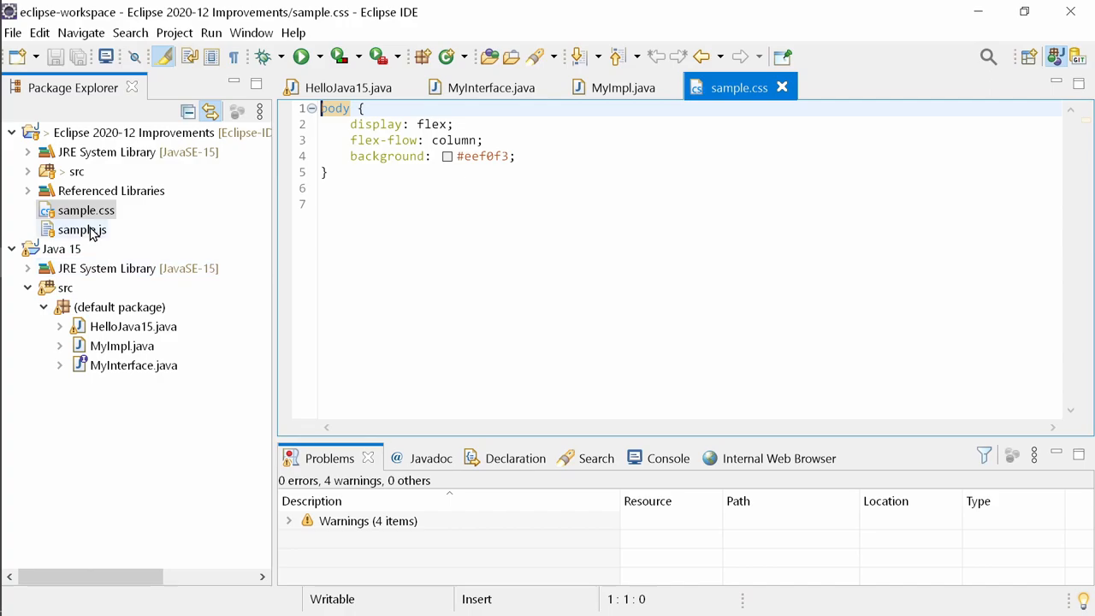
# - Make Generic Text Editor the editor for all *.js files and open sample.js with it
pyautogui.doubleClick(82, 229)
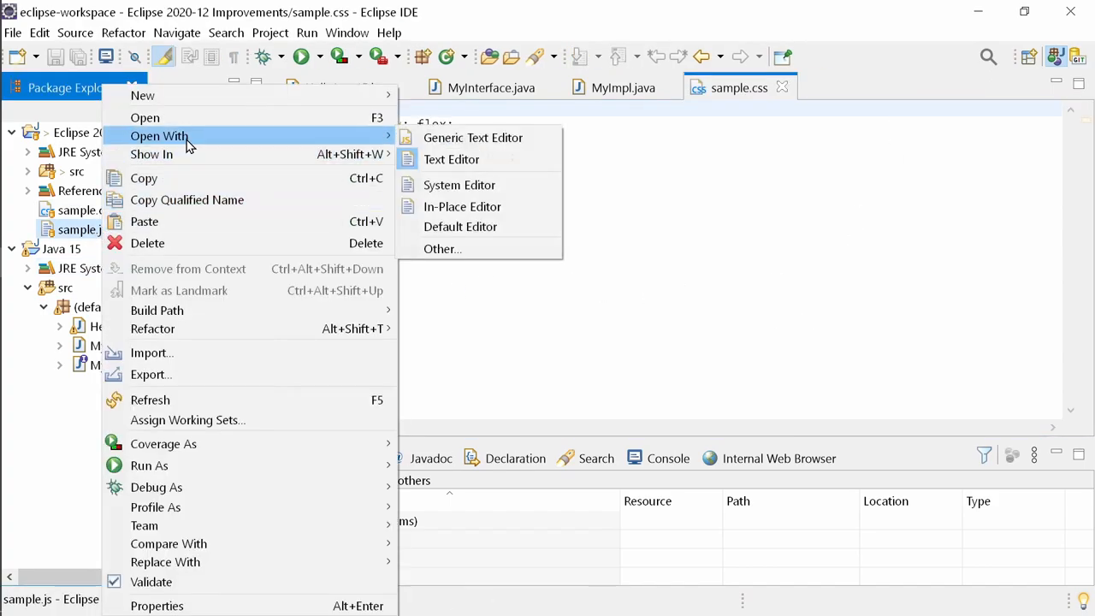
pyautogui.click(441, 250)
pyautogui.write('generic')
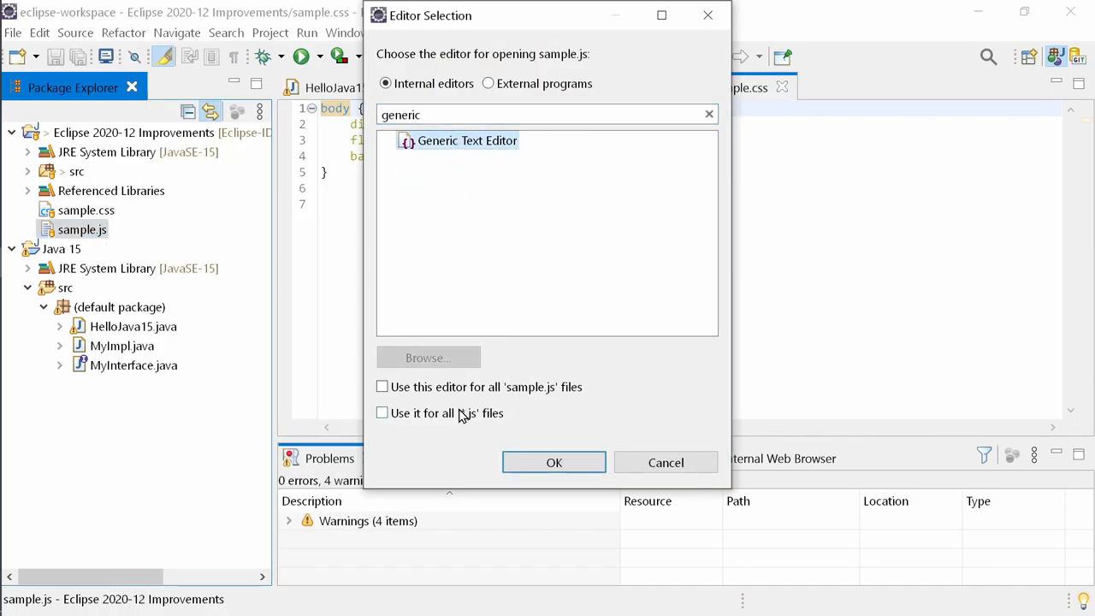
pyautogui.click(382, 412)
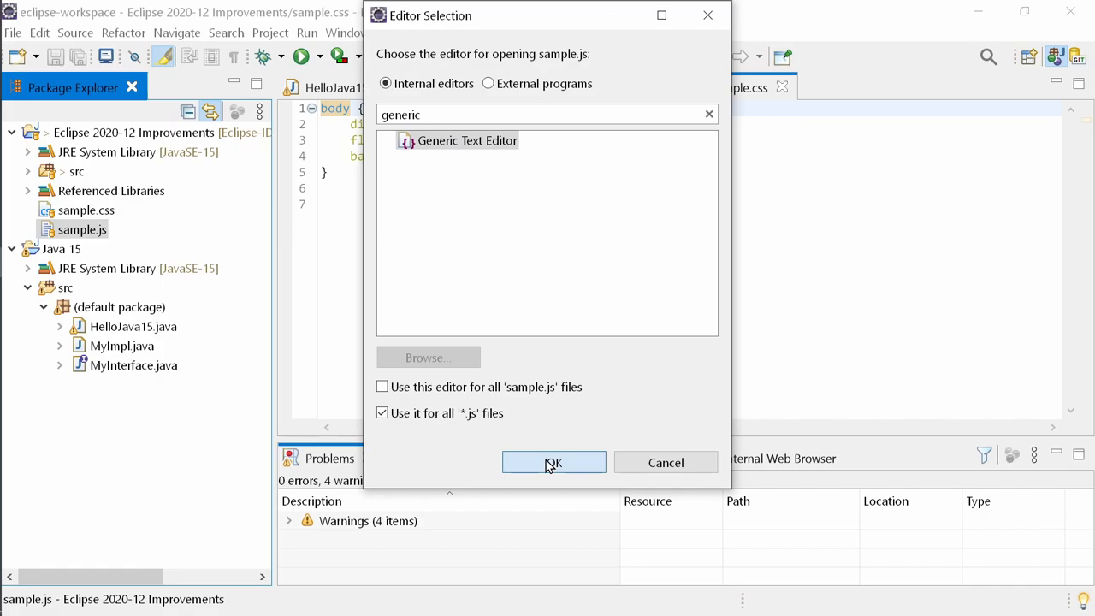
pyautogui.click(554, 462)
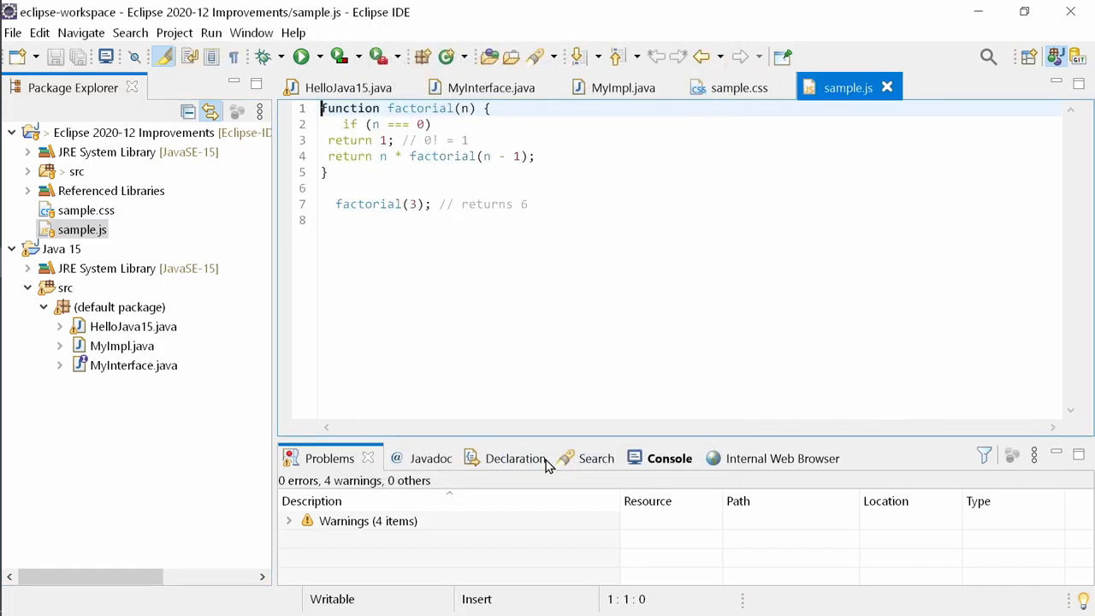
pyautogui.press('Ctrl+H')
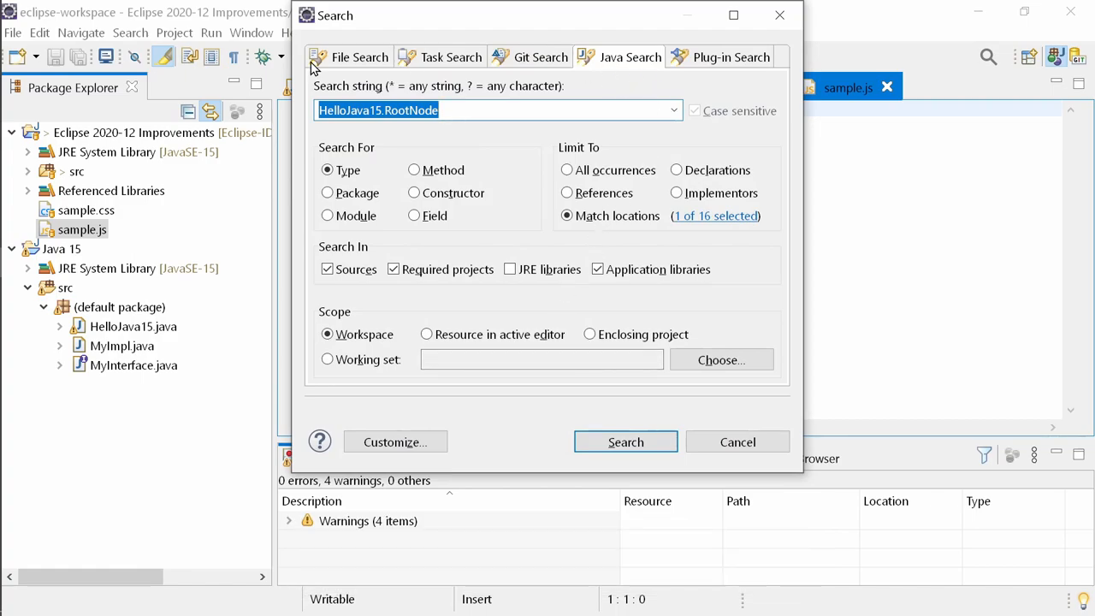
# - Run a workspace File Search for 'function', finding one match in sample.js, and reopen Search
pyautogui.click(359, 56)
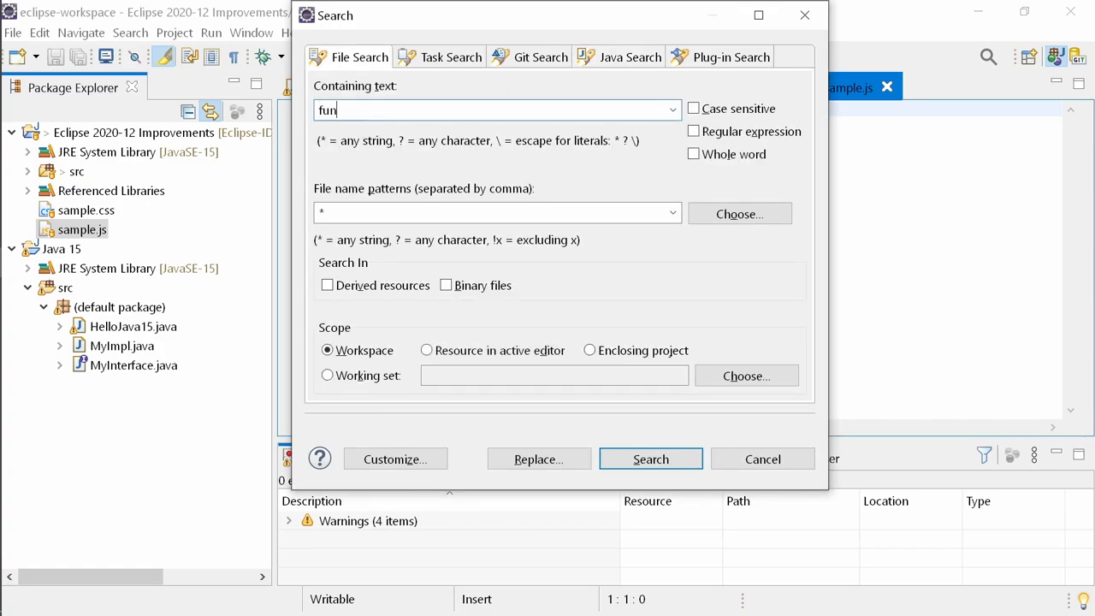
pyautogui.click(650, 458)
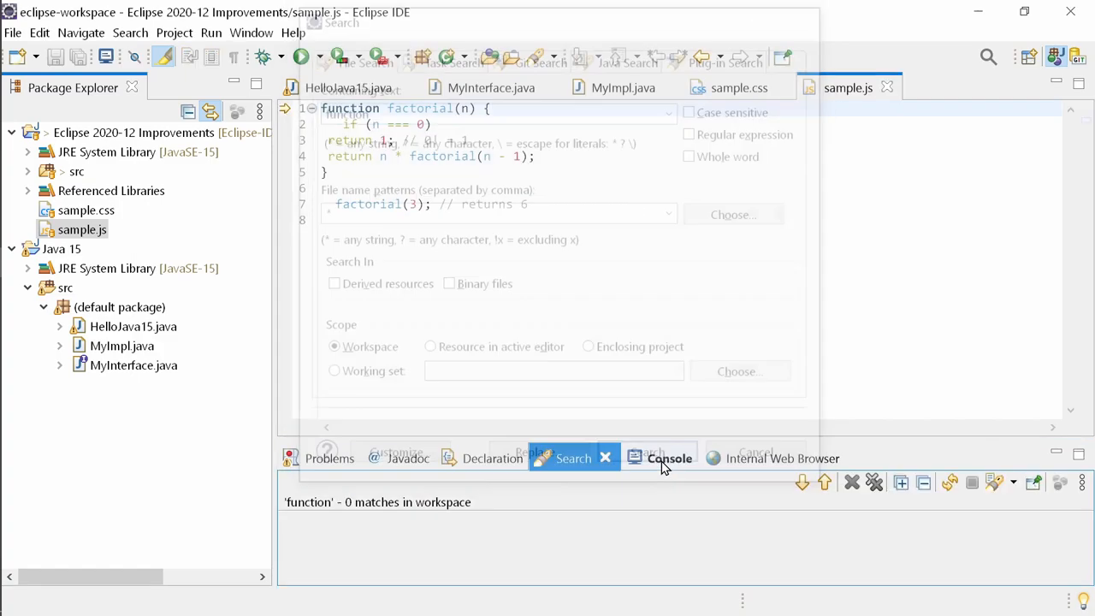
pyautogui.press('Ctrl+H')
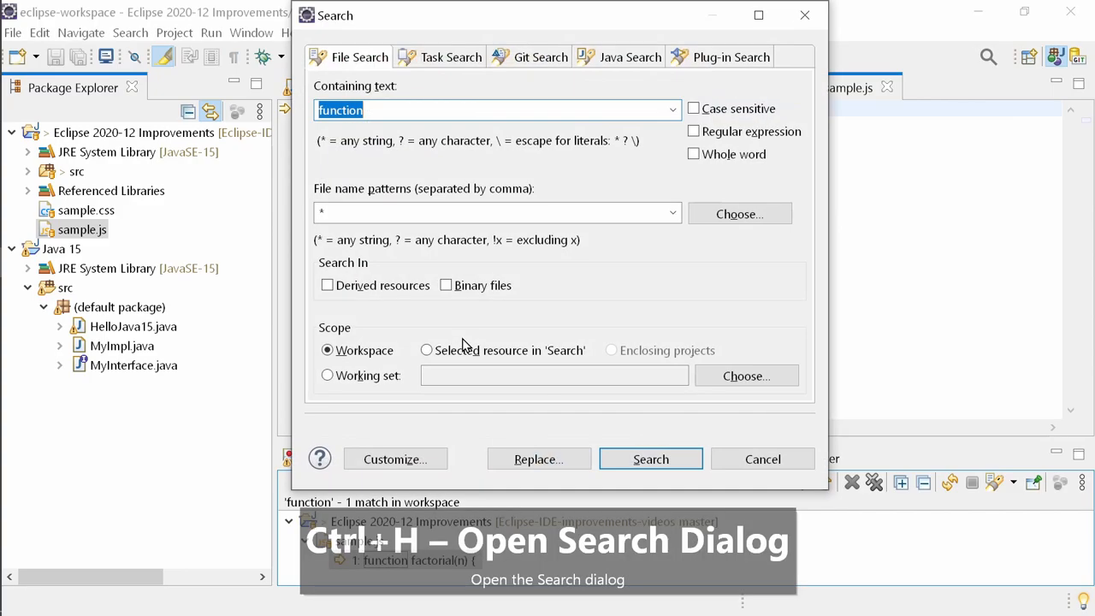
# - View the Customize... search page selection and close it without changes
pyautogui.click(393, 459)
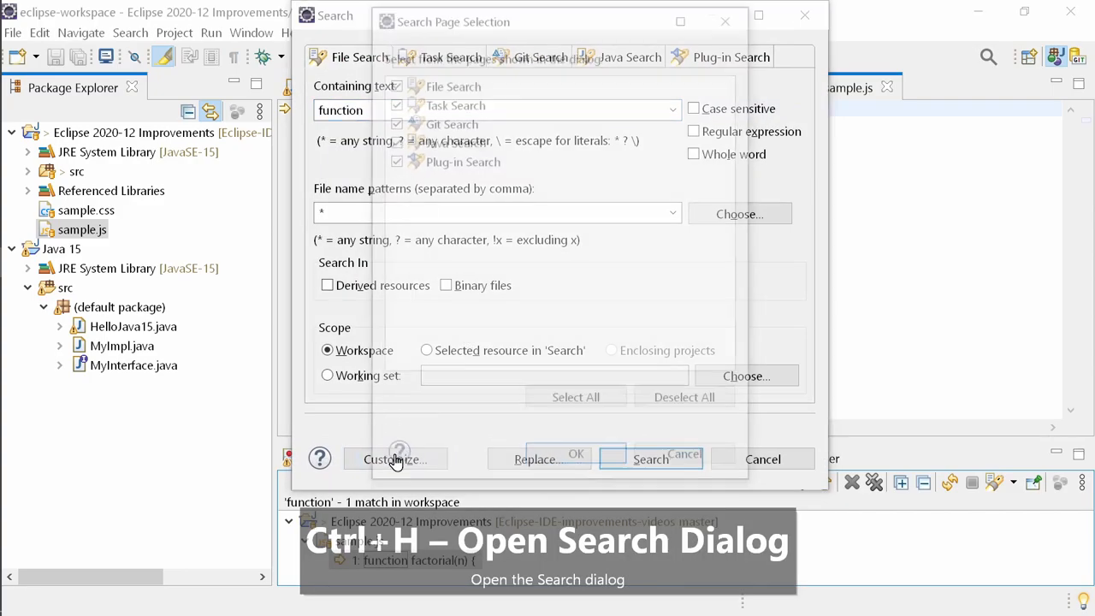
pyautogui.click(395, 459)
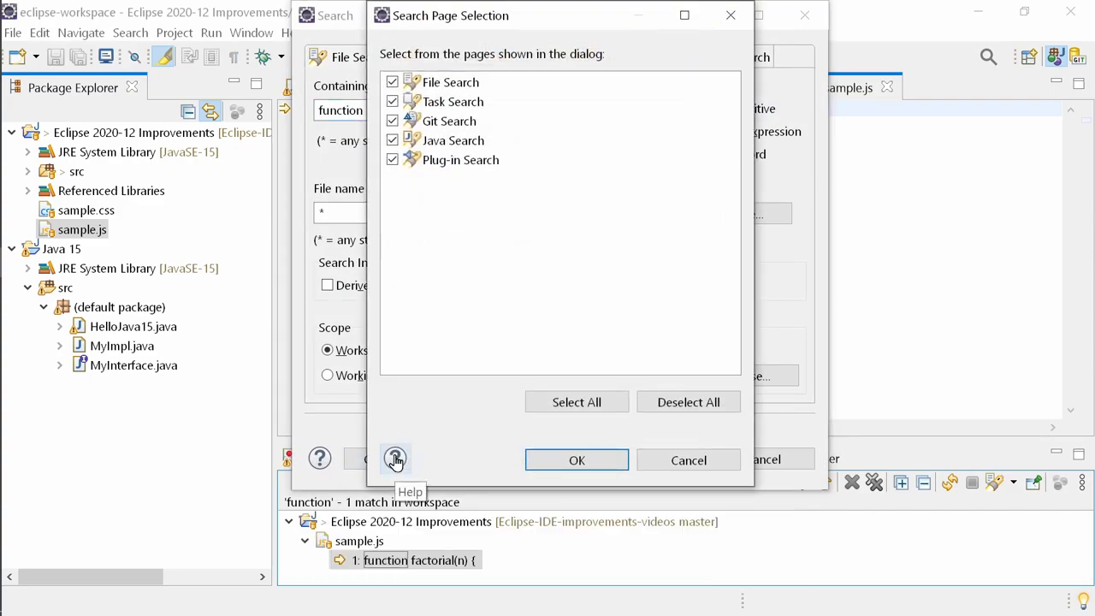
pyautogui.moveTo(450, 429)
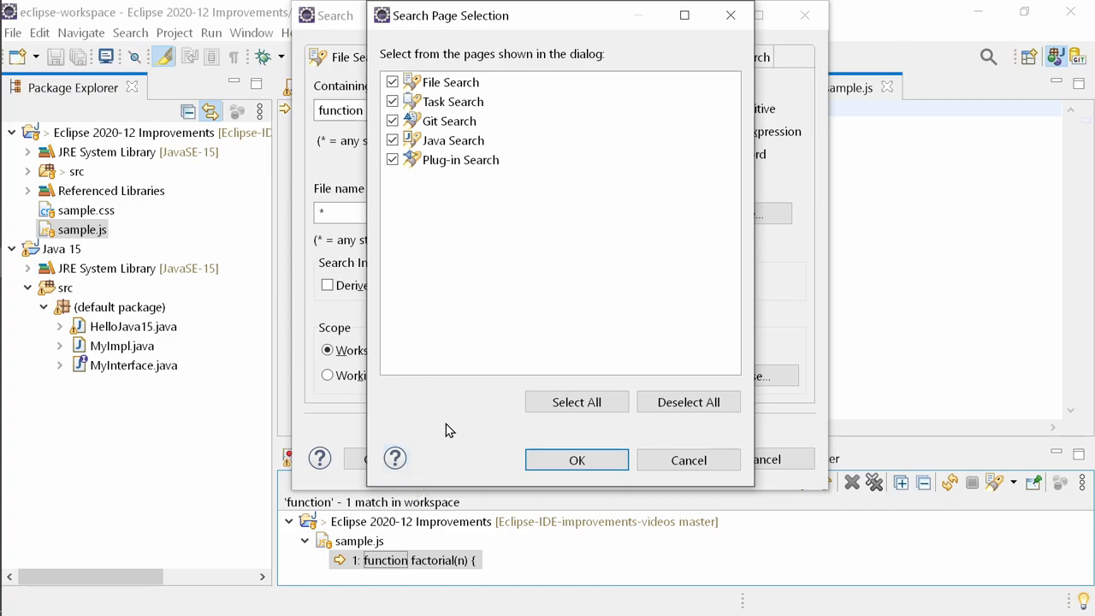
pyautogui.click(576, 458)
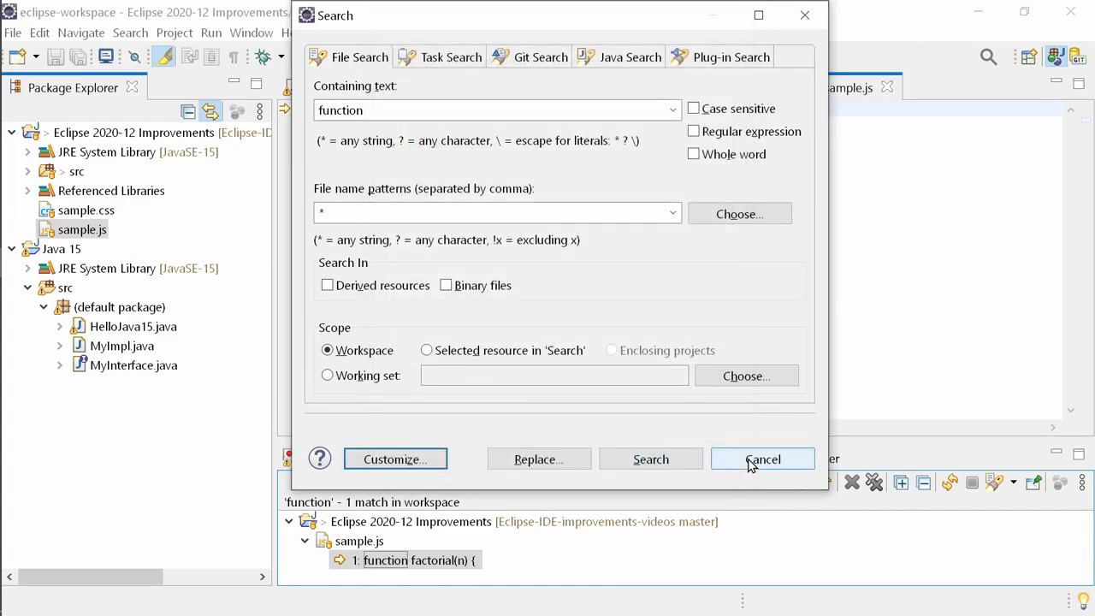
pyautogui.click(251, 33)
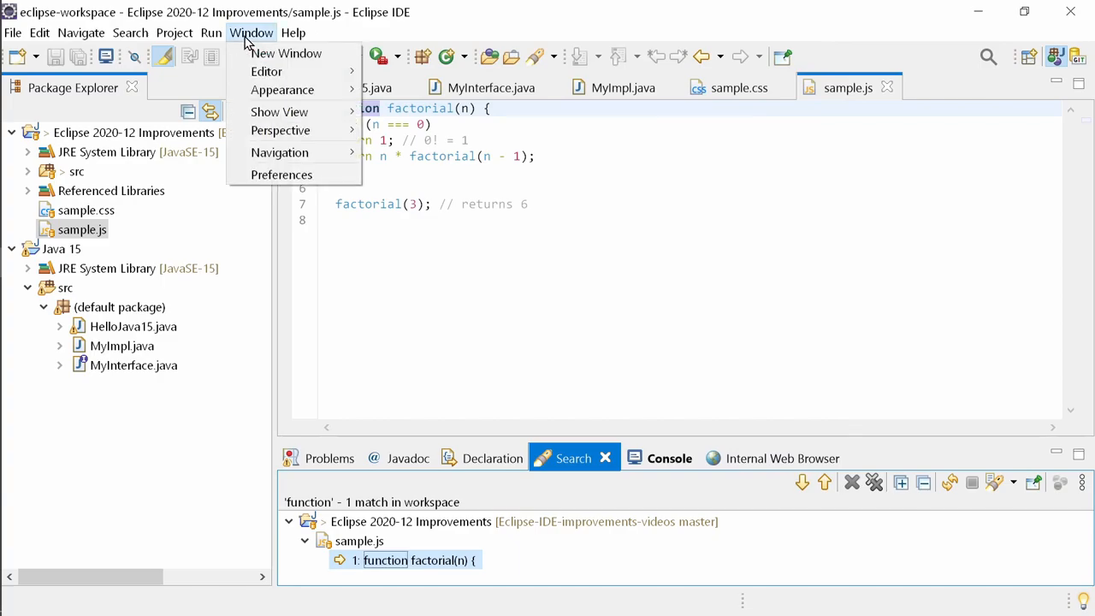
pyautogui.click(281, 174)
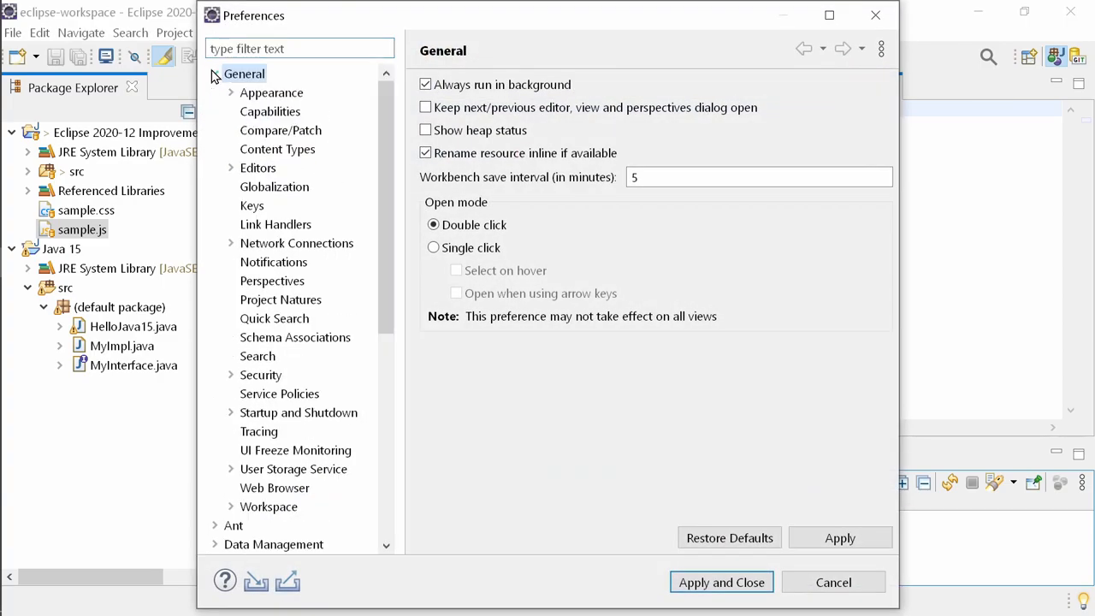
pyautogui.click(257, 355)
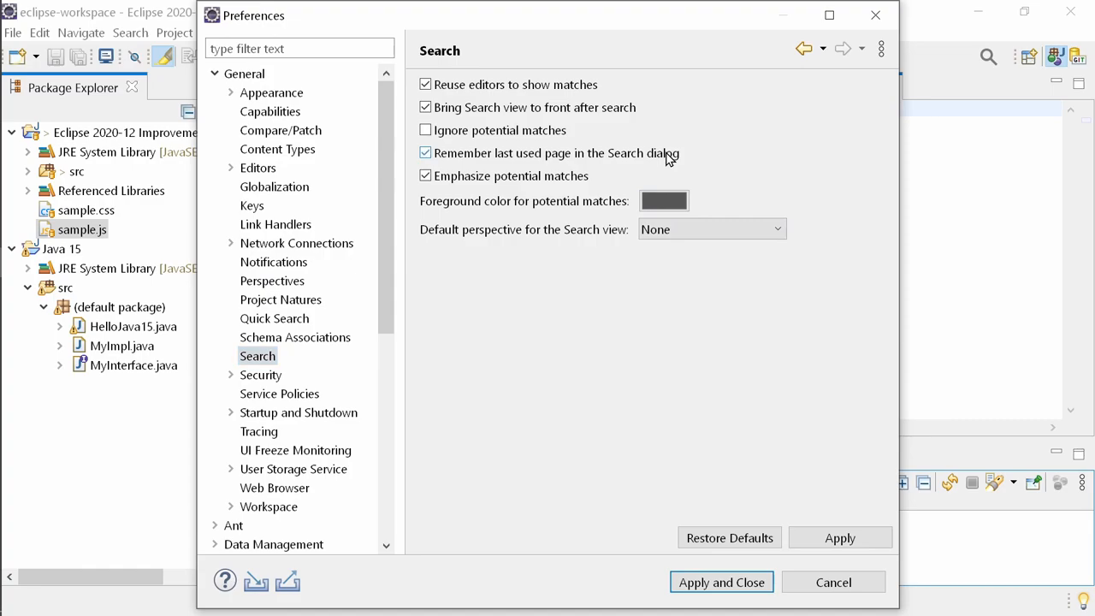
pyautogui.click(720, 581)
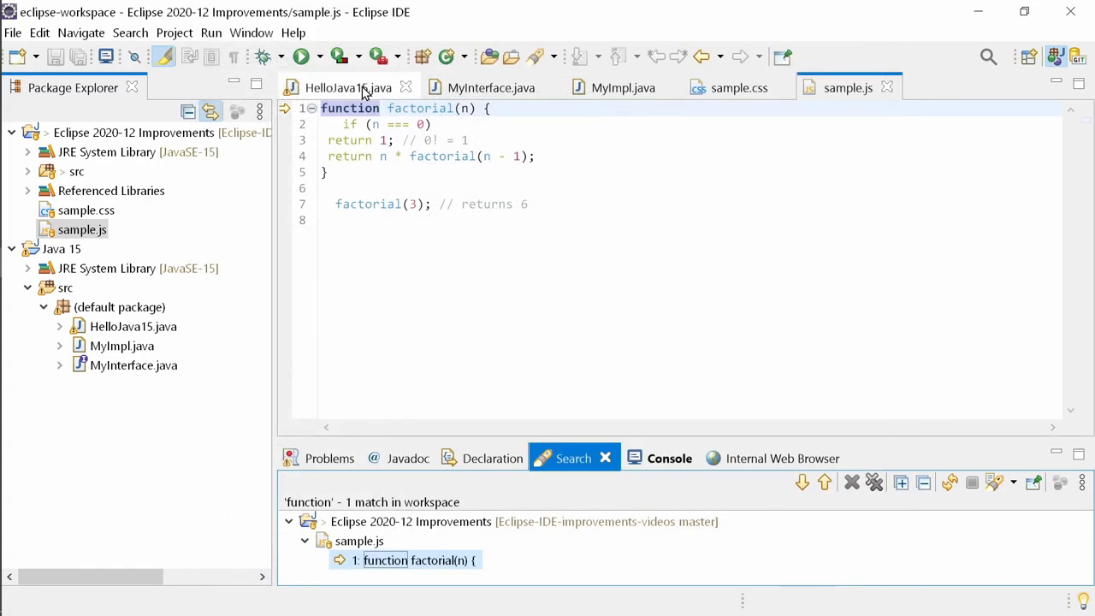
# - Replace HelloJava15's text block with "again and ".repeat(100)
pyautogui.click(349, 88)
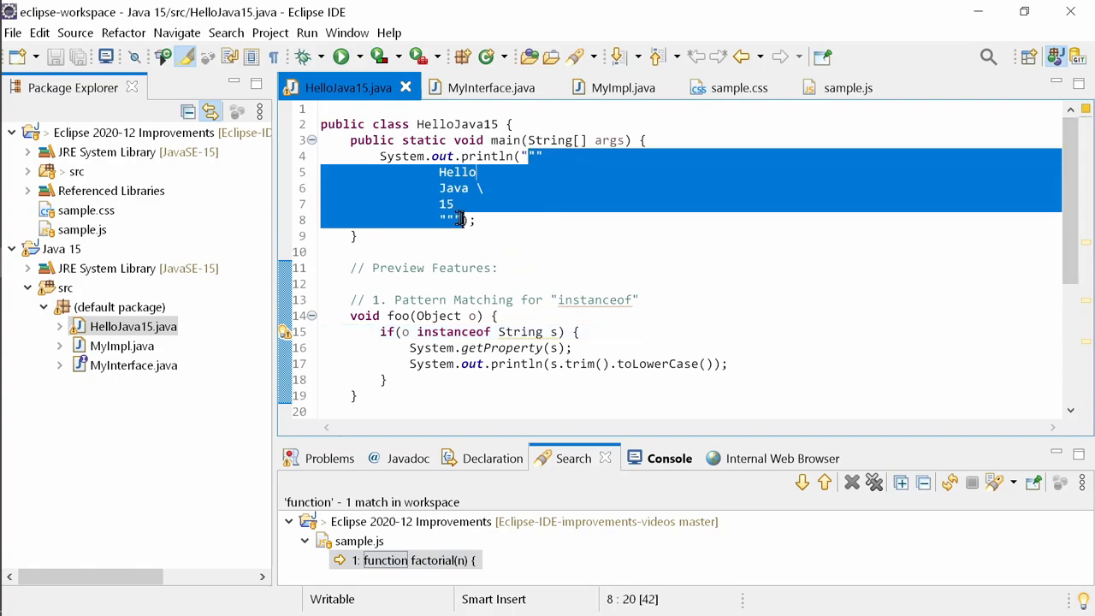
pyautogui.write('again and')
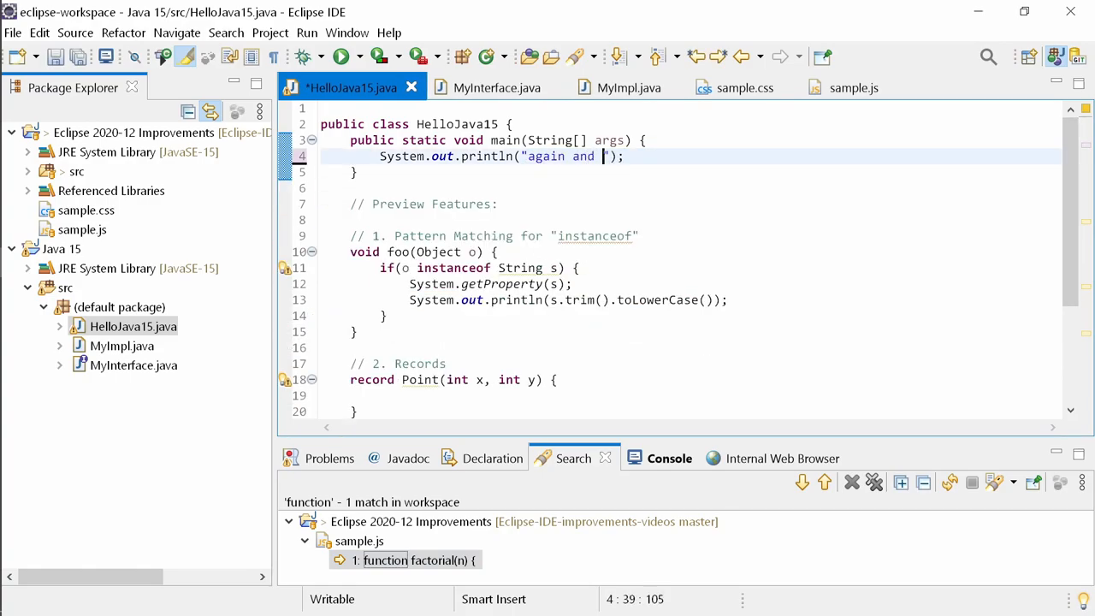
pyautogui.write('".repeat(100)')
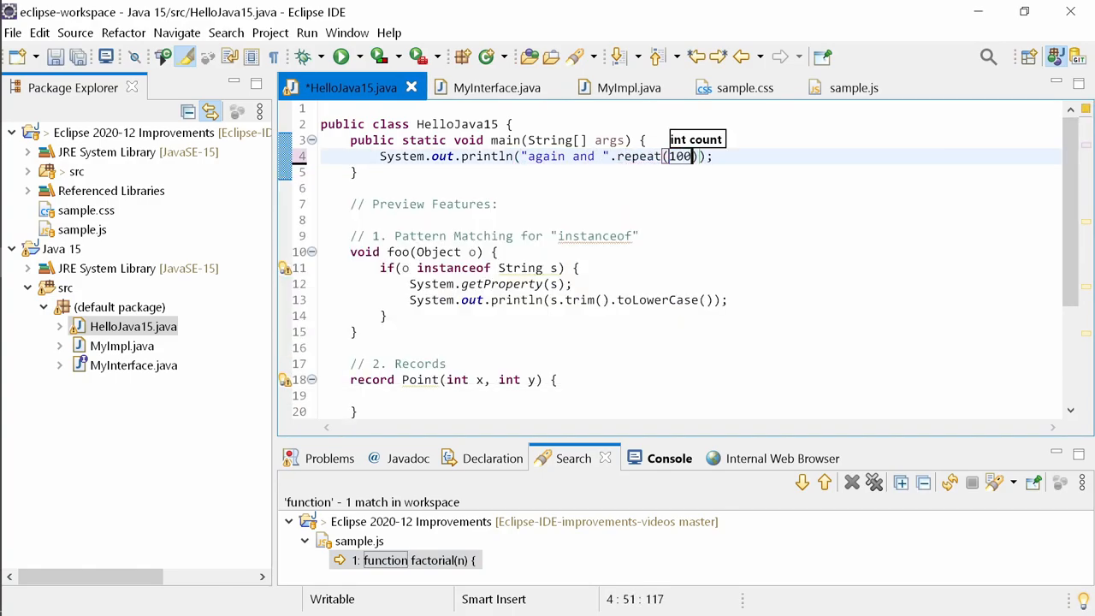
# - Run HelloJava15 and view the wrapped repeated output in the Console
pyautogui.click(336, 57)
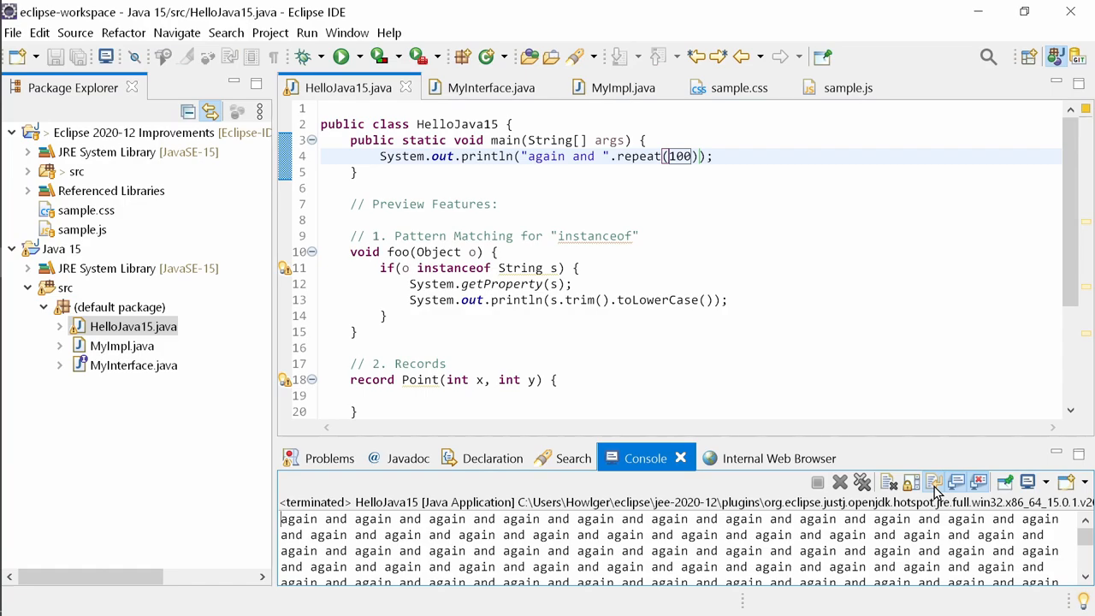
pyautogui.click(571, 459)
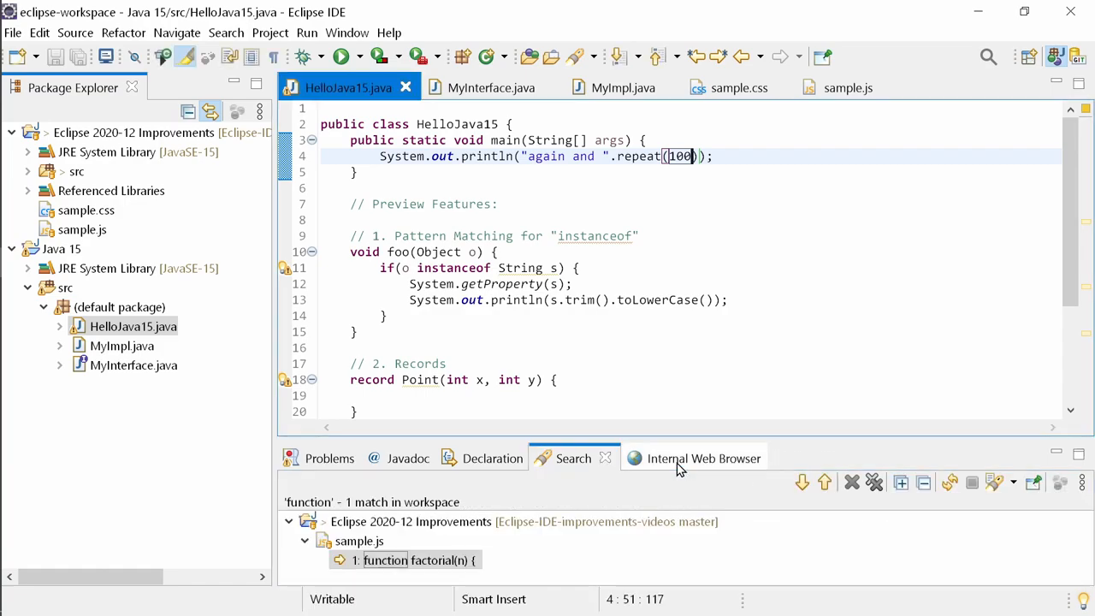
pyautogui.click(337, 57)
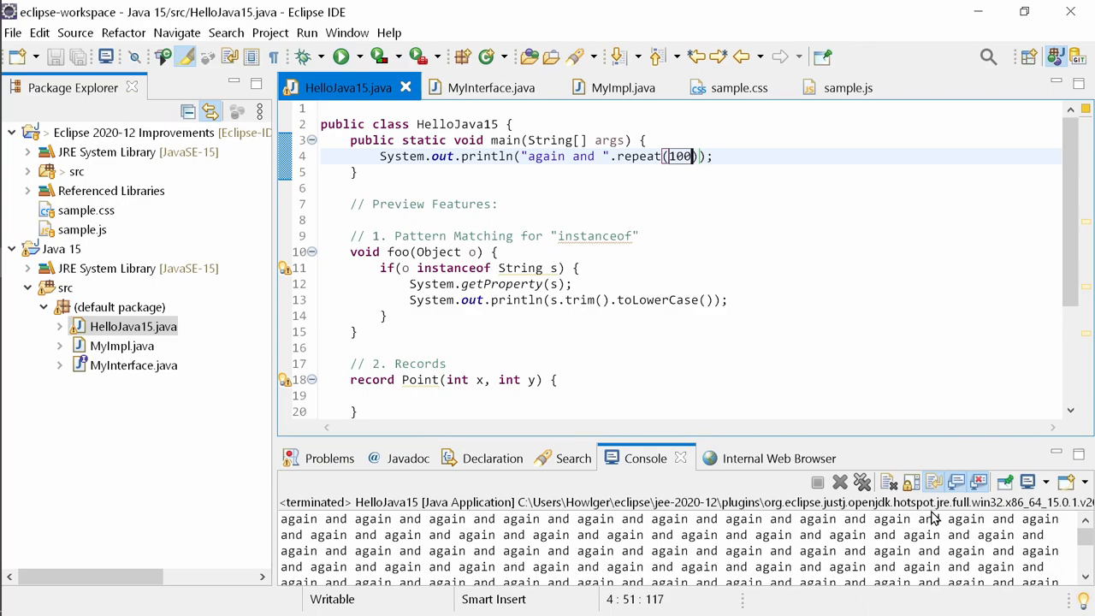
pyautogui.moveTo(1081, 58)
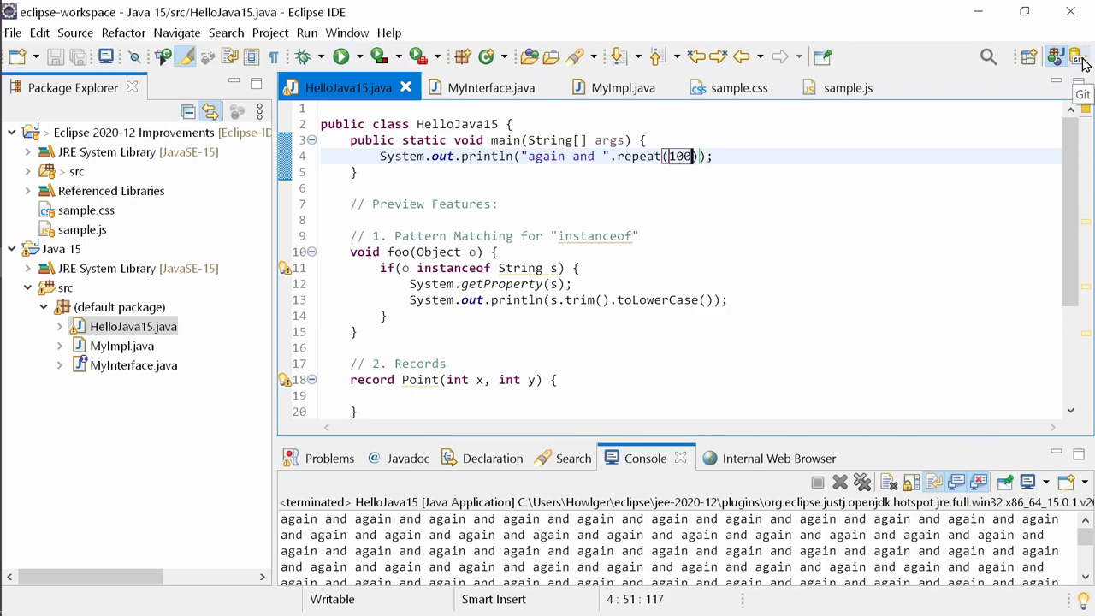
# - Switch to the Git perspective, view Language Servers preferences and Apply and Close
pyautogui.click(1078, 55)
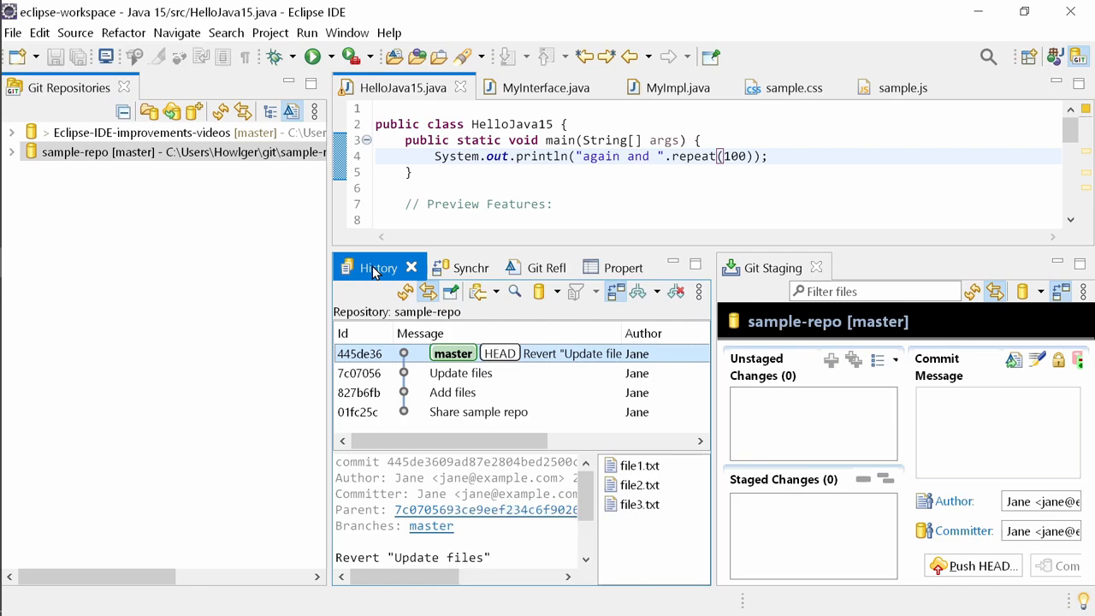
pyautogui.moveTo(1001, 332)
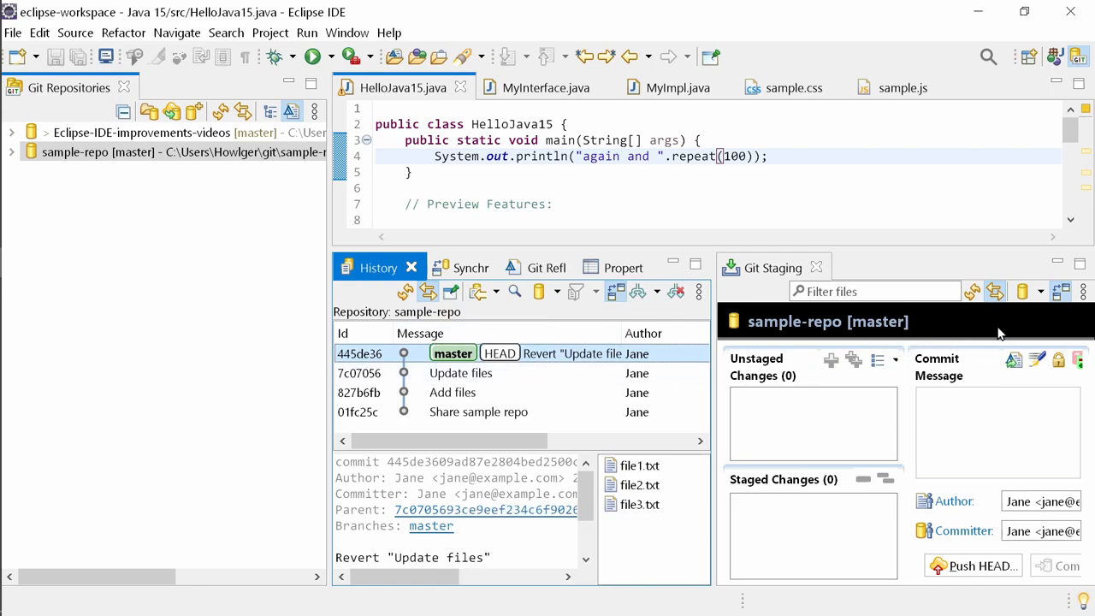
pyautogui.moveTo(972, 291)
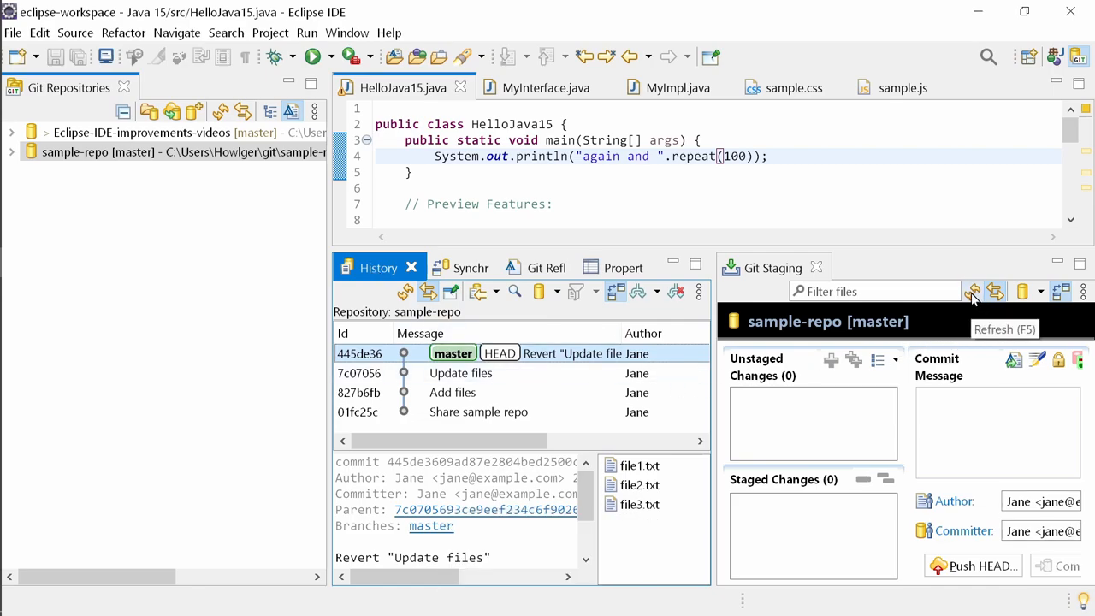
pyautogui.moveTo(973, 292)
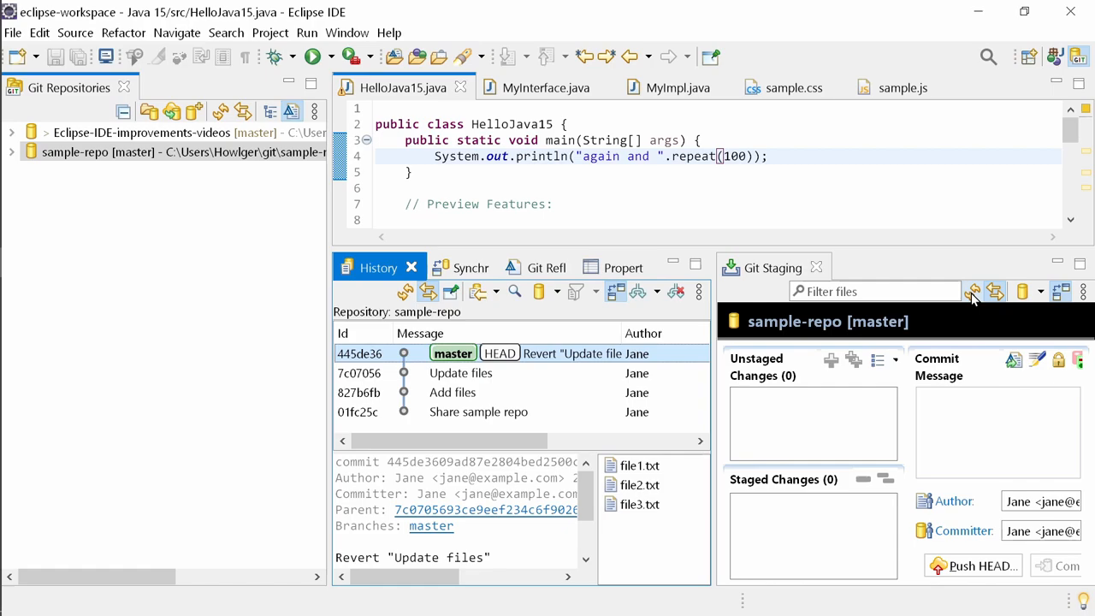
pyautogui.moveTo(941, 246)
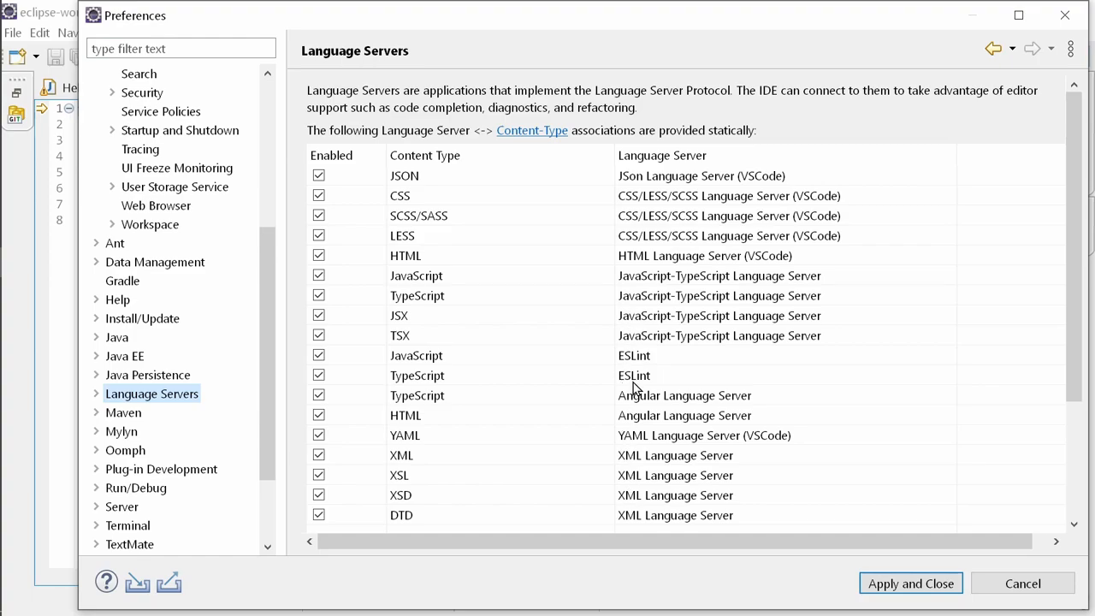
pyautogui.click(910, 583)
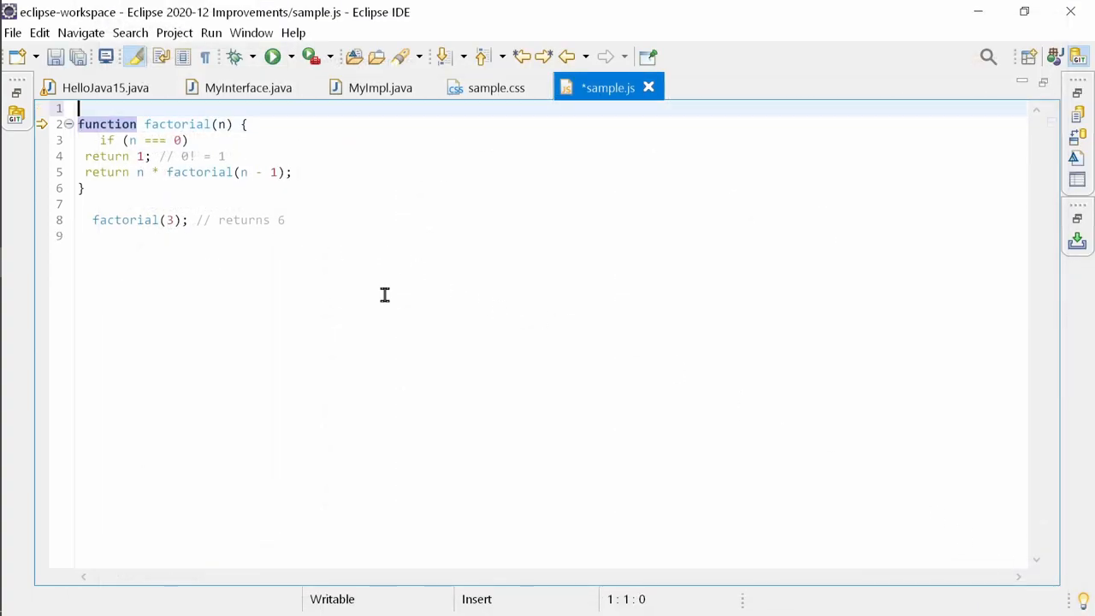
pyautogui.write('/**  */')
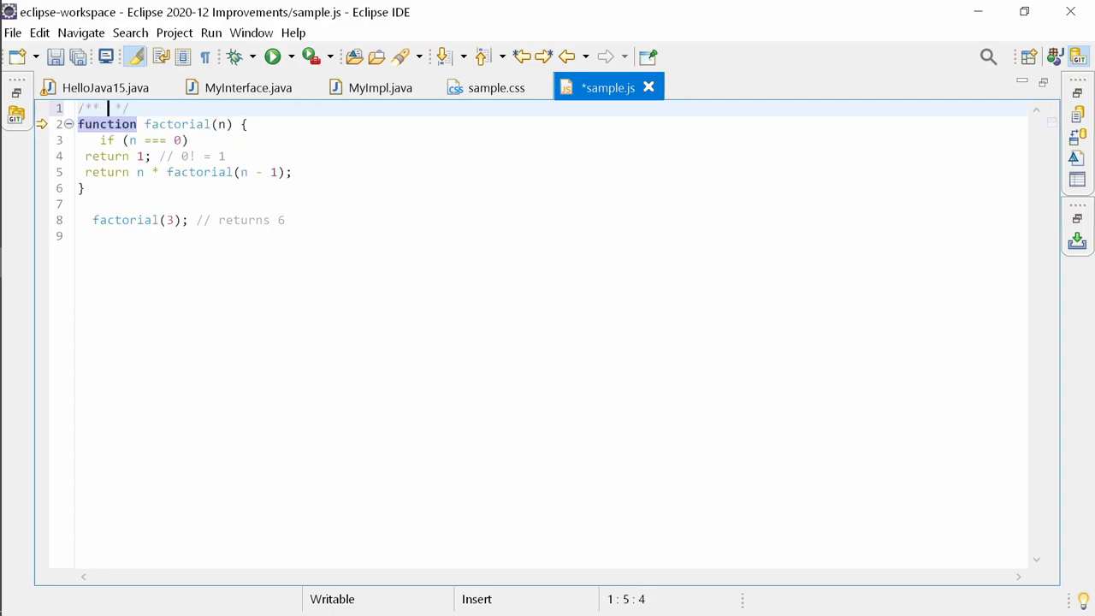
pyautogui.write('@deprecated')
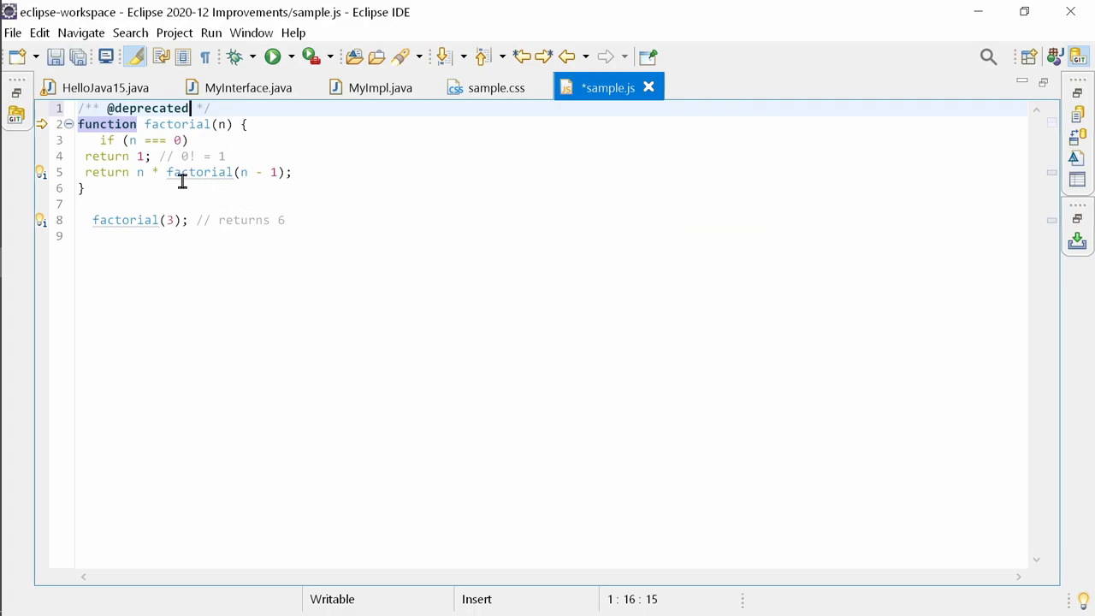
pyautogui.moveTo(127, 219)
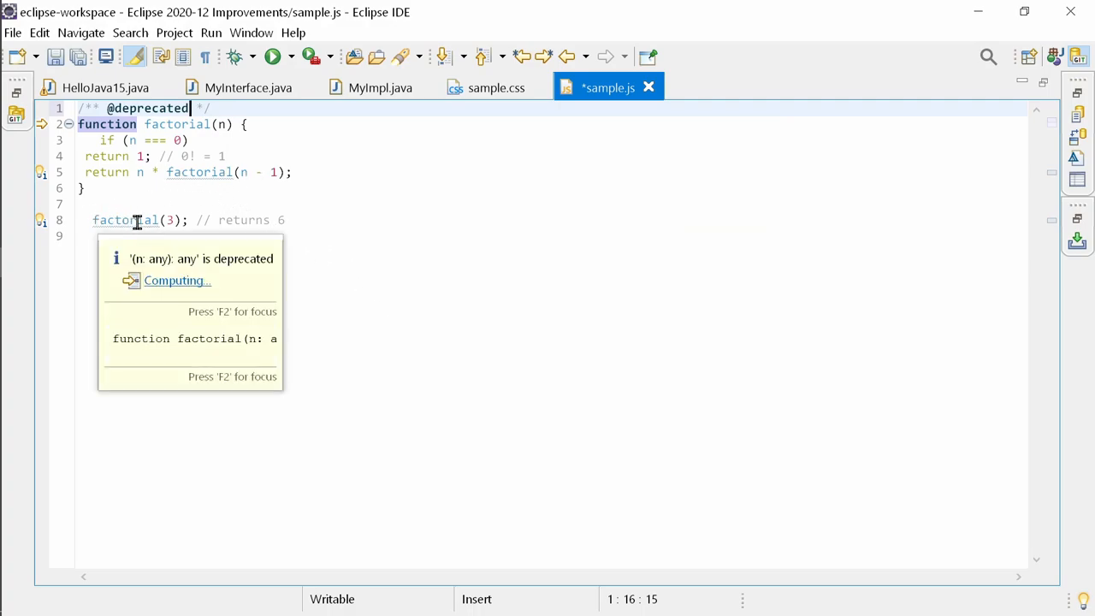
pyautogui.moveTo(455, 238)
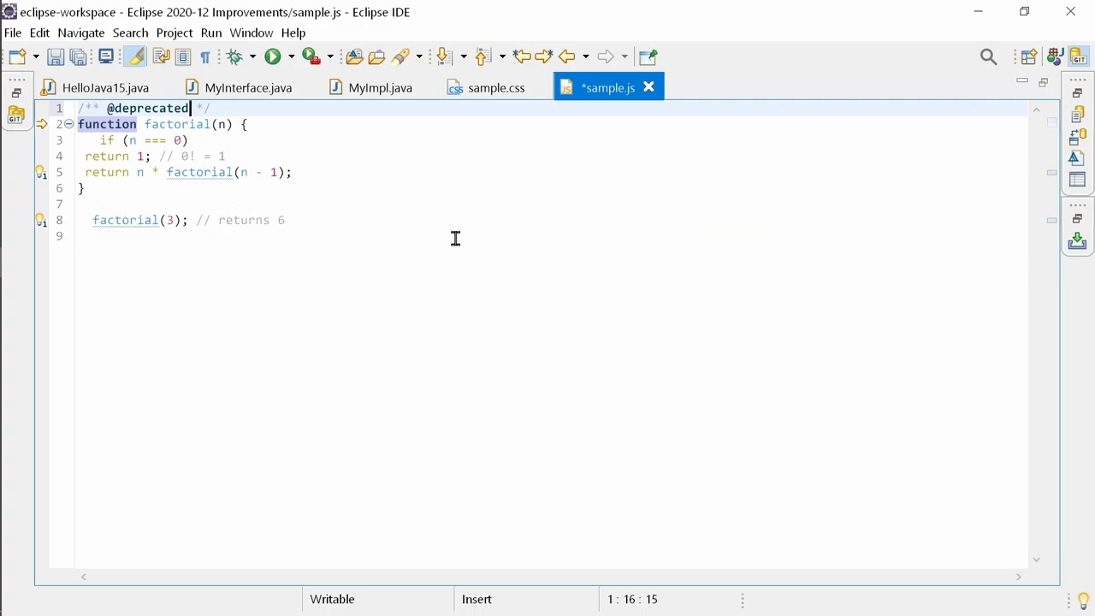
pyautogui.moveTo(460, 246)
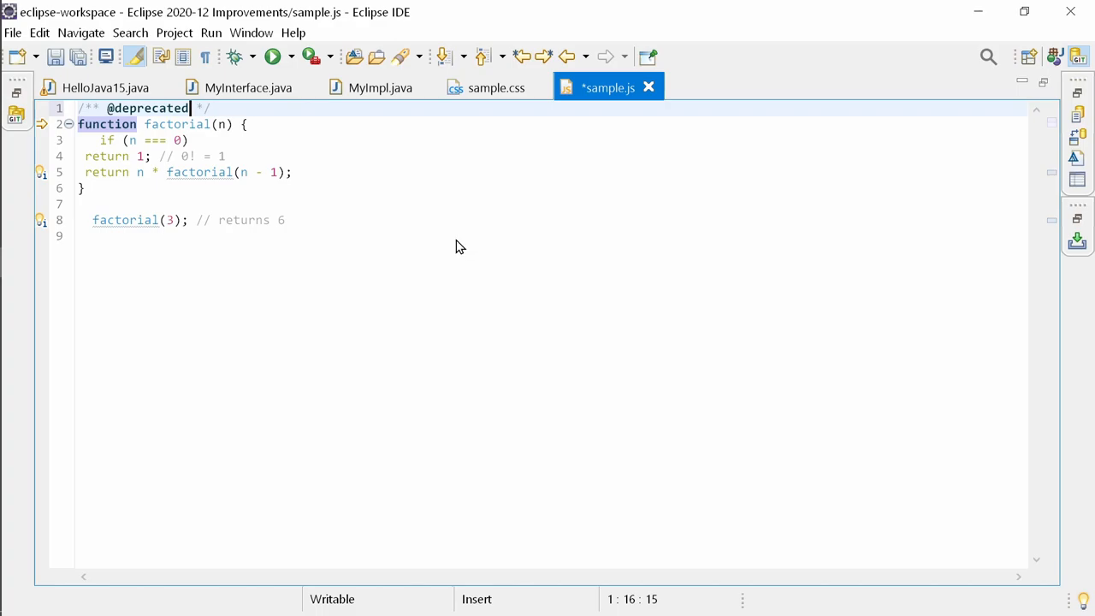
# - Reformat sample.js via Source > Format, re-indenting the factorial body and call
pyautogui.rightClick(460, 247)
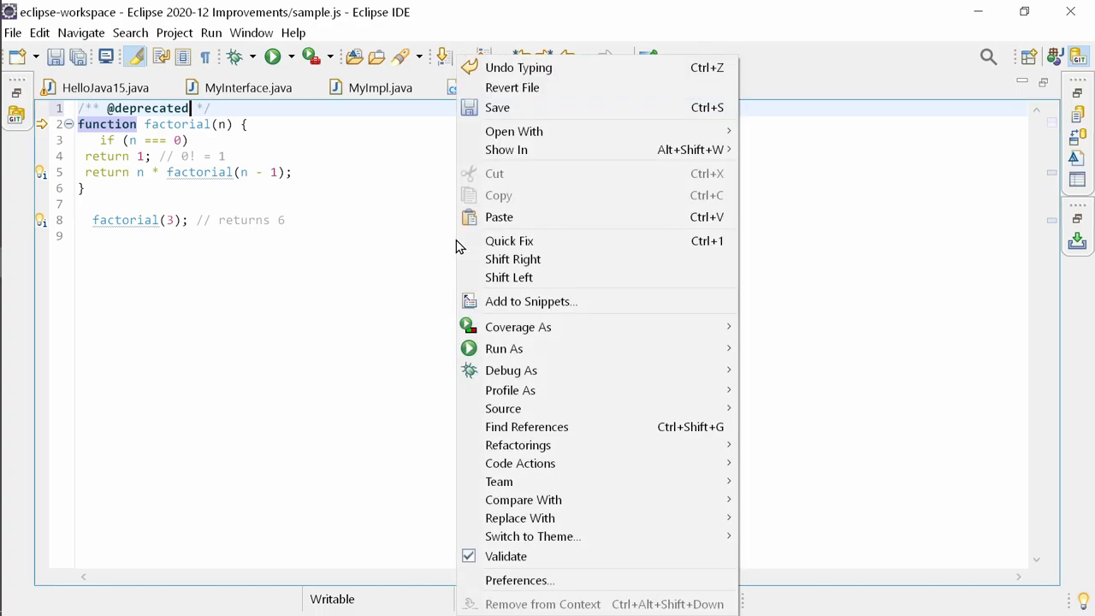
pyautogui.click(503, 407)
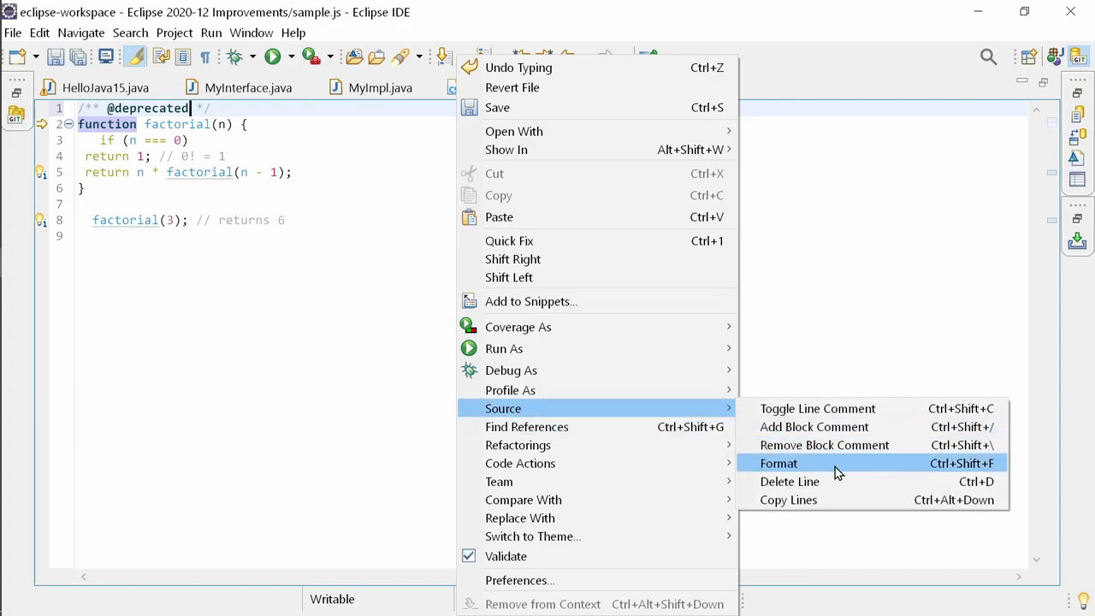
pyautogui.click(778, 462)
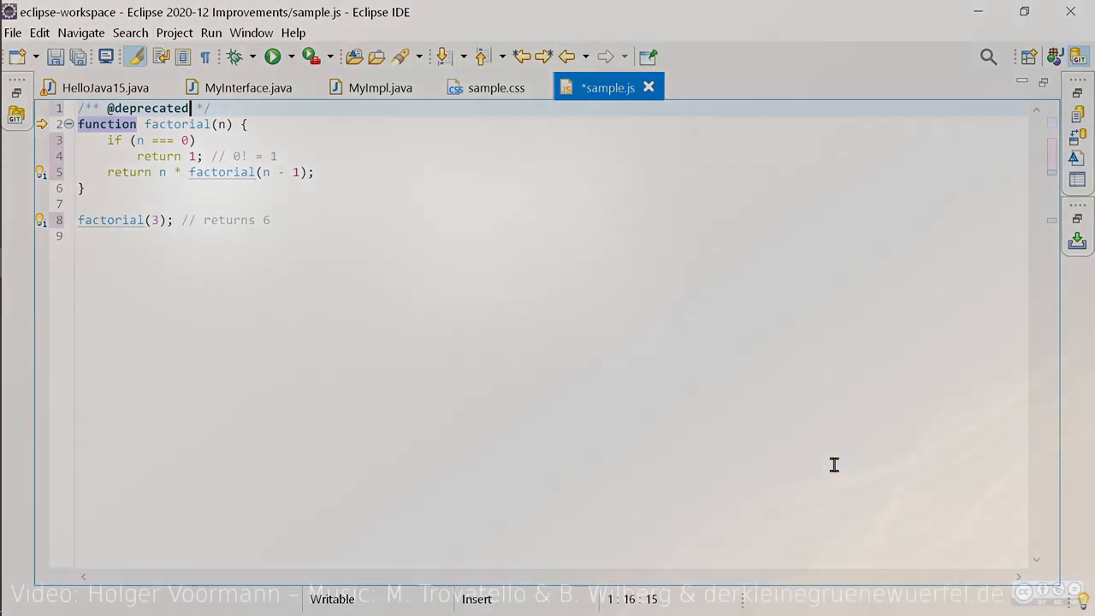